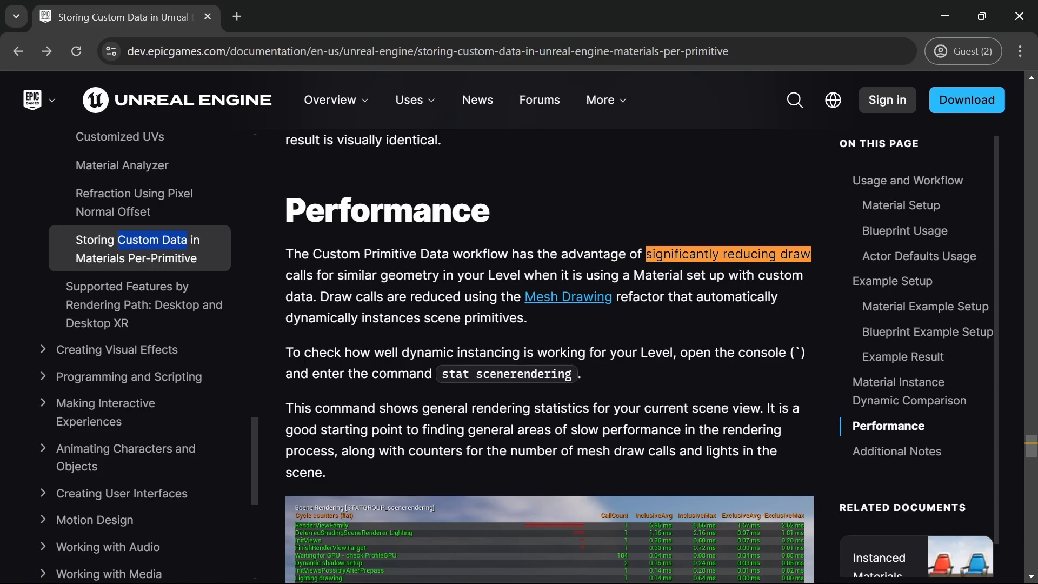
{"action": "mouse_move", "coordinate": [805, 272]}
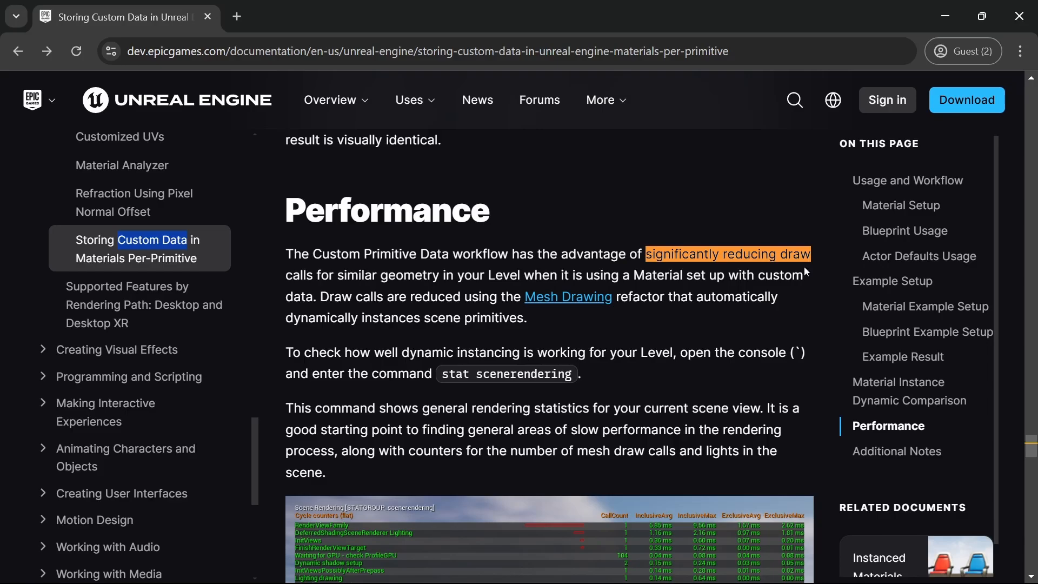
Step: Leave the Custom Primitive Data docs and return to the editor's HLOD build prompt
{"action": "key", "text": "alt+tab"}
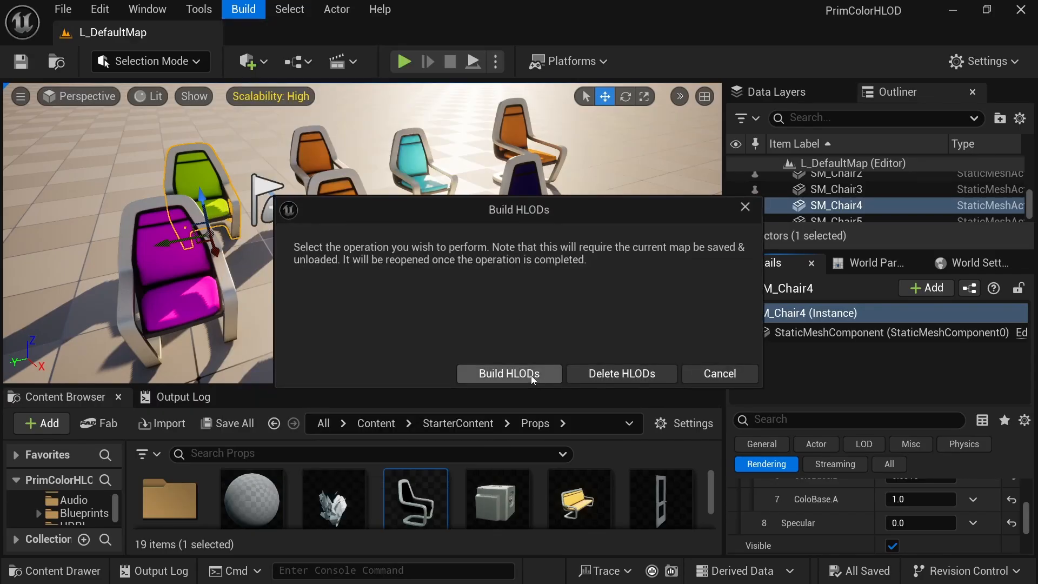
Step: Build HLODs and enable Show HLODs Over Loaded Regions in the viewport
{"action": "left_click", "coordinate": [508, 374]}
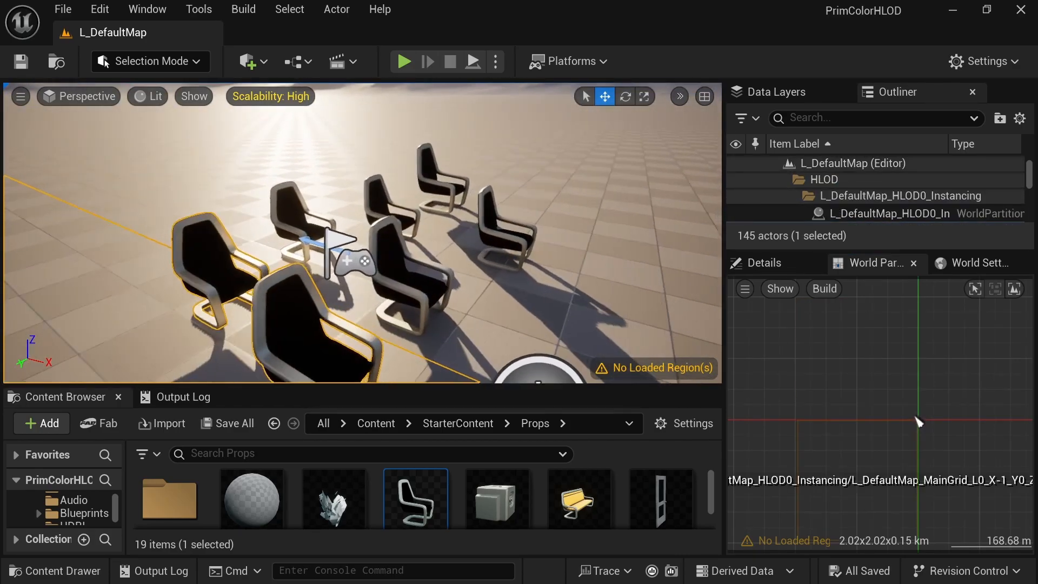
{"action": "left_click", "coordinate": [194, 97]}
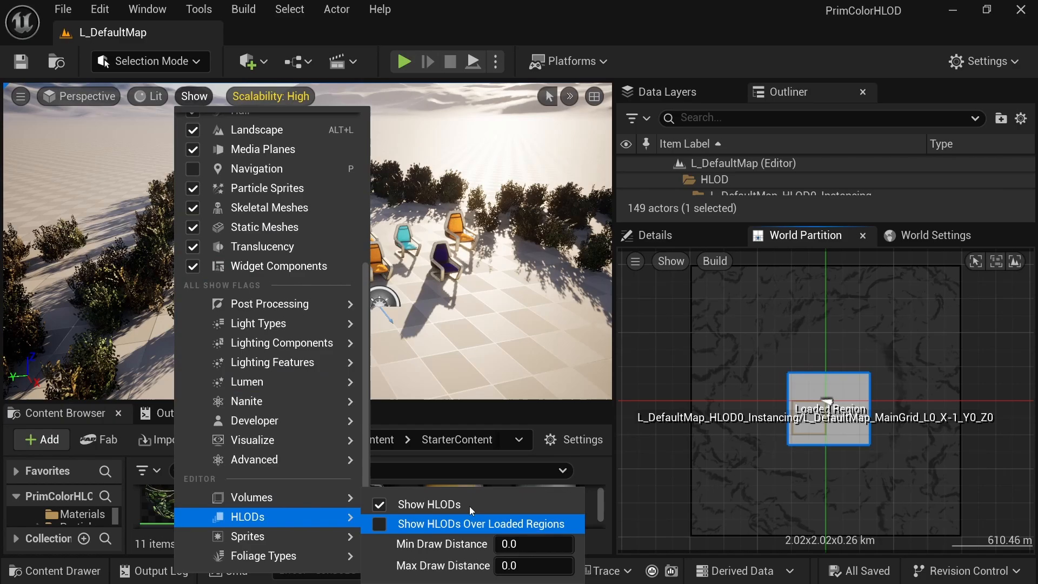
{"action": "left_click", "coordinate": [479, 524]}
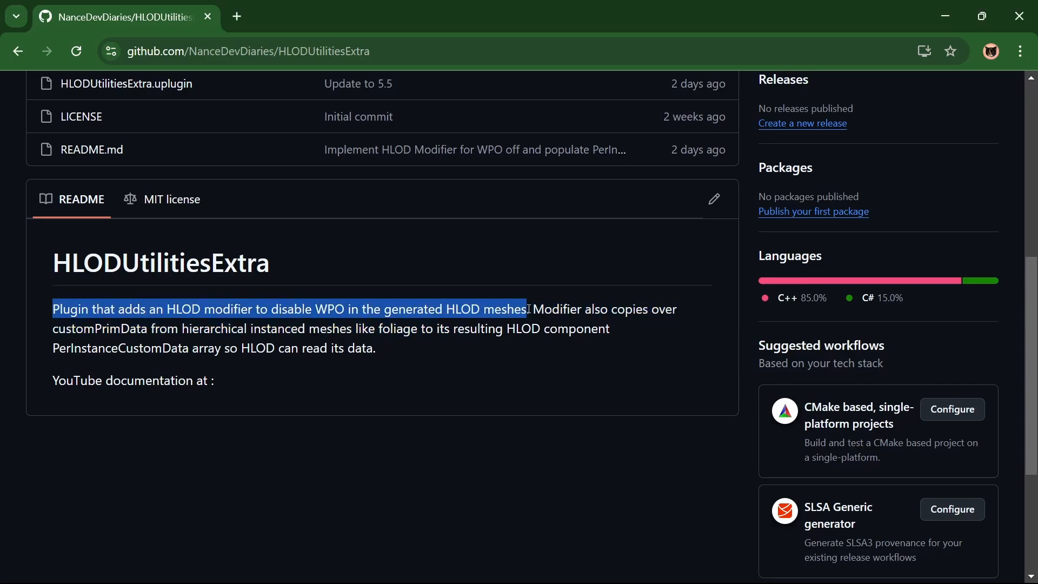
Step: Open HLODUtilitiesExtra commit 993e8d9 from the README and scroll through its changes
{"action": "left_click", "coordinate": [480, 367]}
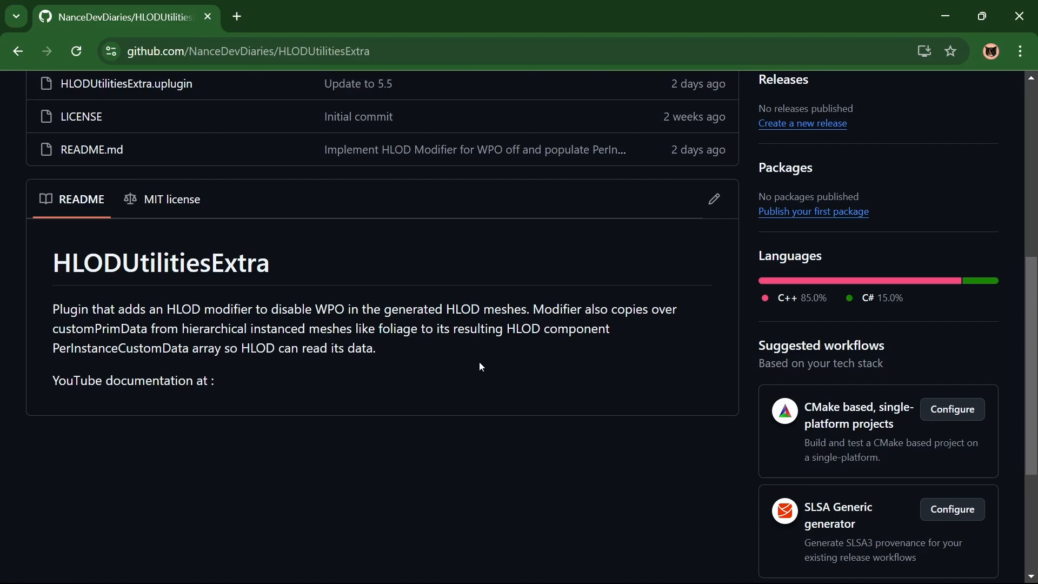
{"action": "left_click", "coordinate": [474, 149]}
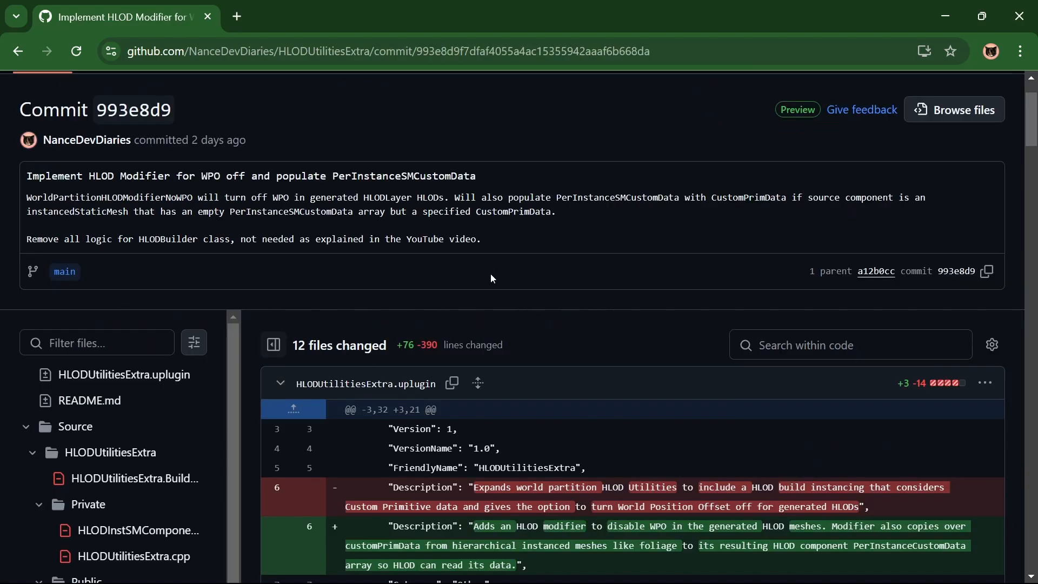
{"action": "mouse_move", "coordinate": [239, 251]}
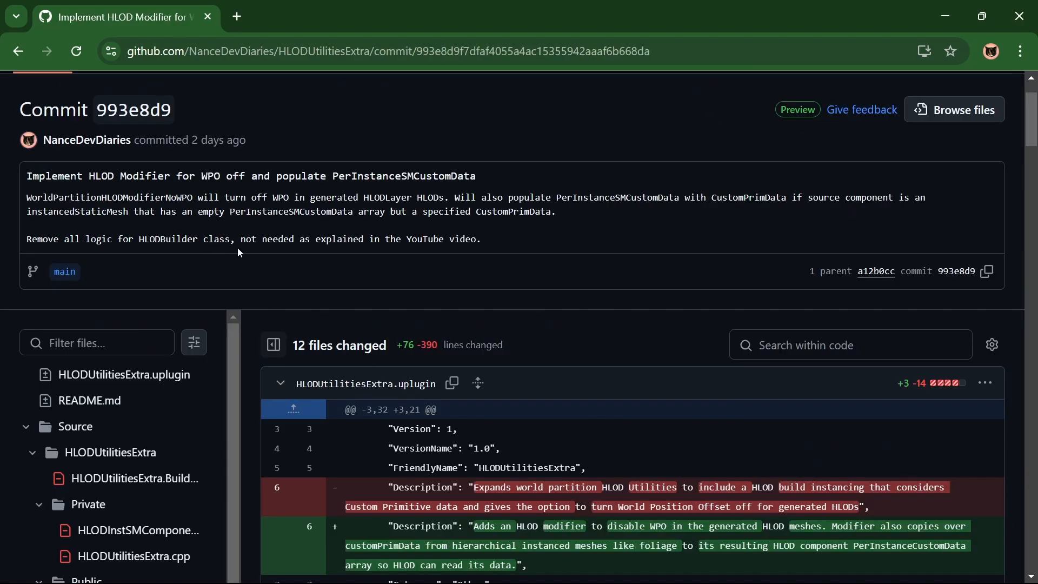
{"action": "mouse_move", "coordinate": [417, 254]}
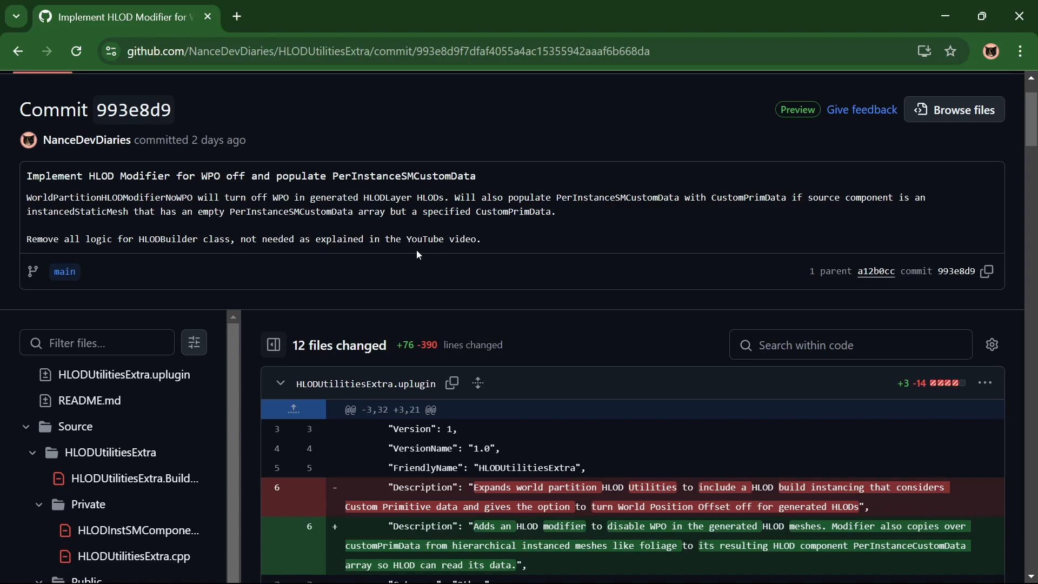
{"action": "mouse_move", "coordinate": [428, 358]}
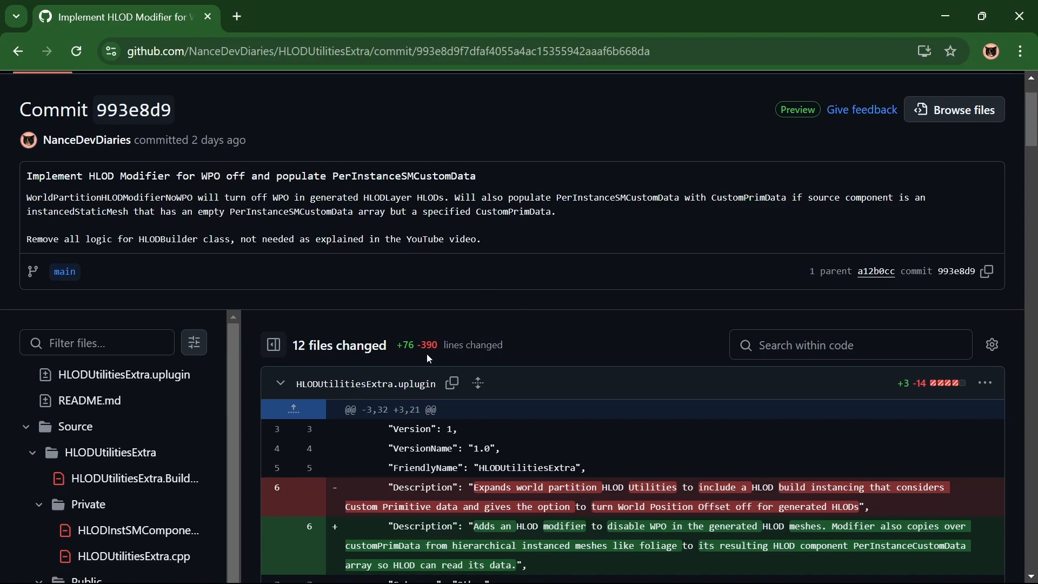
{"action": "scroll", "scroll_direction": "down", "scroll_amount": 3}
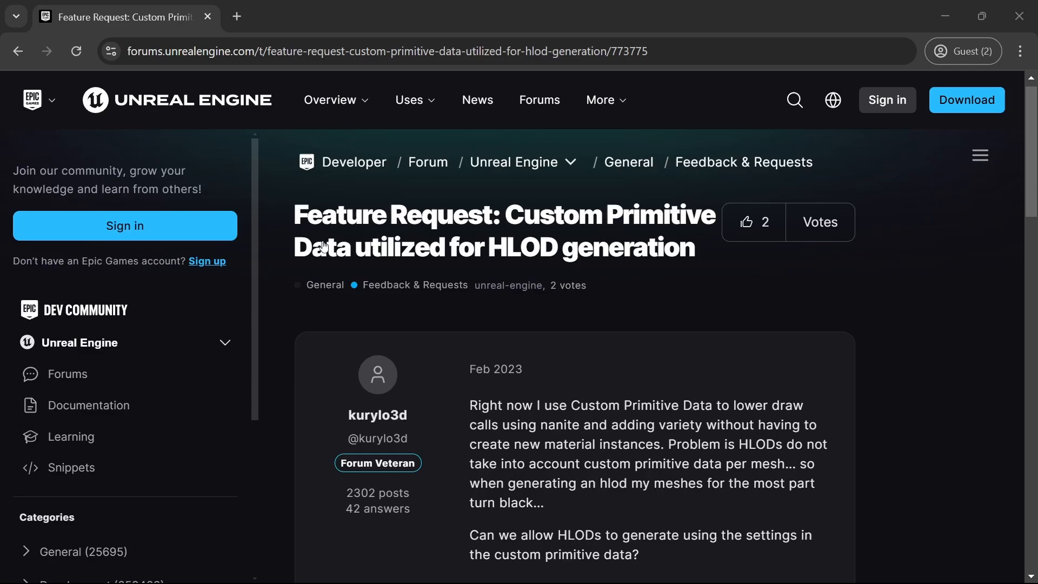
{"action": "mouse_move", "coordinate": [973, 441]}
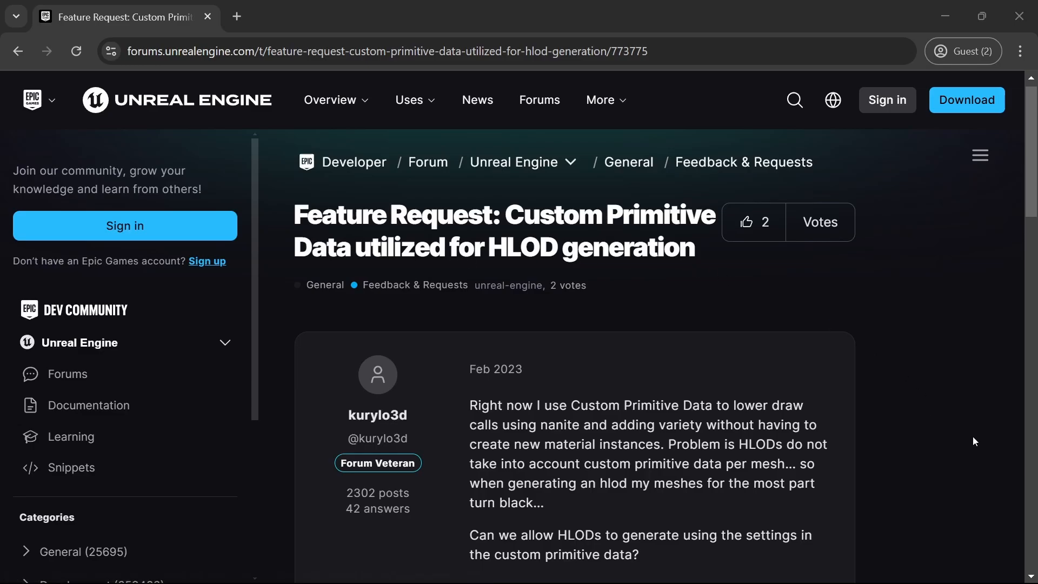
{"action": "scroll", "scroll_direction": "down", "scroll_amount": 3}
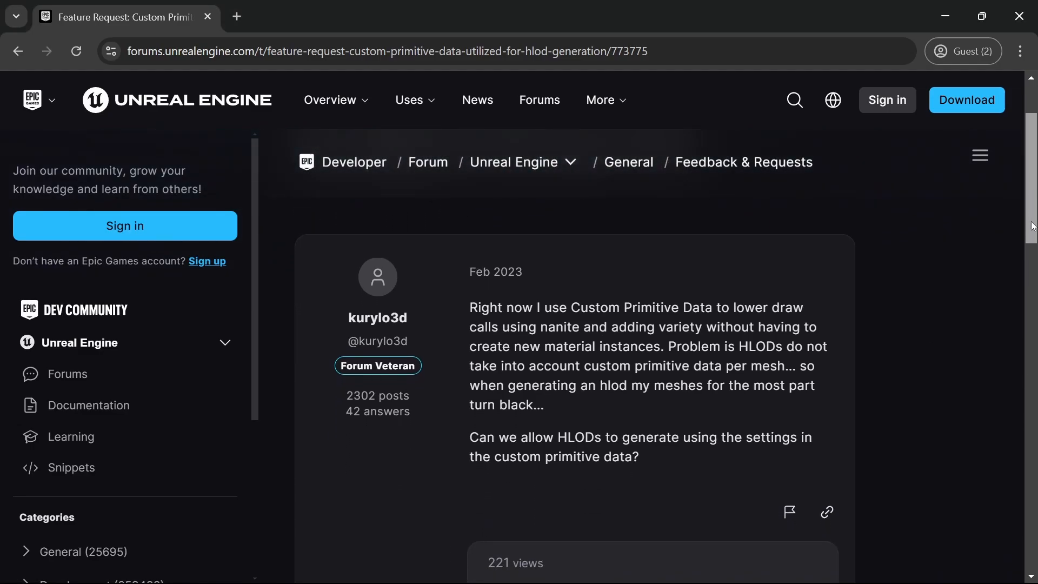
{"action": "scroll", "scroll_direction": "down", "scroll_amount": 3}
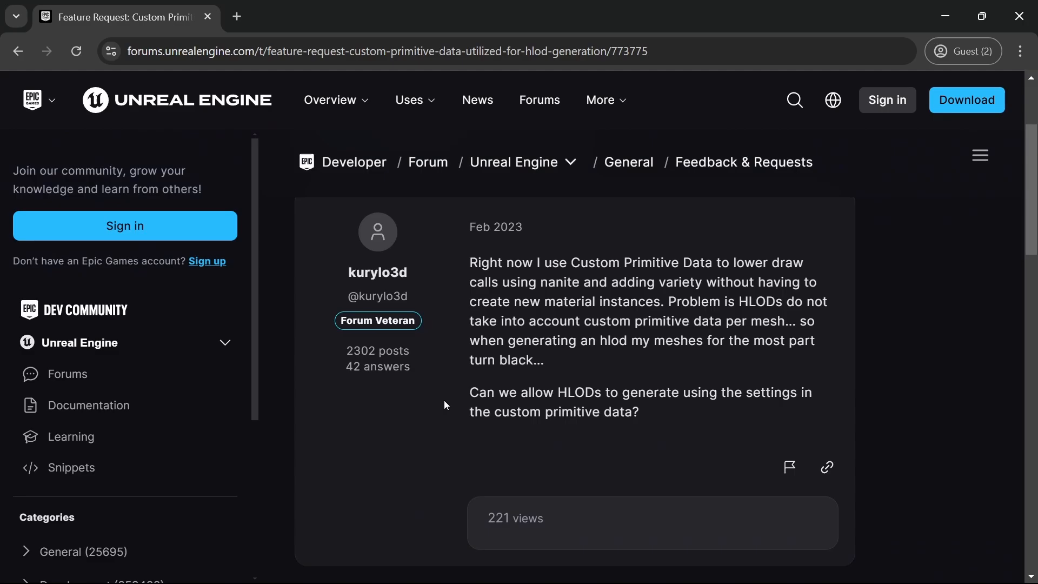
{"action": "mouse_move", "coordinate": [654, 421]}
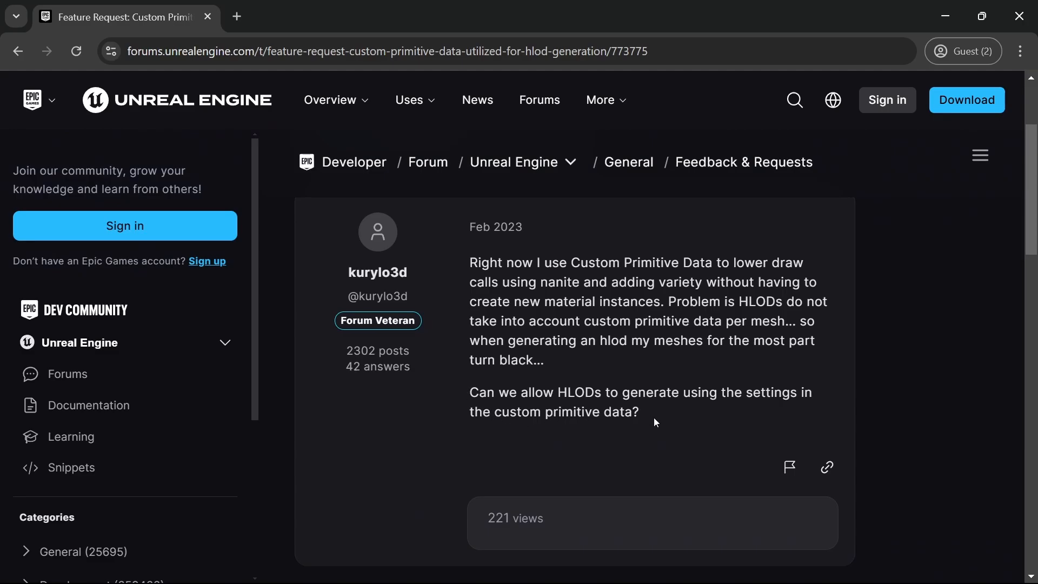
{"action": "mouse_move", "coordinate": [648, 424]}
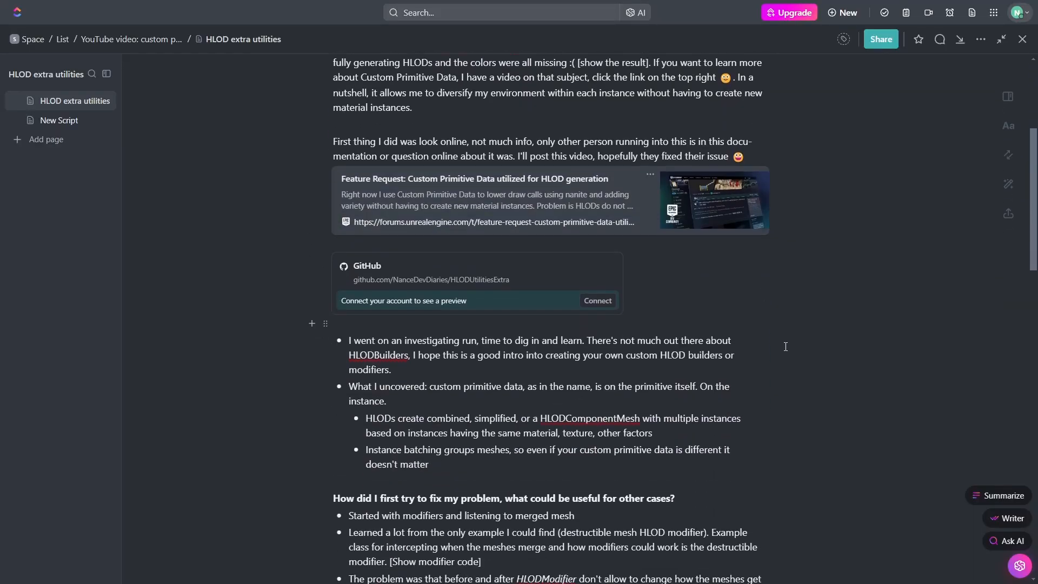
{"action": "scroll", "scroll_direction": "down", "scroll_amount": 3}
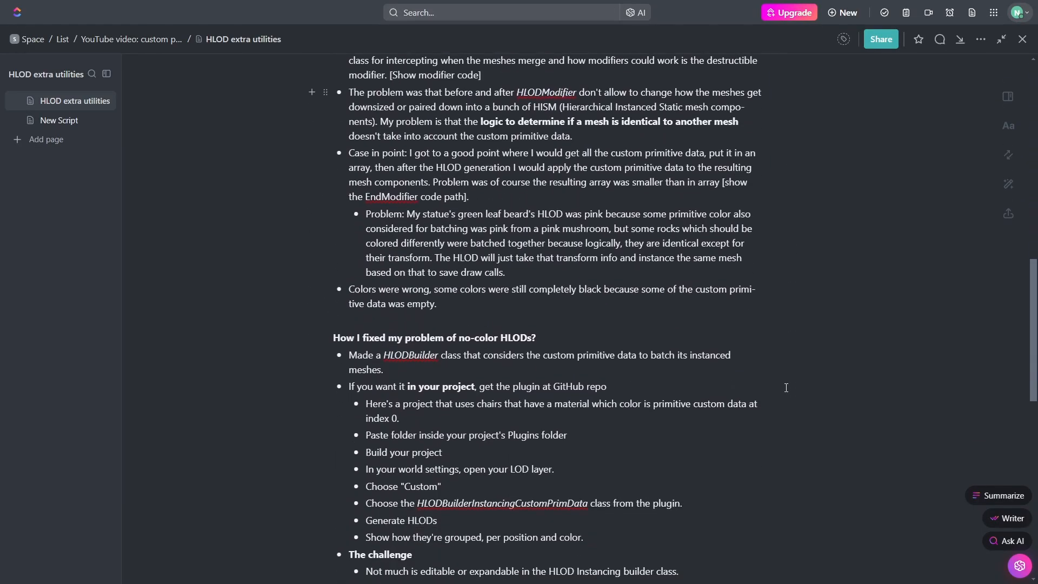
{"action": "scroll", "scroll_direction": "down", "scroll_amount": 3}
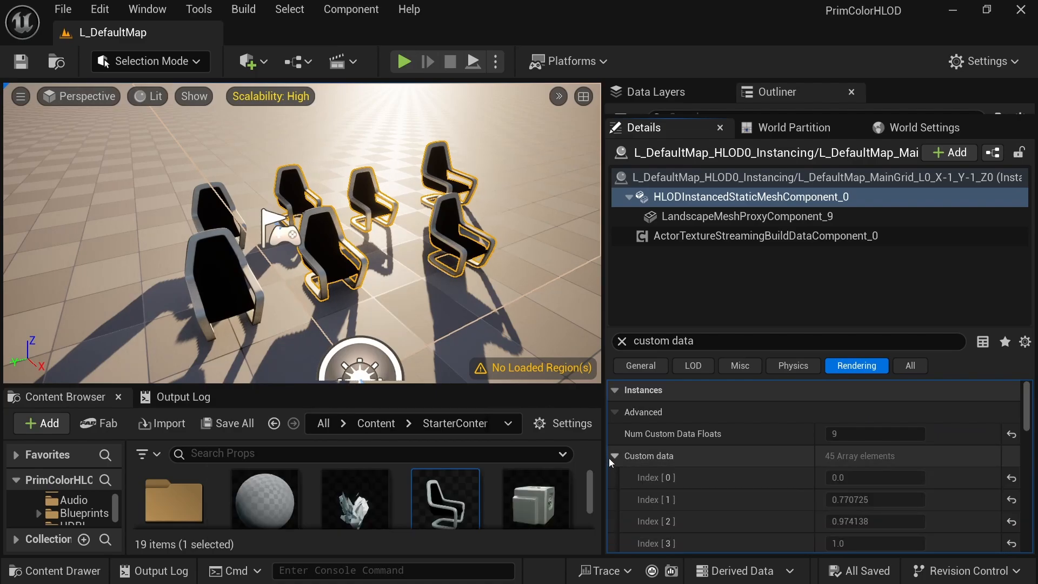
{"action": "left_click", "coordinate": [612, 455]}
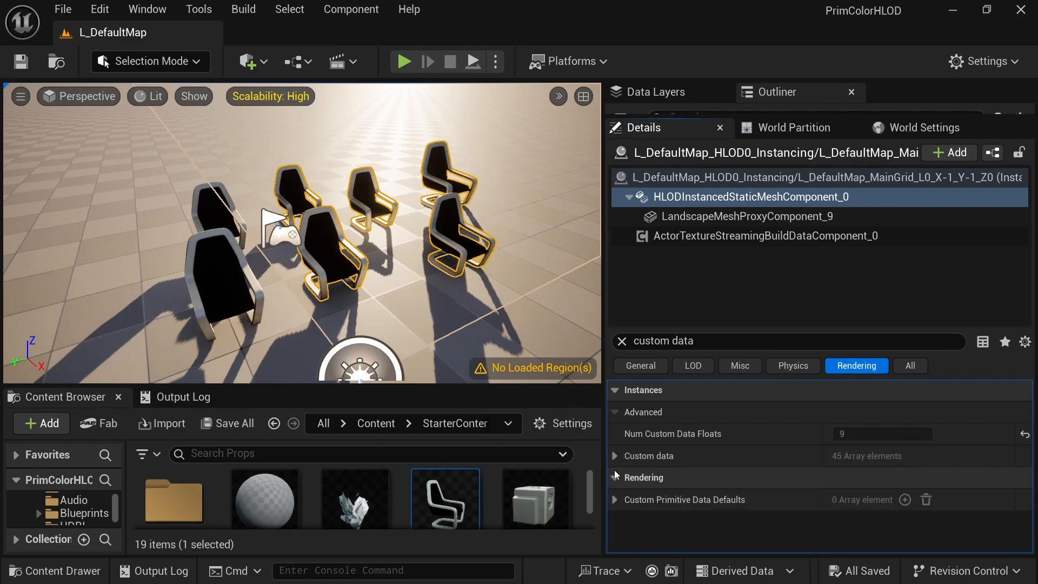
{"action": "left_click", "coordinate": [614, 455]}
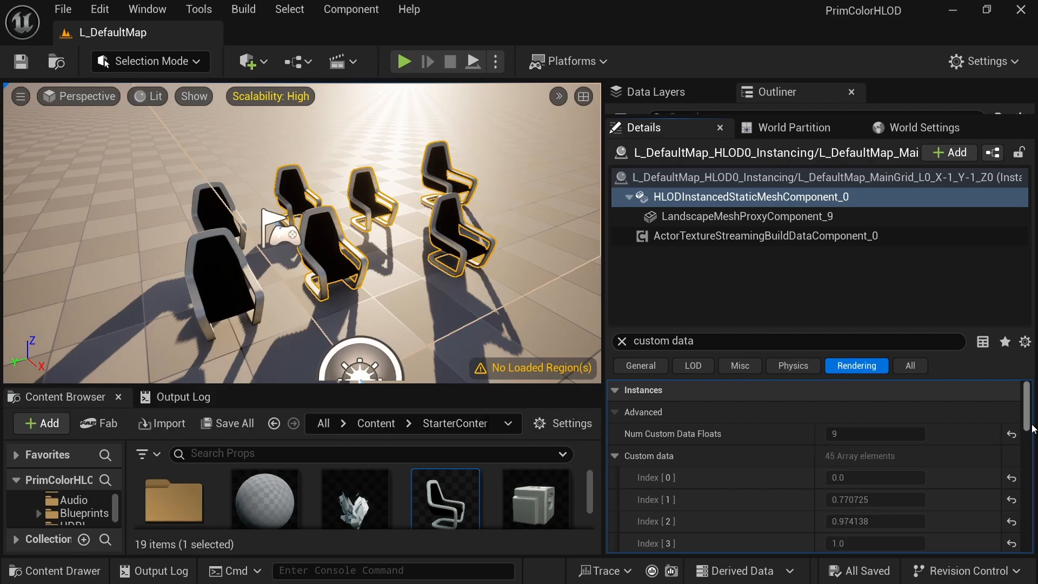
{"action": "scroll", "scroll_direction": "down", "scroll_amount": 3}
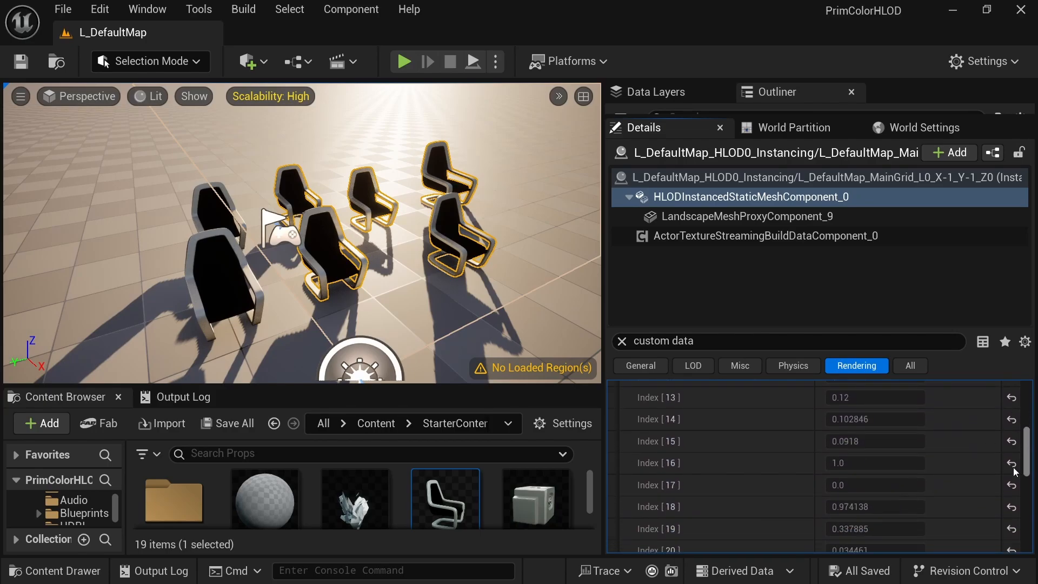
{"action": "scroll", "scroll_direction": "down", "scroll_amount": 3}
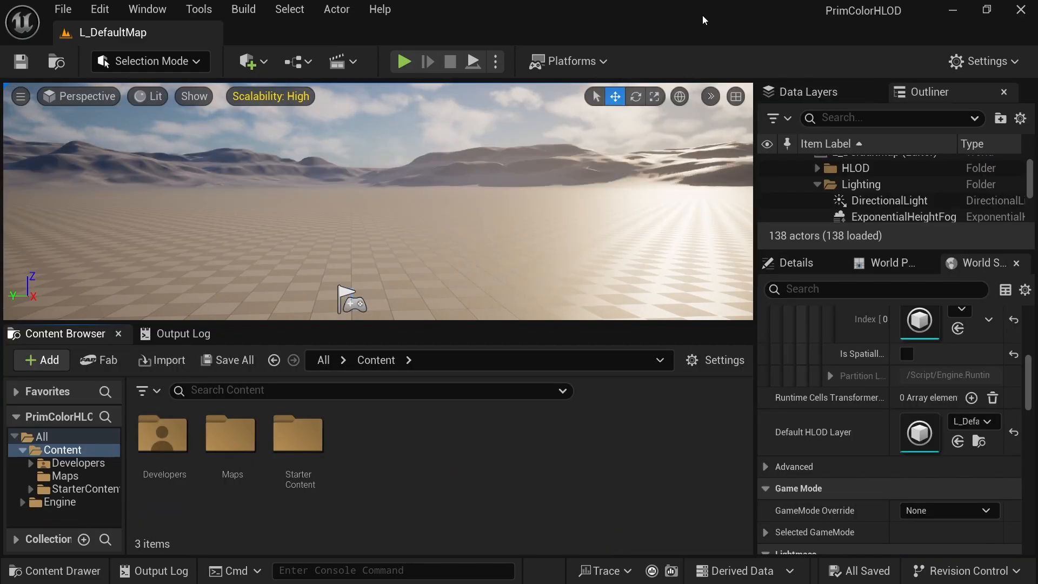
{"action": "left_click", "coordinate": [379, 10]}
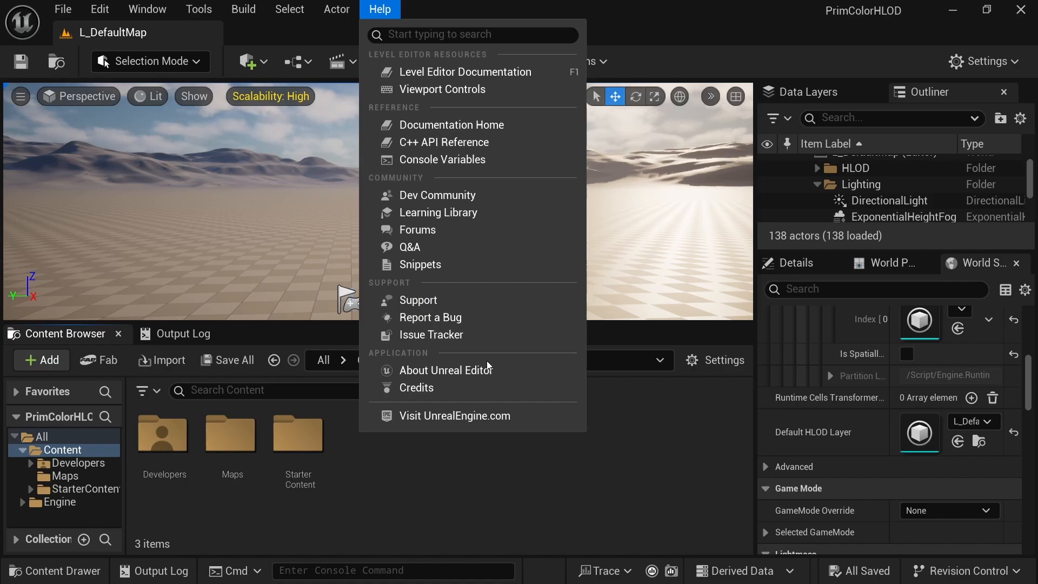
{"action": "left_click", "coordinate": [445, 369]}
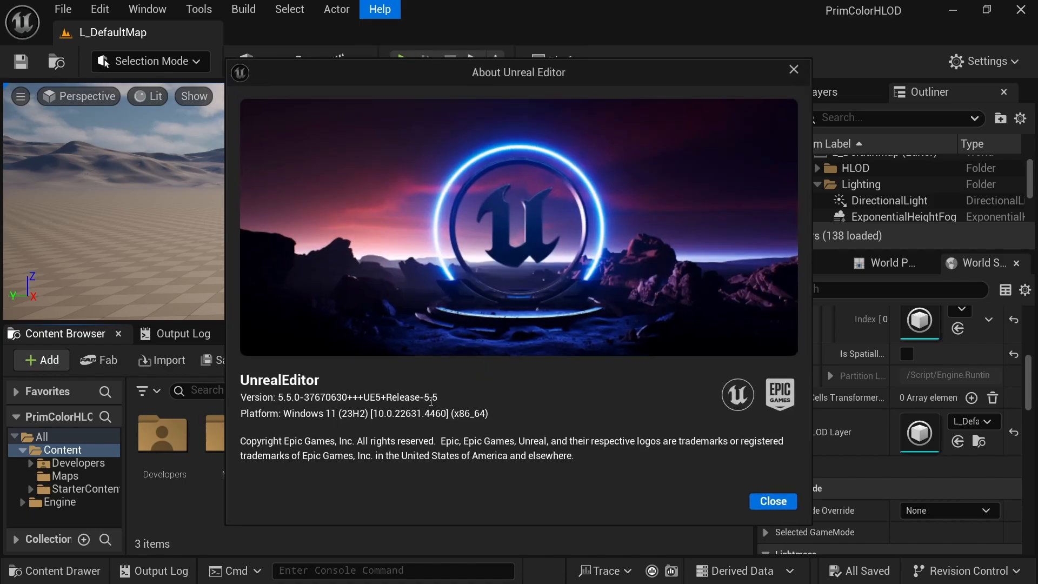
{"action": "double_click", "coordinate": [428, 397]}
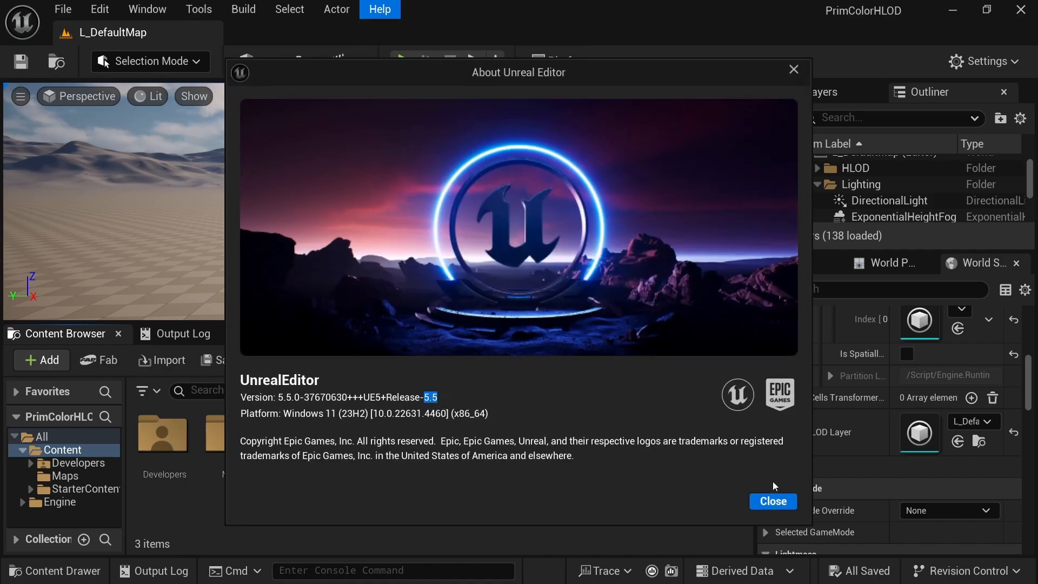
{"action": "left_click", "coordinate": [772, 501]}
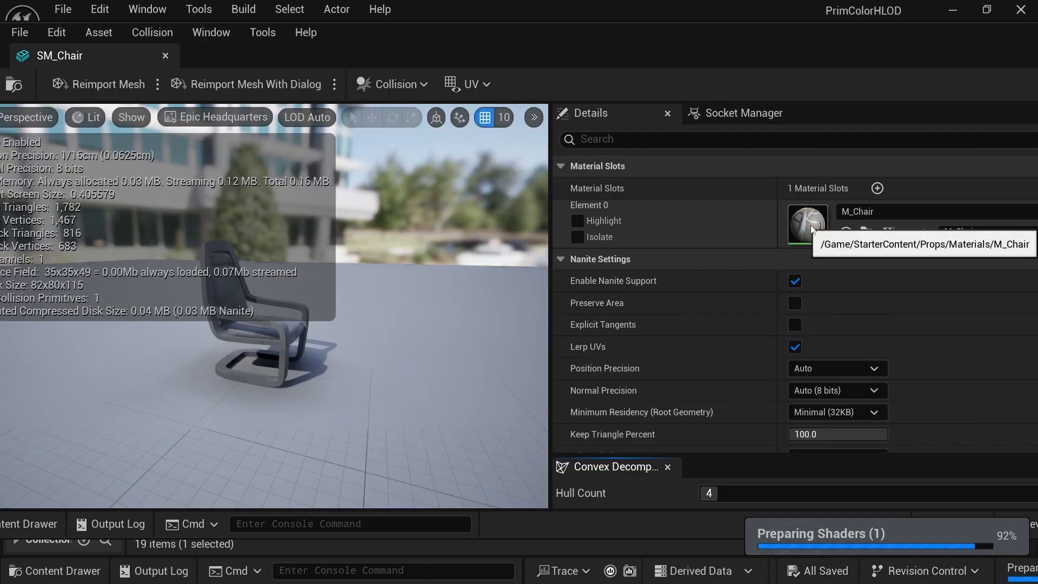
Step: Open the M_Chair material from SM_Chair's material slot in the Static Mesh Editor
{"action": "double_click", "coordinate": [806, 223]}
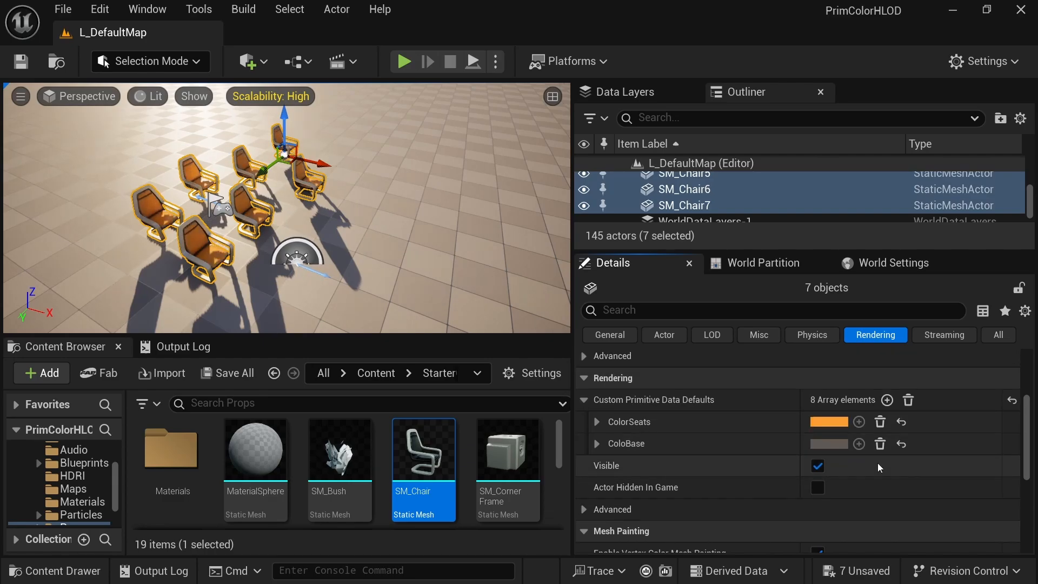
Step: Select a single chair, set its ColorSeats custom primitive data to lime green, and Save All
{"action": "left_click", "coordinate": [597, 444]}
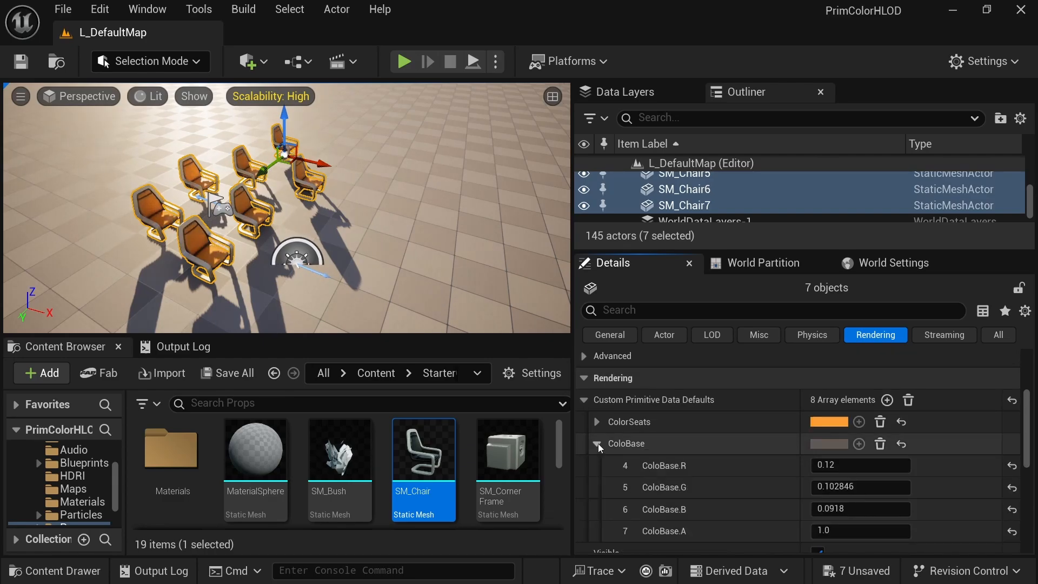
{"action": "left_click", "coordinate": [683, 205]}
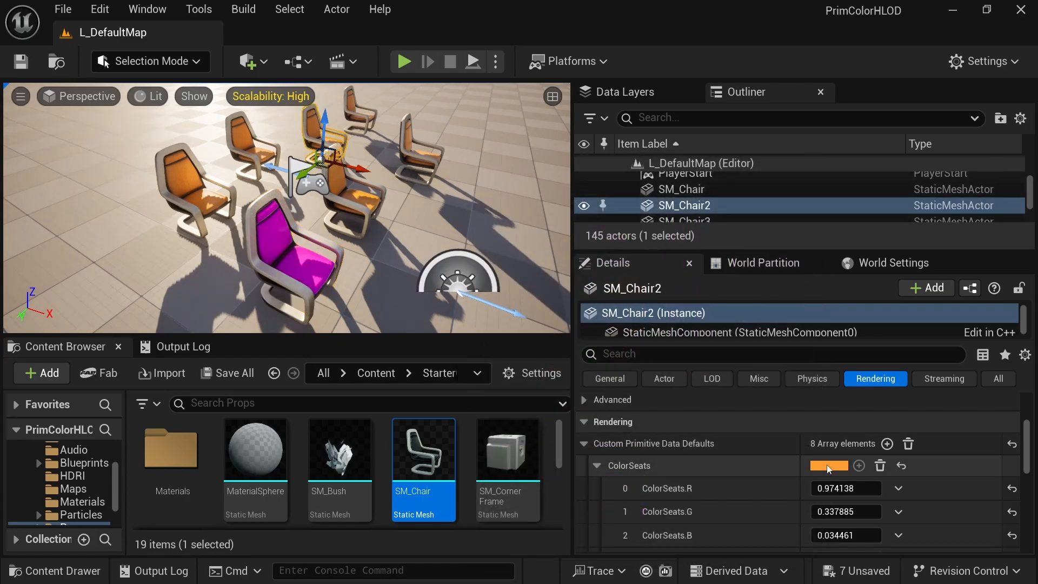
{"action": "left_click", "coordinate": [827, 465]}
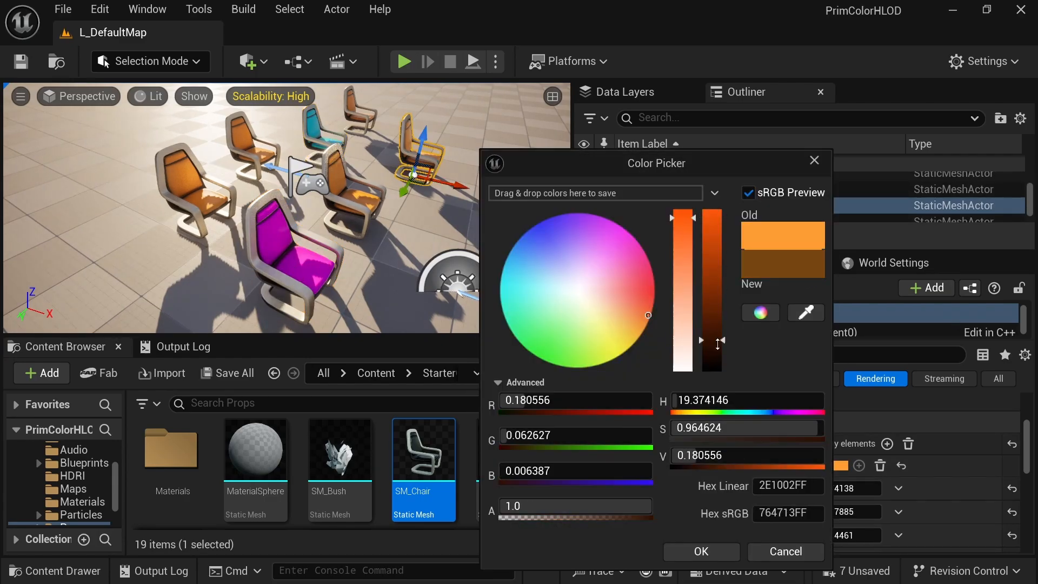
{"action": "left_click", "coordinate": [564, 296]}
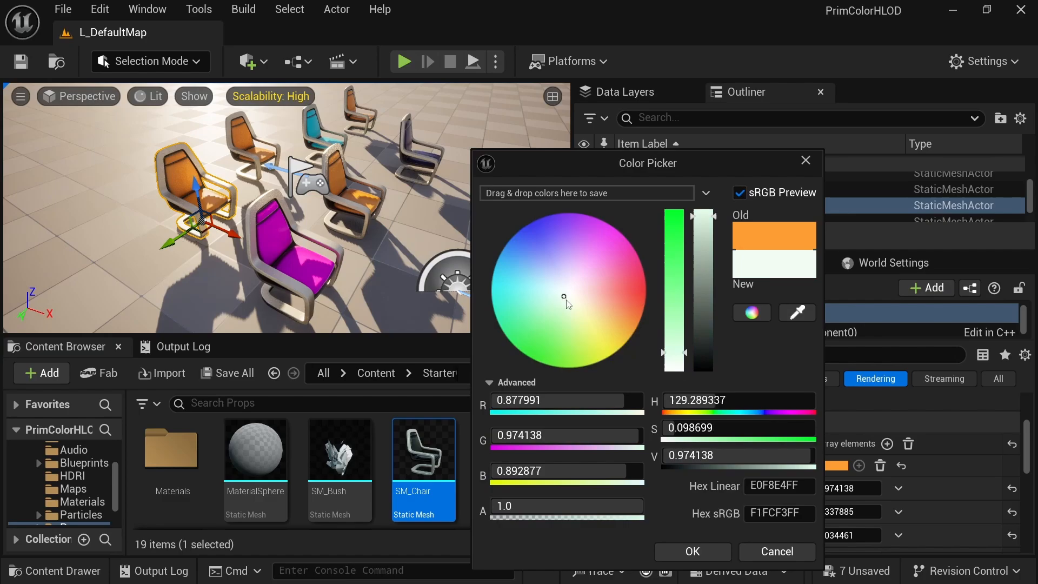
{"action": "left_click", "coordinate": [63, 9]}
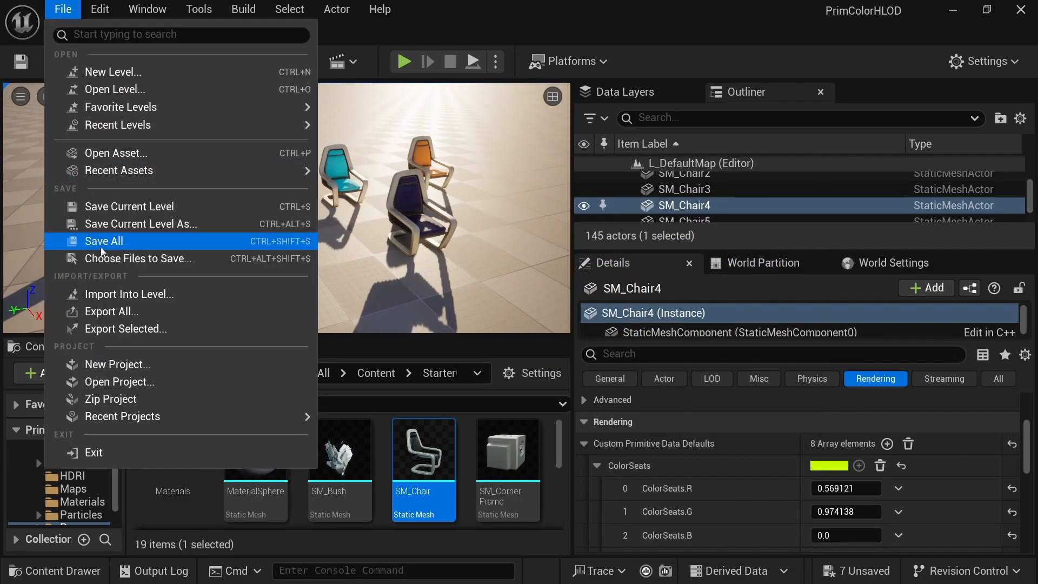
{"action": "left_click", "coordinate": [104, 241]}
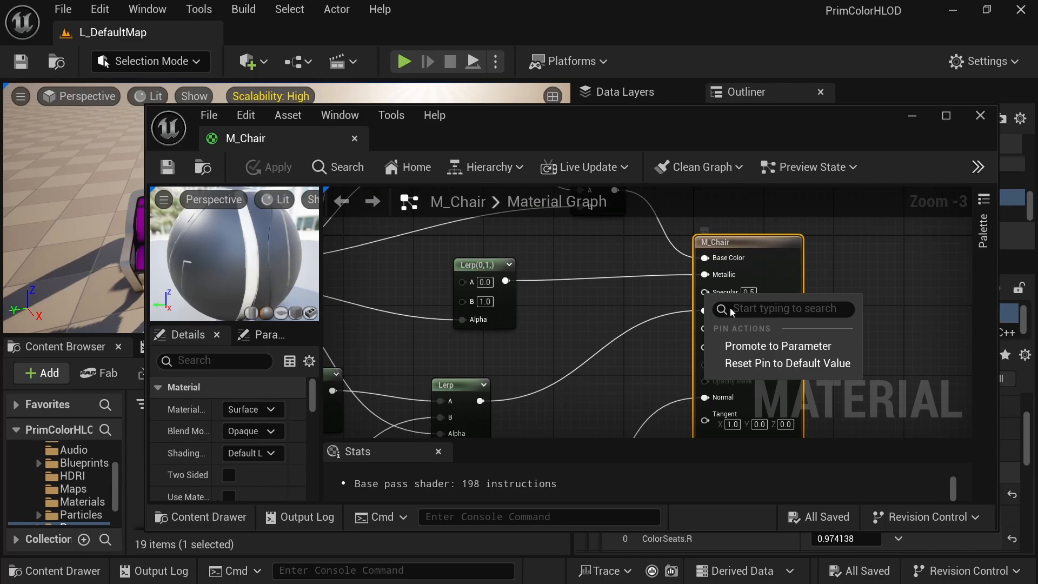
Step: Promote M_Chair's Specular to a custom primitive data parameter at index 8 and apply
{"action": "left_click", "coordinate": [777, 345]}
{"action": "type", "text": "8"}
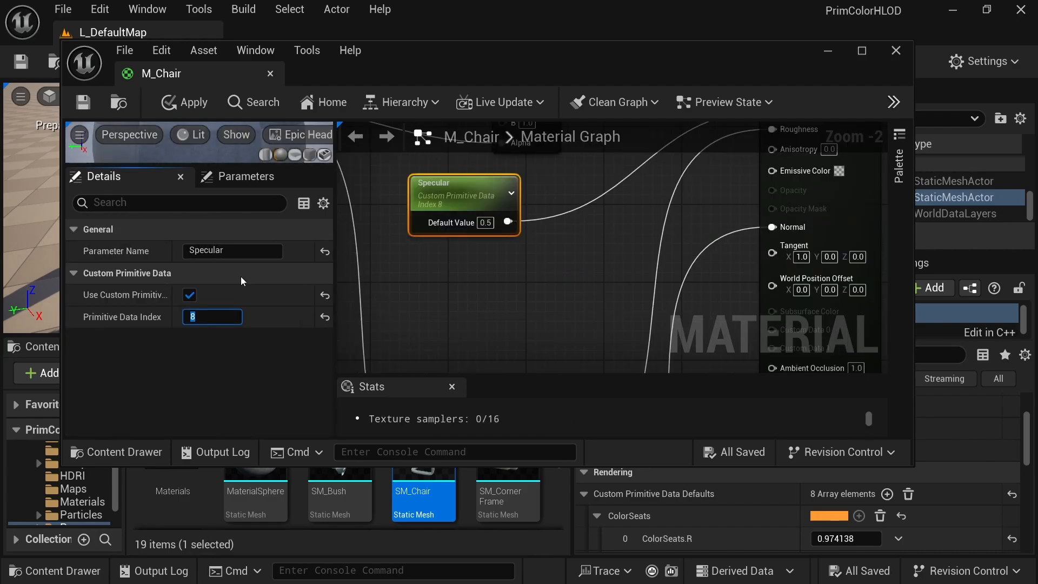
{"action": "left_click", "coordinate": [243, 9]}
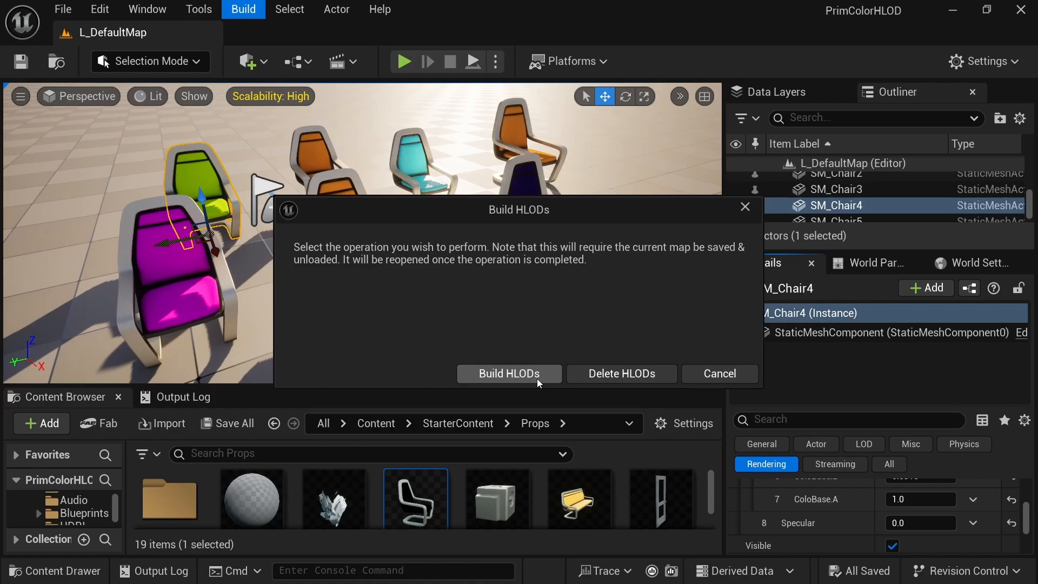
Step: Rebuild HLODs and inspect HLODInstancedStaticMeshComponent_0's custom data: 9 floats per instance
{"action": "left_click", "coordinate": [507, 373]}
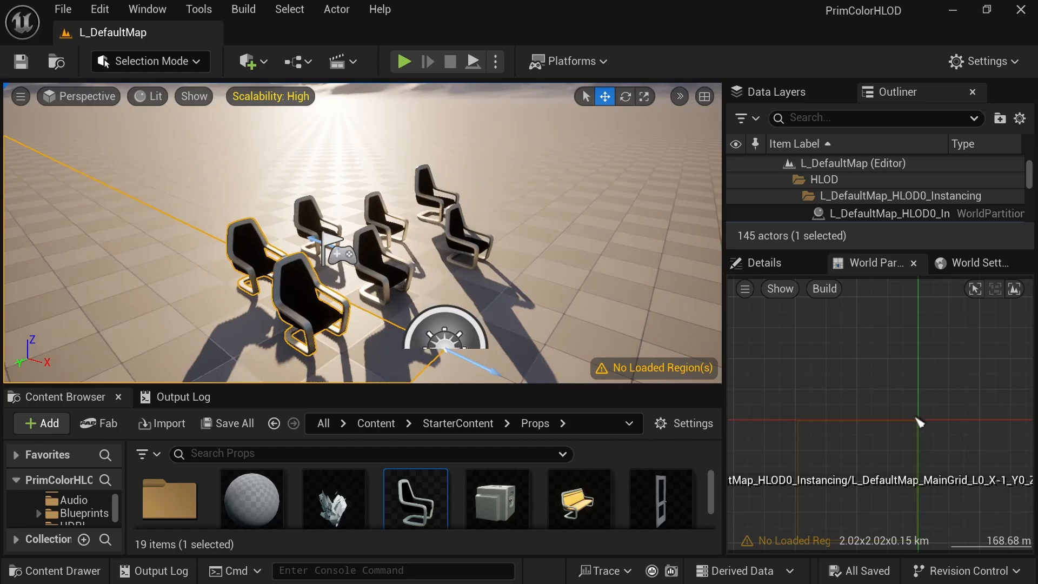
{"action": "left_click", "coordinate": [913, 213]}
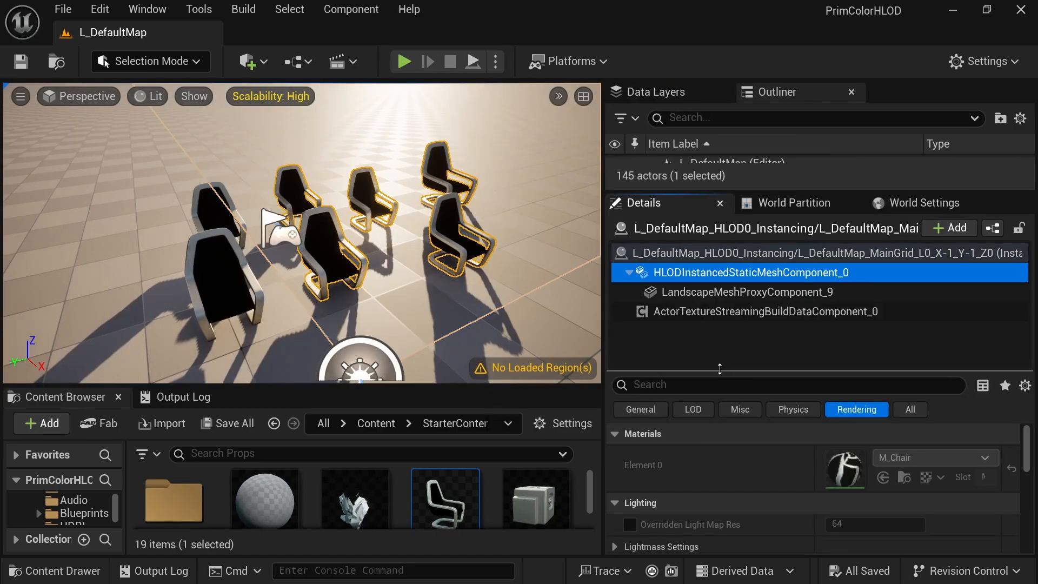
{"action": "type", "text": "custom da"}
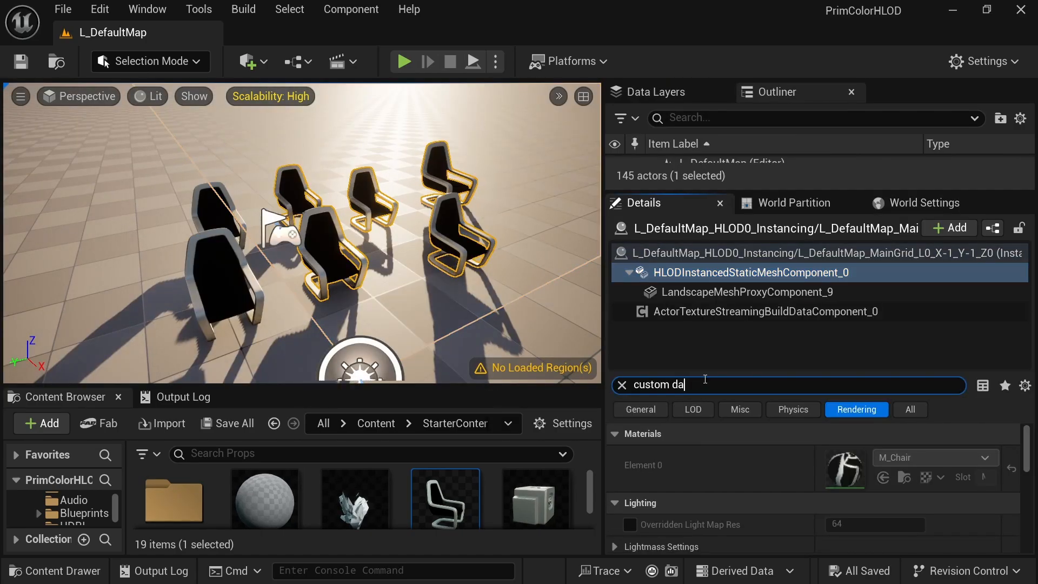
{"action": "type", "text": "ta"}
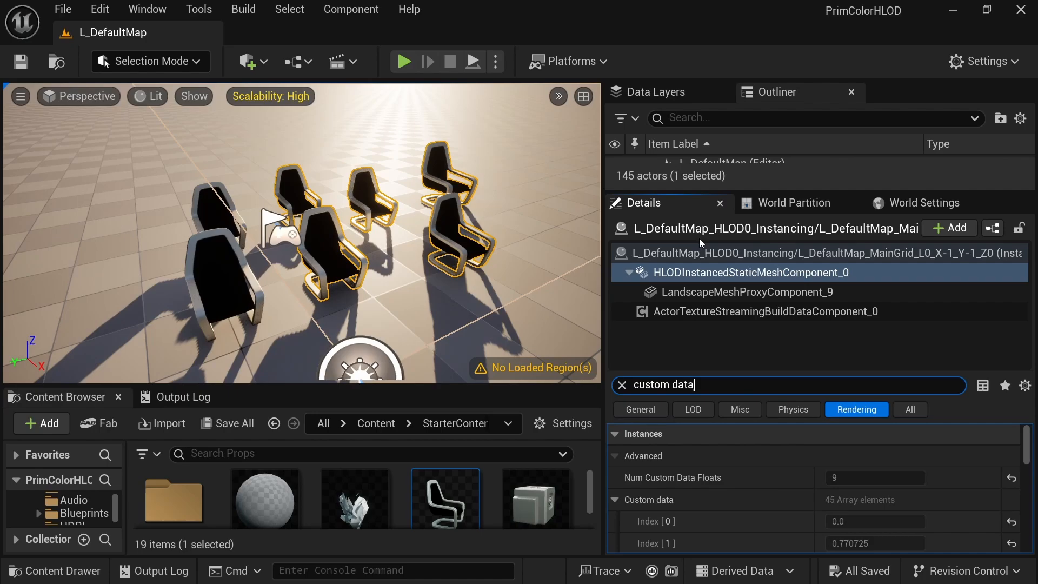
{"action": "scroll", "scroll_direction": "down", "scroll_amount": 3}
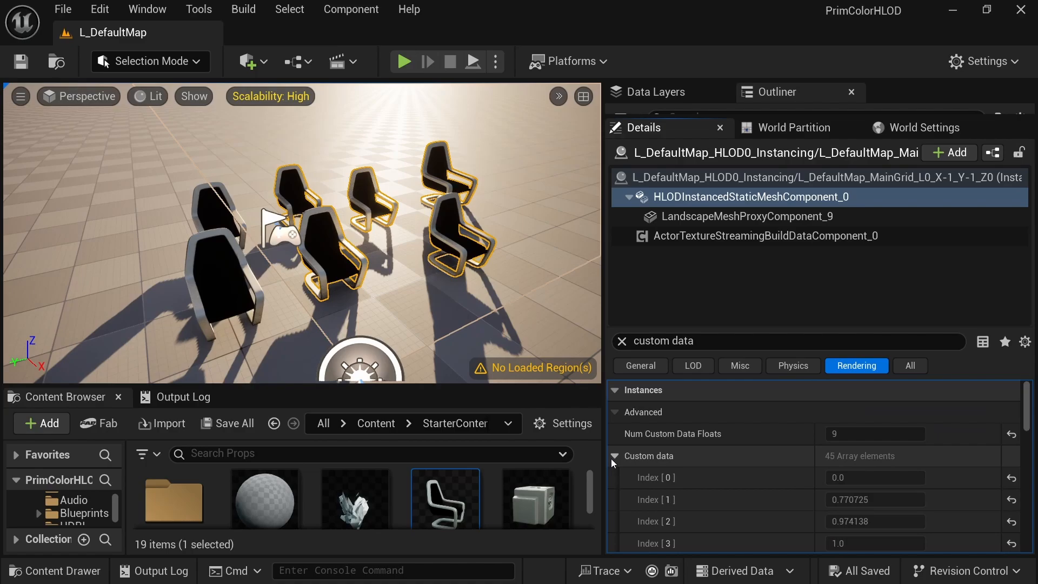
{"action": "left_click", "coordinate": [613, 455]}
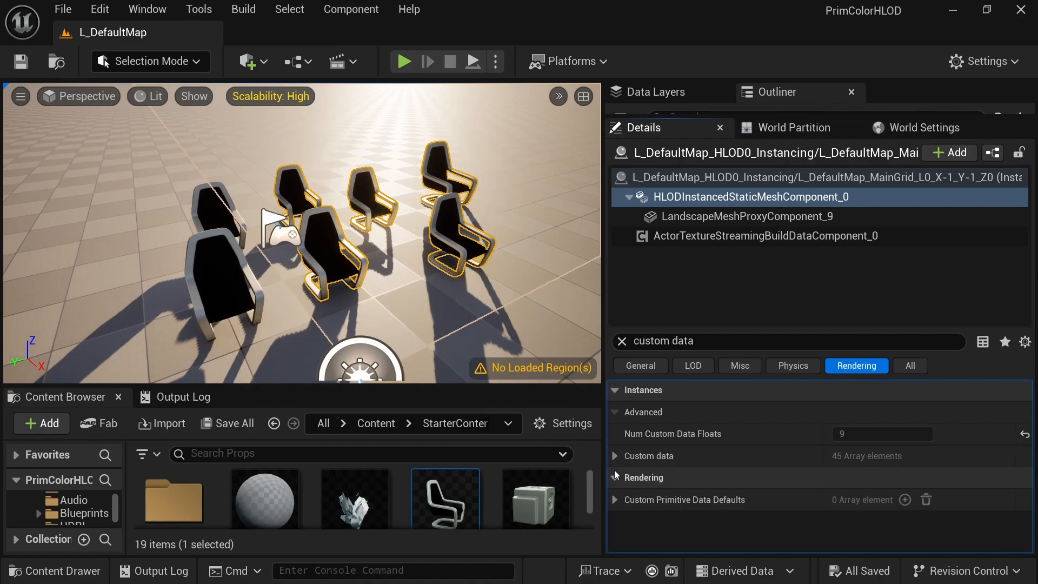
{"action": "left_click", "coordinate": [614, 455]}
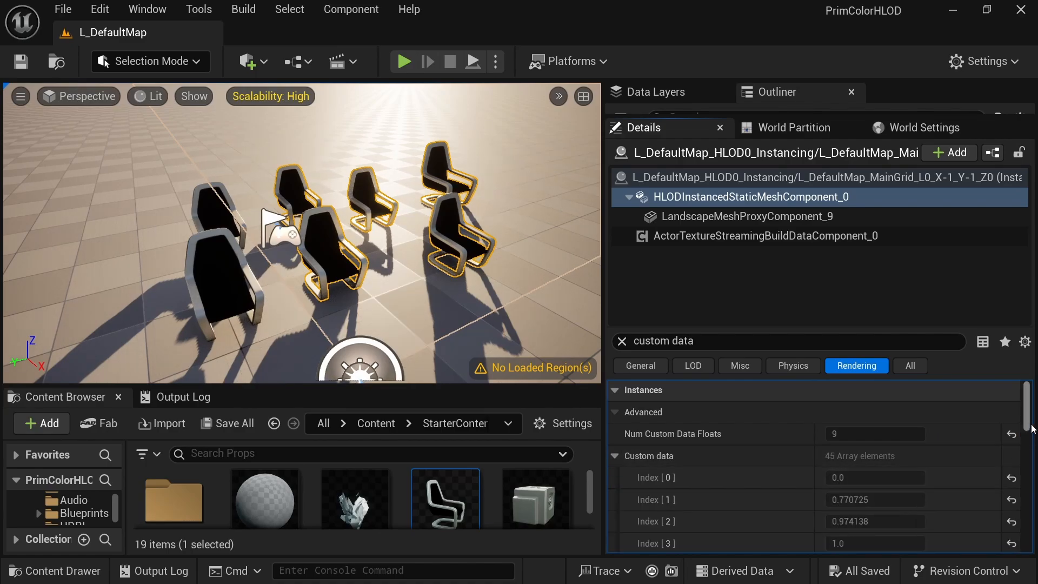
{"action": "scroll", "scroll_direction": "down", "scroll_amount": 3}
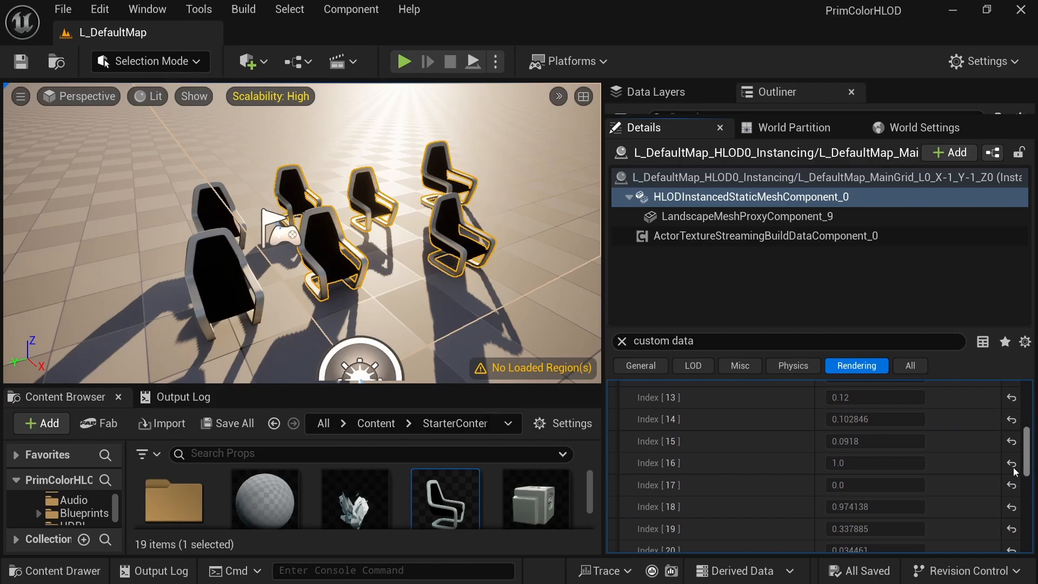
{"action": "scroll", "scroll_direction": "up", "scroll_amount": 3}
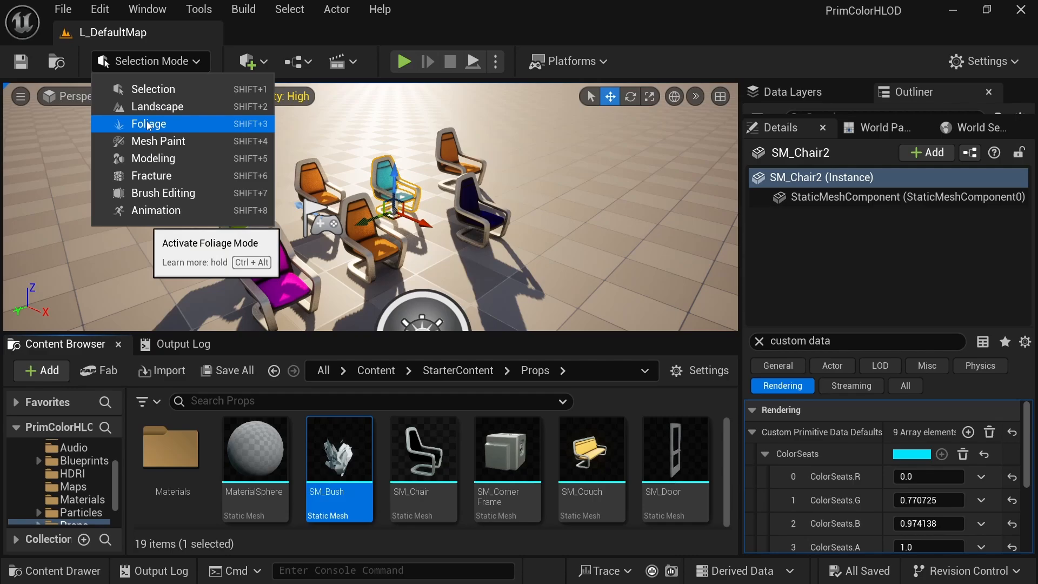
Step: Enter Foliage mode and add SM_Bush as a foliage type saved as Foliage_Bush
{"action": "left_click", "coordinate": [147, 124]}
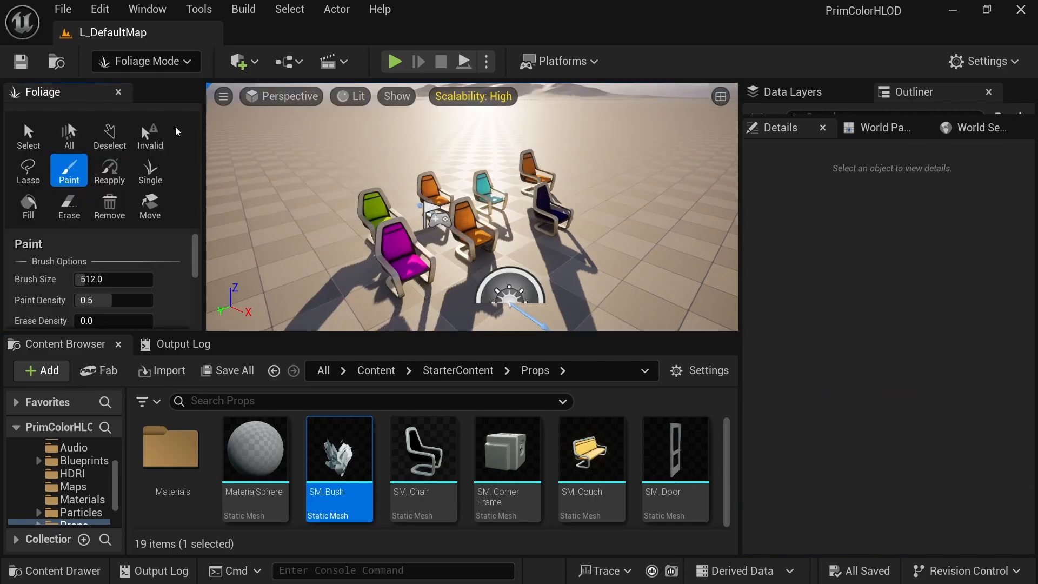
{"action": "scroll", "scroll_direction": "down", "scroll_amount": 3}
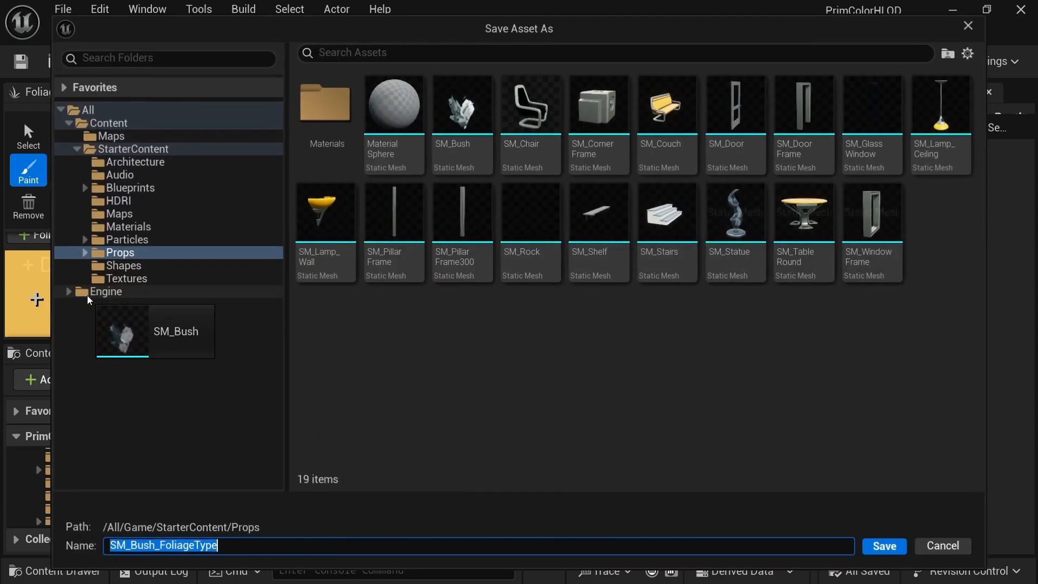
{"action": "type", "text": "Foliage_B"}
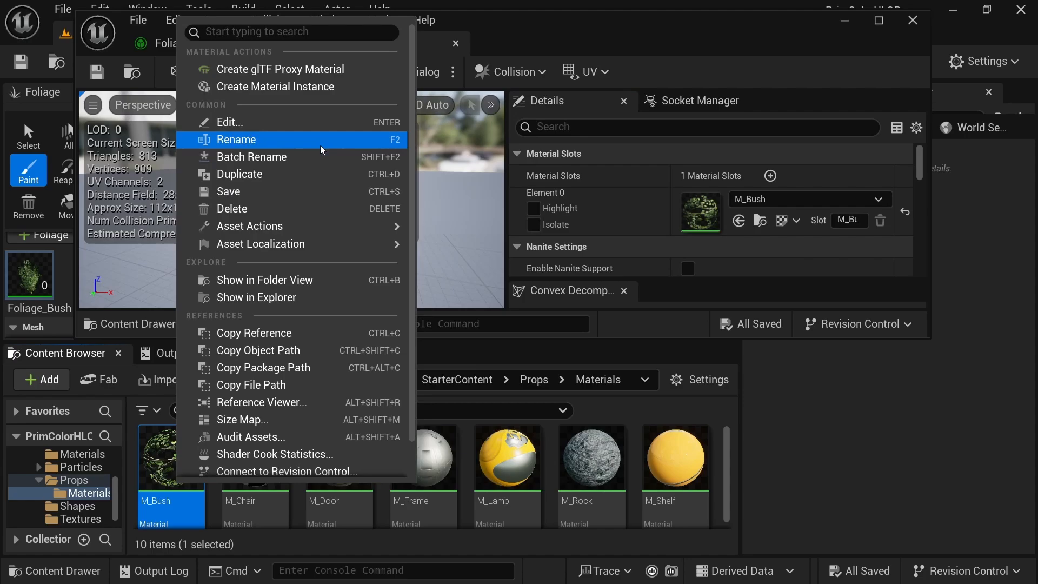
Step: Duplicate M_Bush as M_BushCustomData and add an Override Materials entry to Foliage_Bush
{"action": "left_click", "coordinate": [236, 139]}
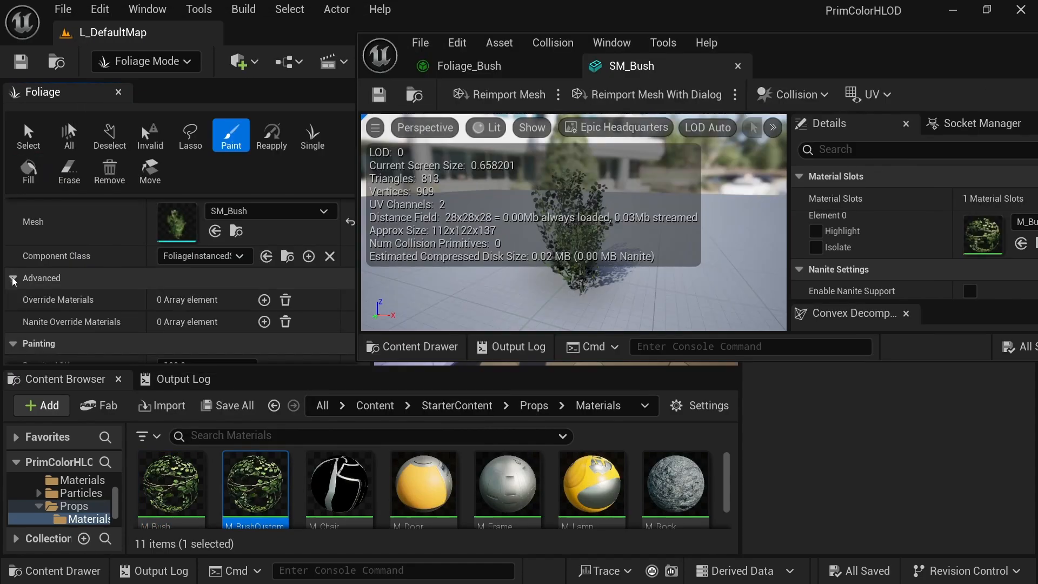
{"action": "mouse_move", "coordinate": [264, 299]}
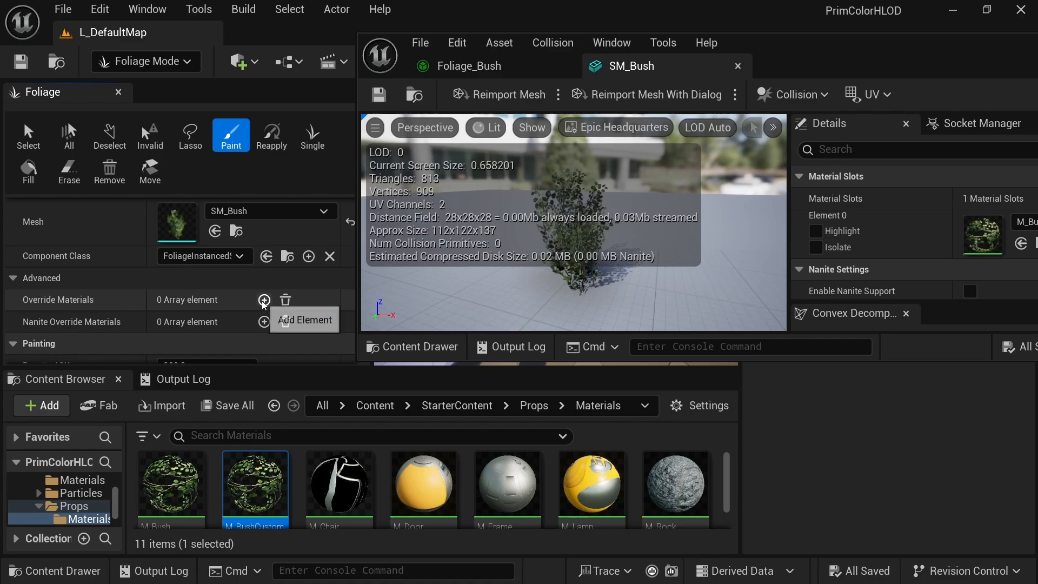
{"action": "left_click", "coordinate": [263, 299]}
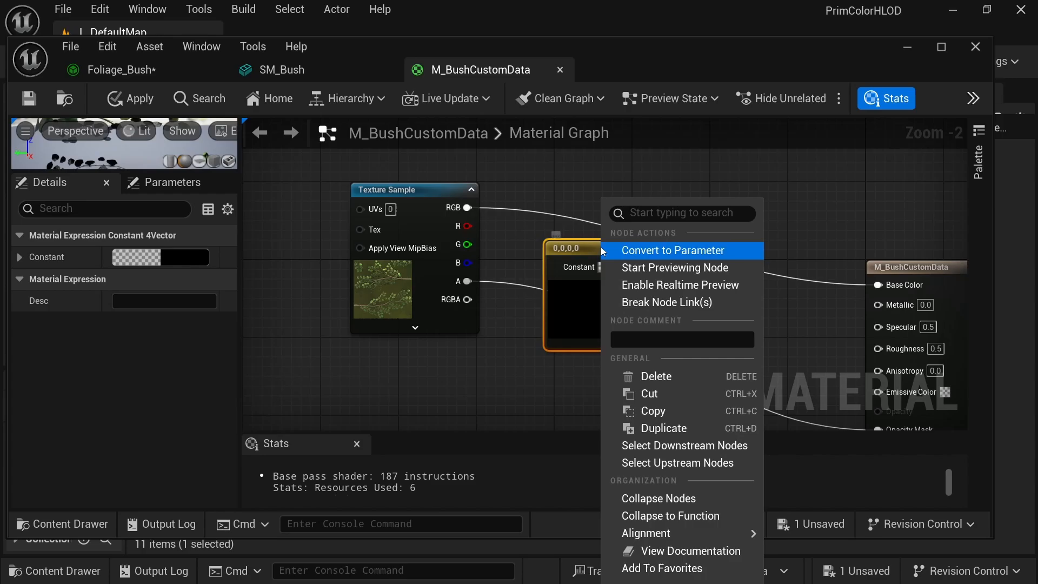
{"action": "mouse_move", "coordinate": [682, 256]}
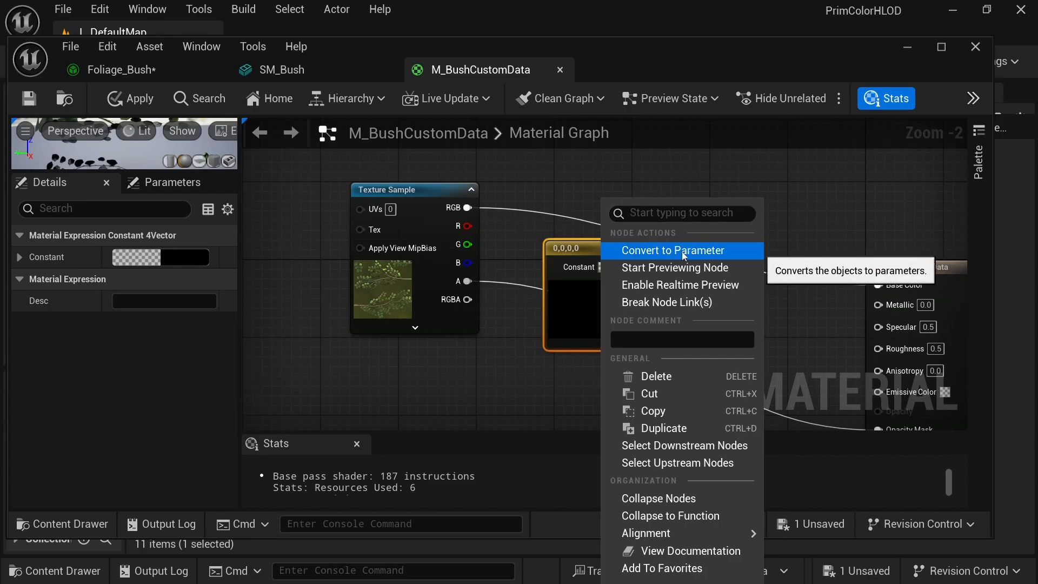
Step: Convert the constant colour into a ColorTint parameter with a 0.5 mid-grey default
{"action": "left_click", "coordinate": [672, 250]}
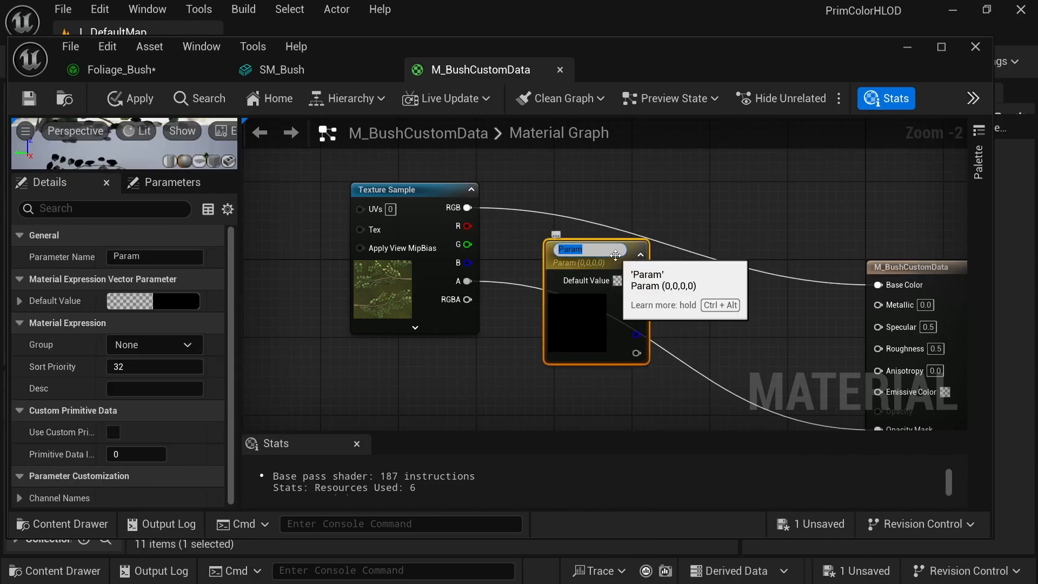
{"action": "type", "text": "ColorTint"}
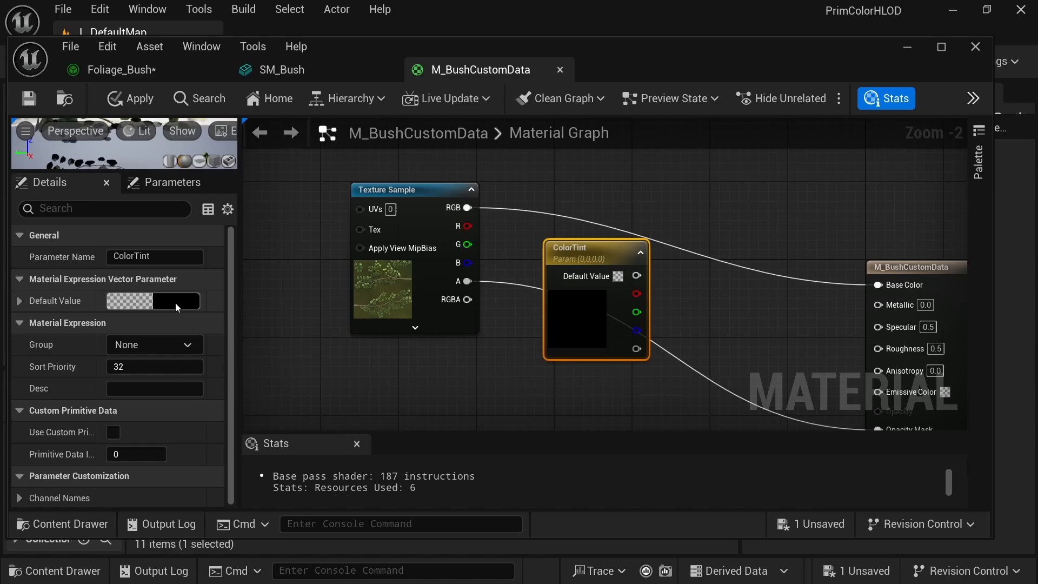
{"action": "left_click", "coordinate": [175, 301]}
{"action": "type", "text": ".5"}
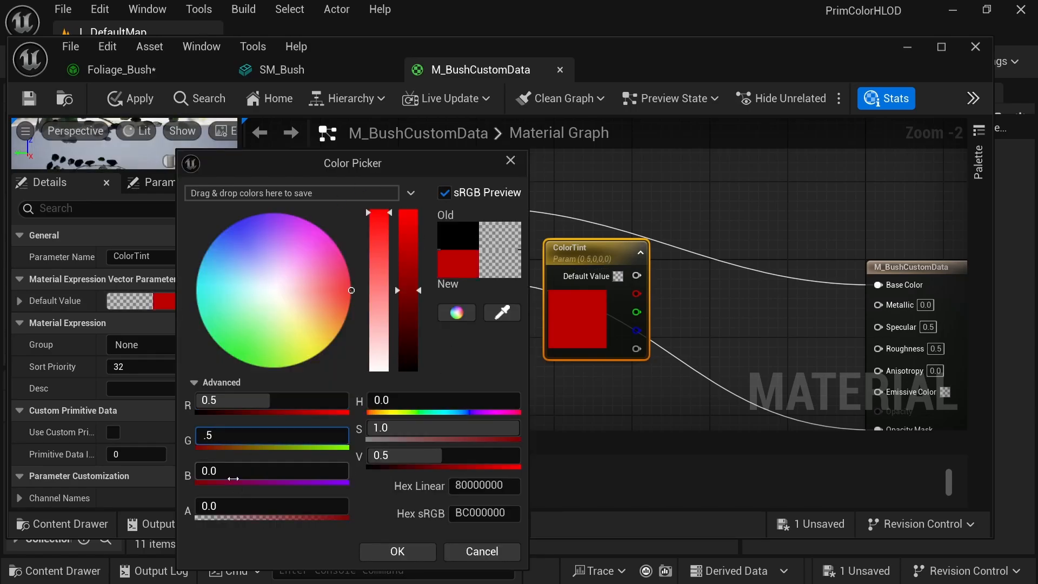
{"action": "left_click", "coordinate": [396, 552]}
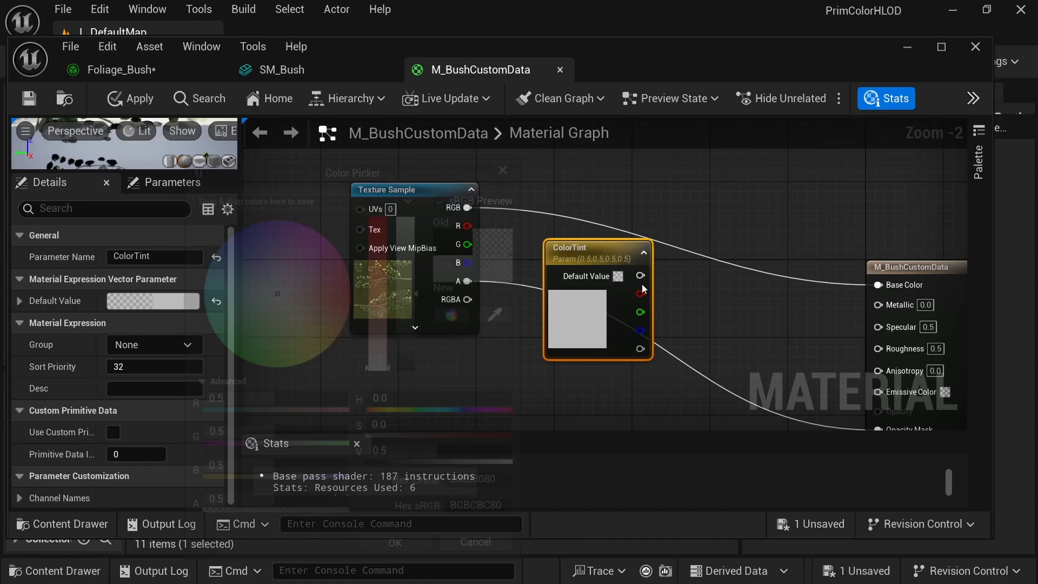
Step: Multiply the texture colour by ColorTint and wire the result into Base Color
{"action": "type", "text": "*"}
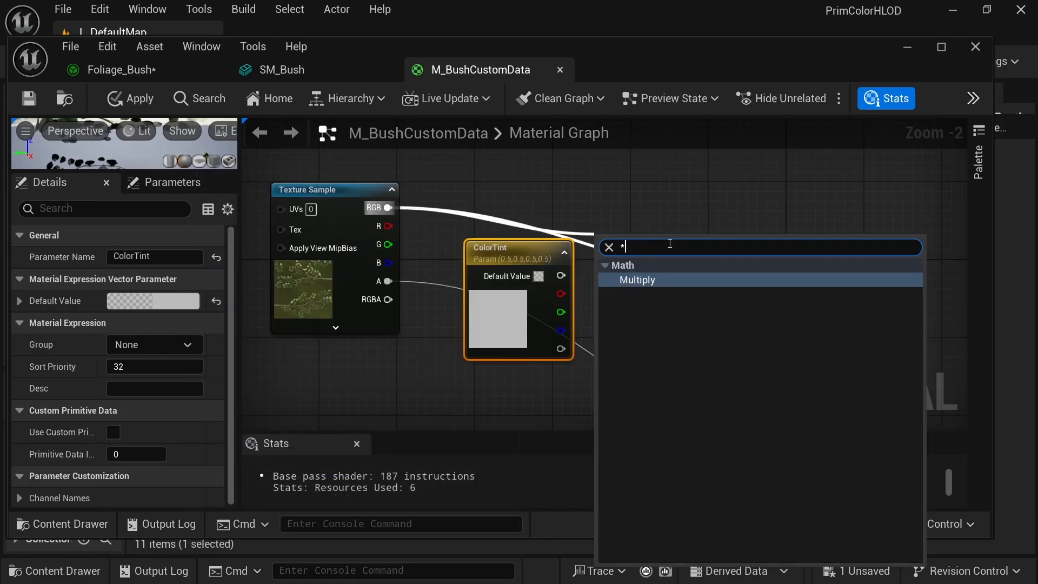
{"action": "left_click", "coordinate": [636, 280]}
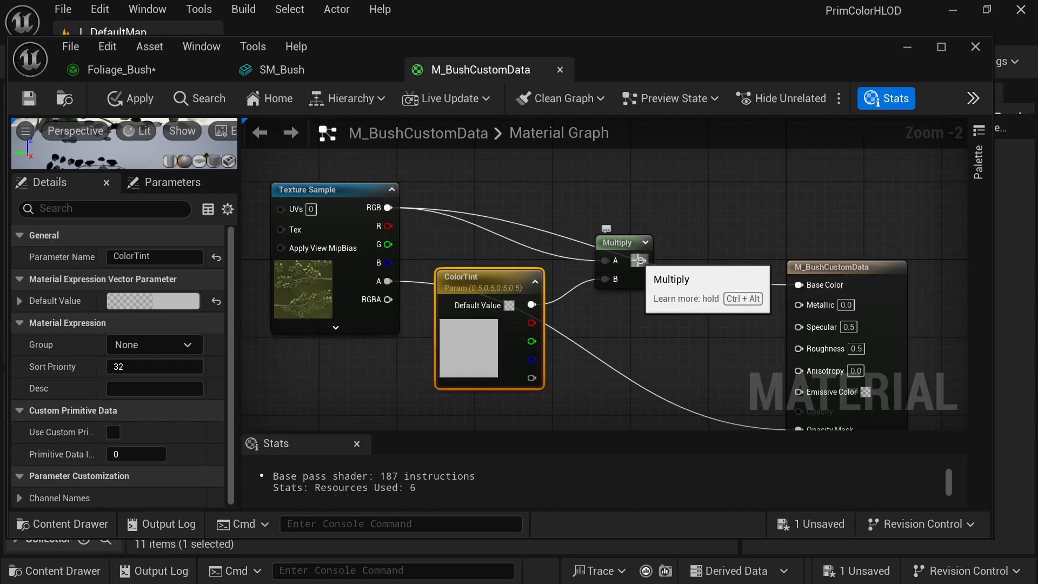
{"action": "left_click", "coordinate": [139, 98]}
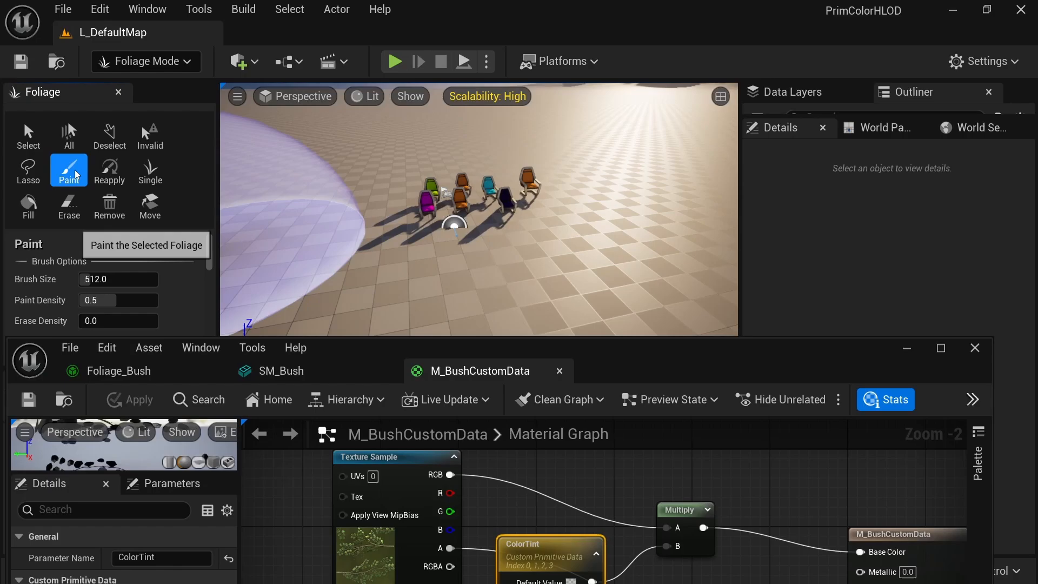
Step: Paint bush foliage across the floor around the chairs, then return to the Select tool
{"action": "left_click", "coordinate": [377, 162]}
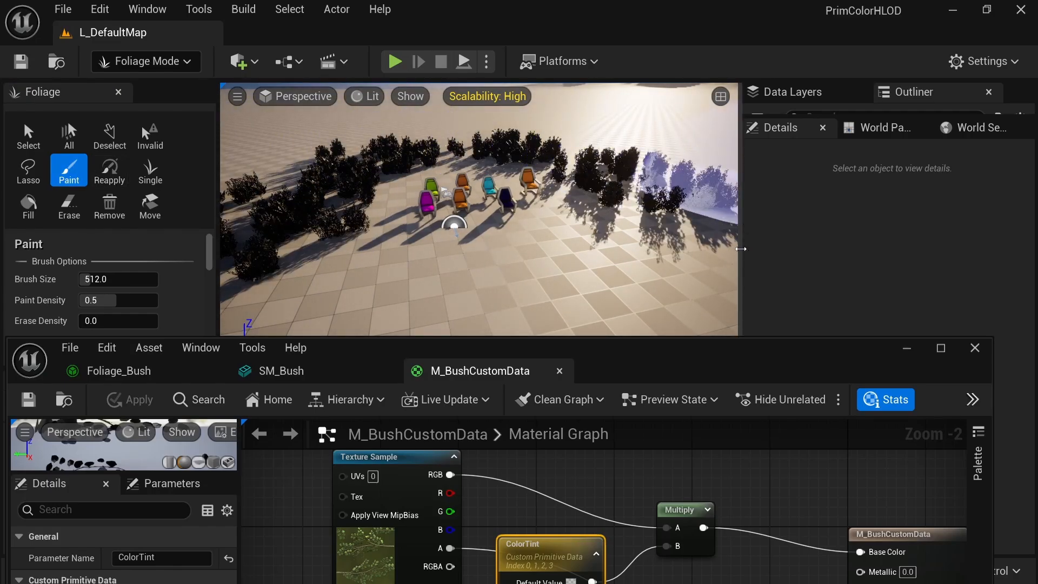
{"action": "mouse_move", "coordinate": [28, 136]}
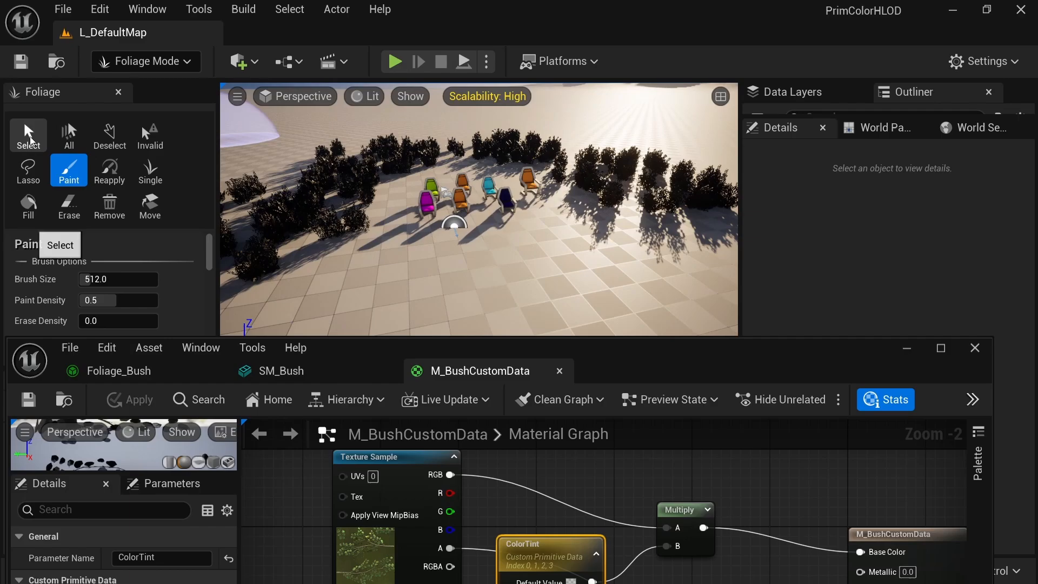
{"action": "left_click", "coordinate": [27, 136]}
{"action": "type", "text": "per ins"}
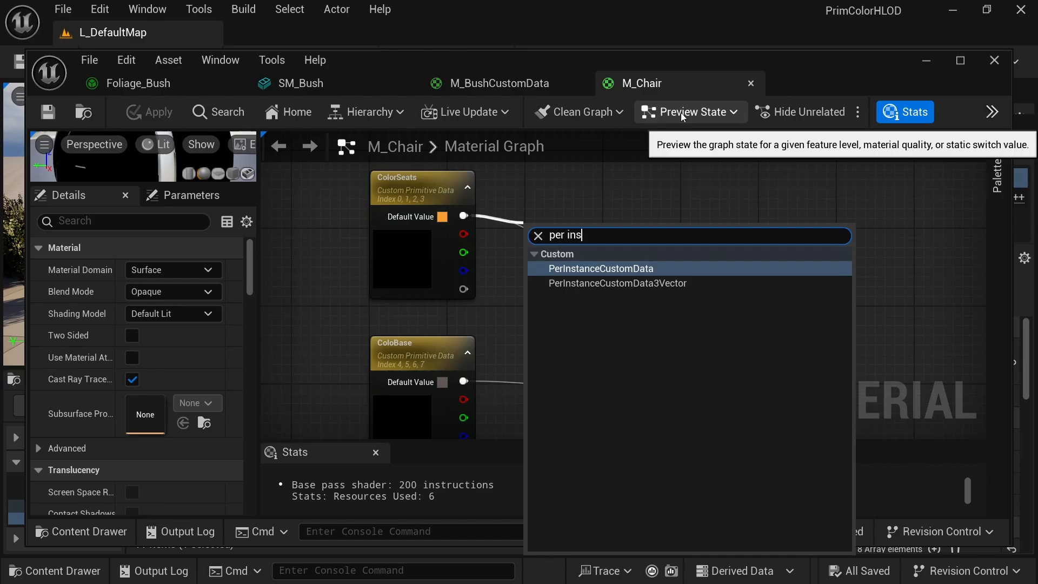
Step: Add PerInstanceCustomData nodes to M_Chair and set the new node's Data Index to 8
{"action": "type", "text": "tance"}
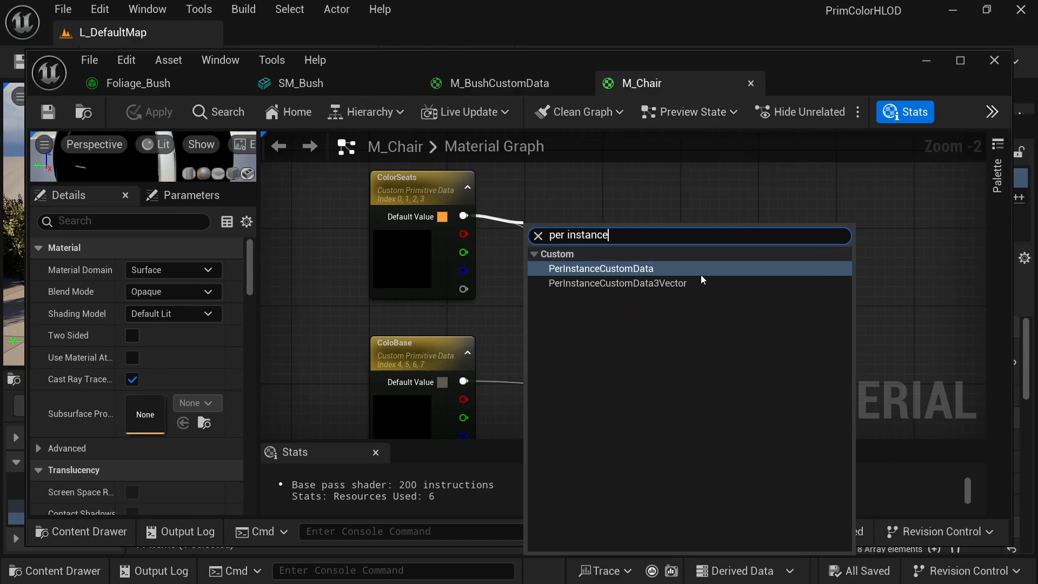
{"action": "left_click", "coordinate": [599, 268]}
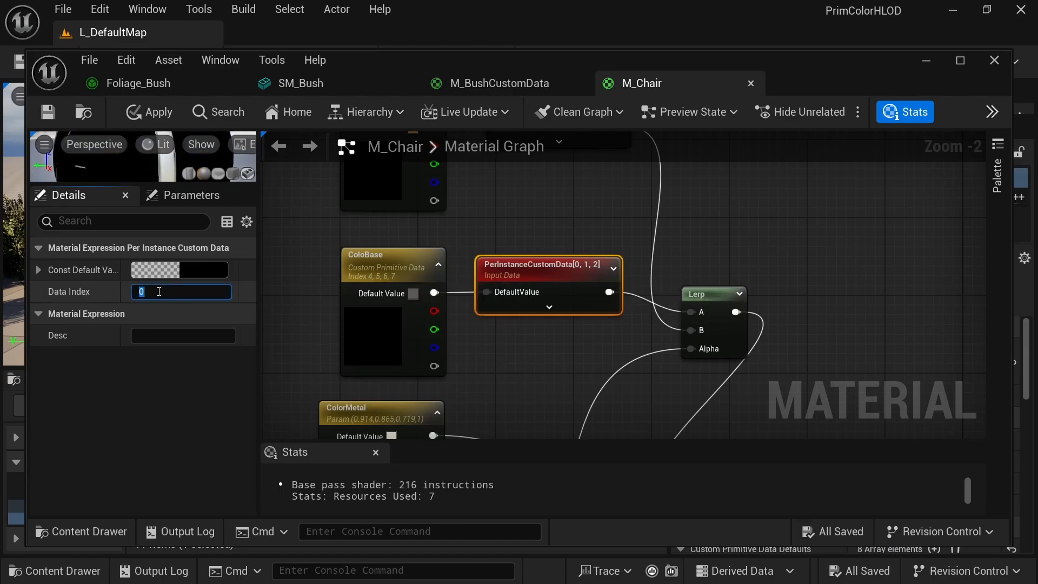
{"action": "type", "text": "4"}
{"action": "type", "text": "per instance"}
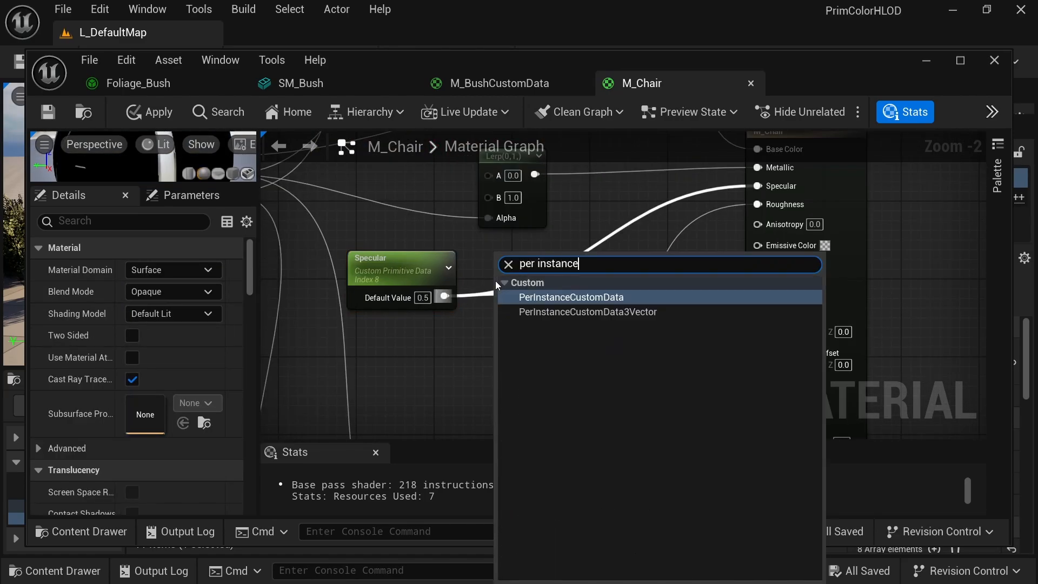
{"action": "left_click", "coordinate": [571, 297]}
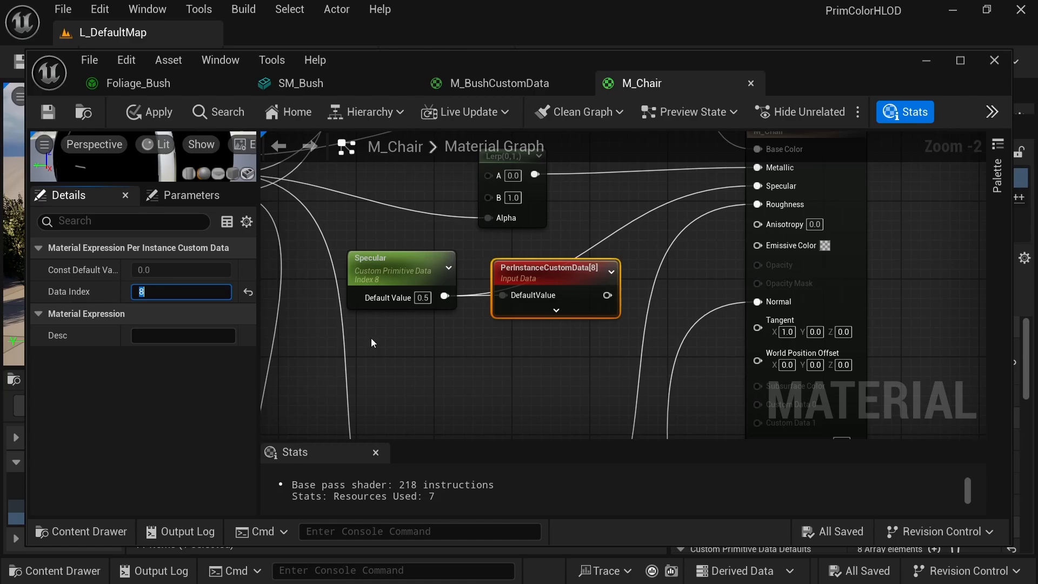
{"action": "left_click", "coordinate": [500, 83]}
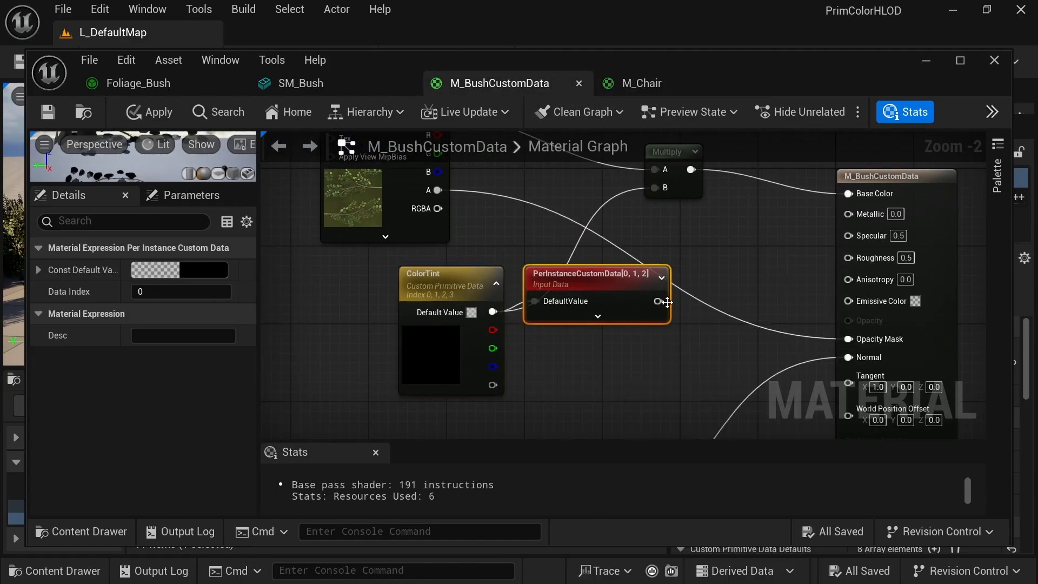
Step: Return to the M_Chair graph and check Used with Instanced Static Meshes in Details
{"action": "left_click", "coordinate": [640, 83]}
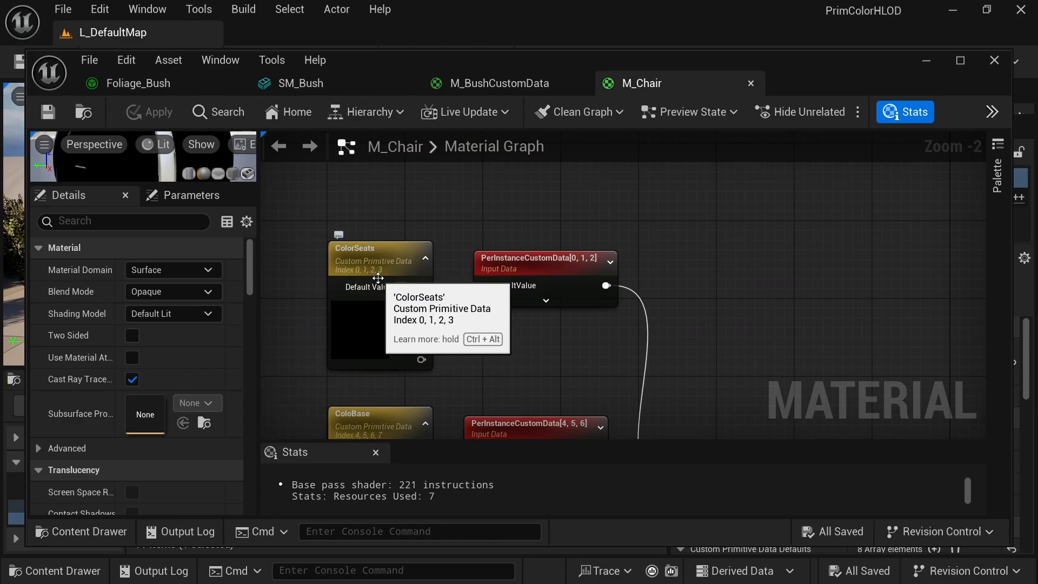
{"action": "mouse_move", "coordinate": [583, 269]}
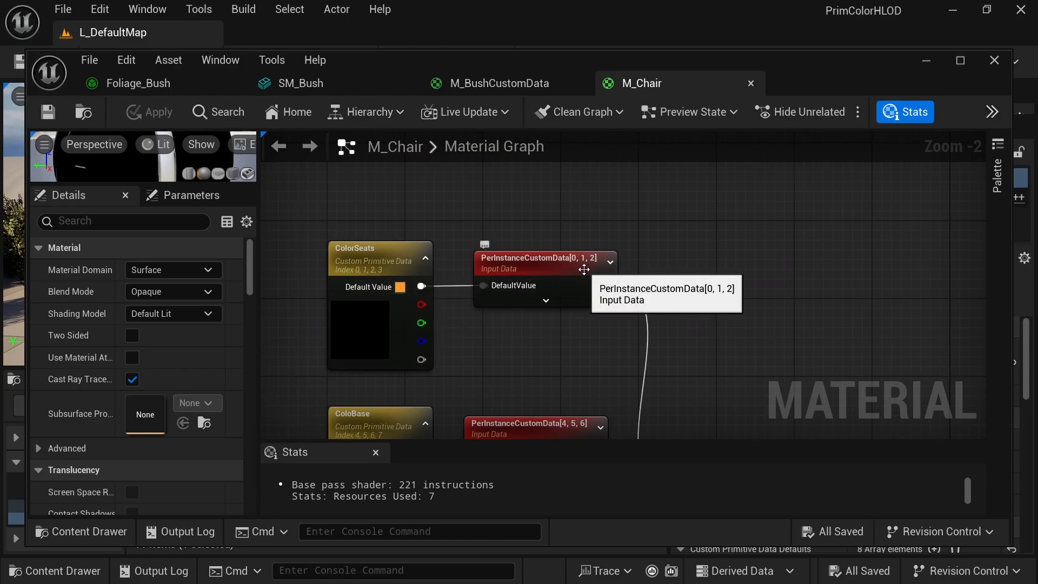
{"action": "mouse_move", "coordinate": [727, 347]}
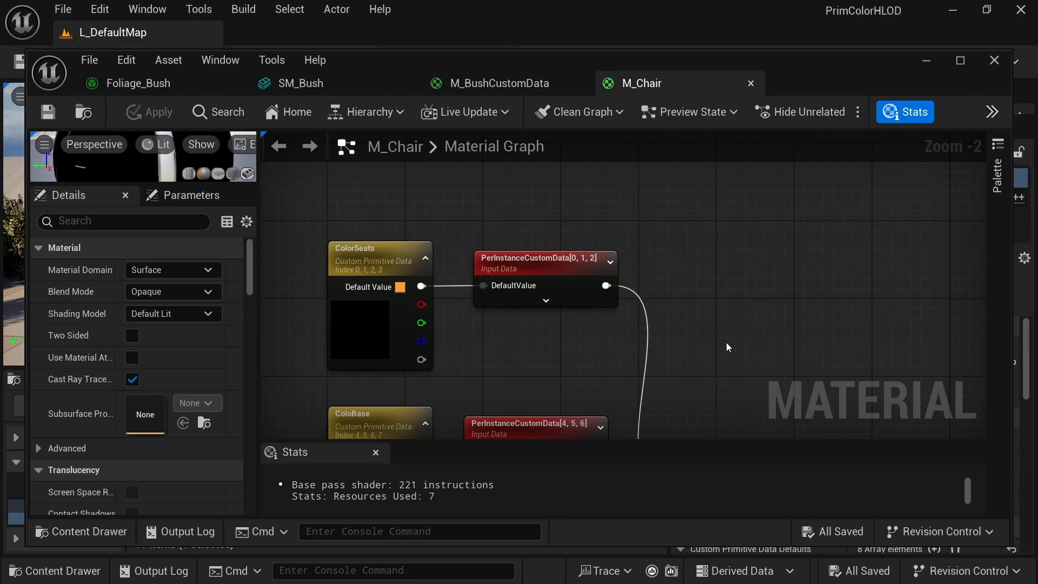
{"action": "mouse_move", "coordinate": [690, 213]}
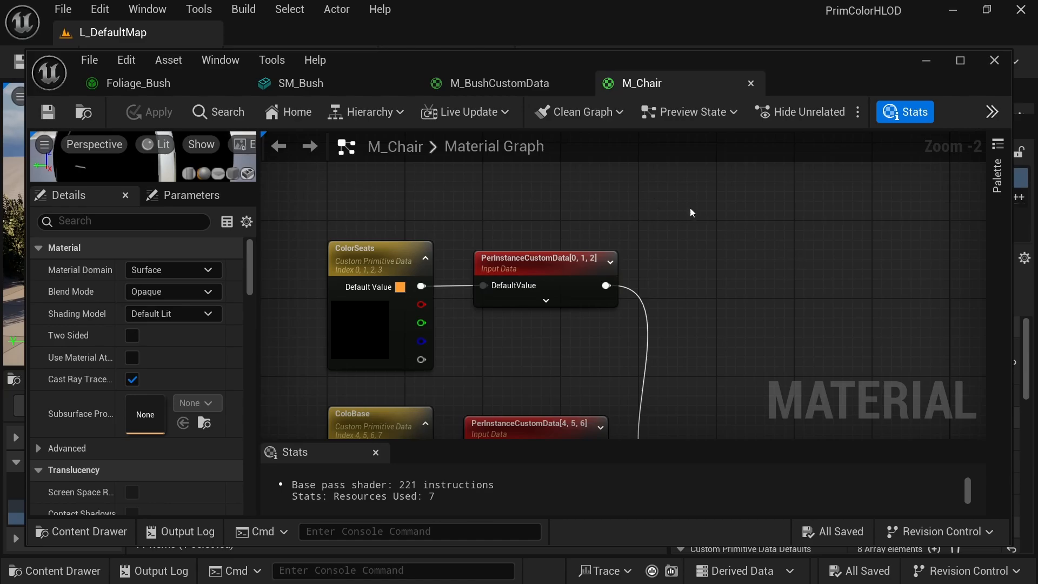
{"action": "mouse_move", "coordinate": [712, 403]}
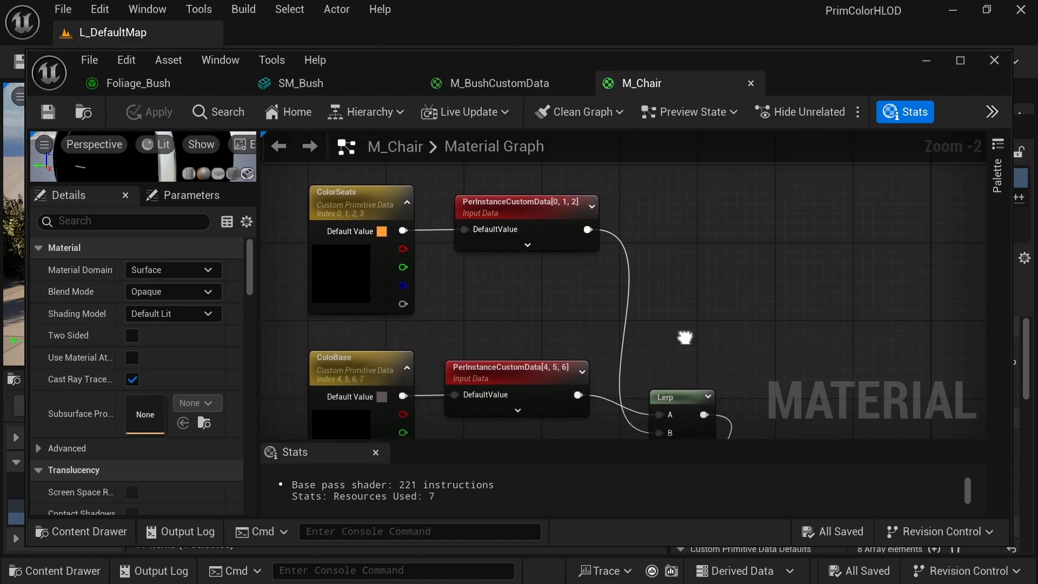
{"action": "mouse_move", "coordinate": [375, 250]}
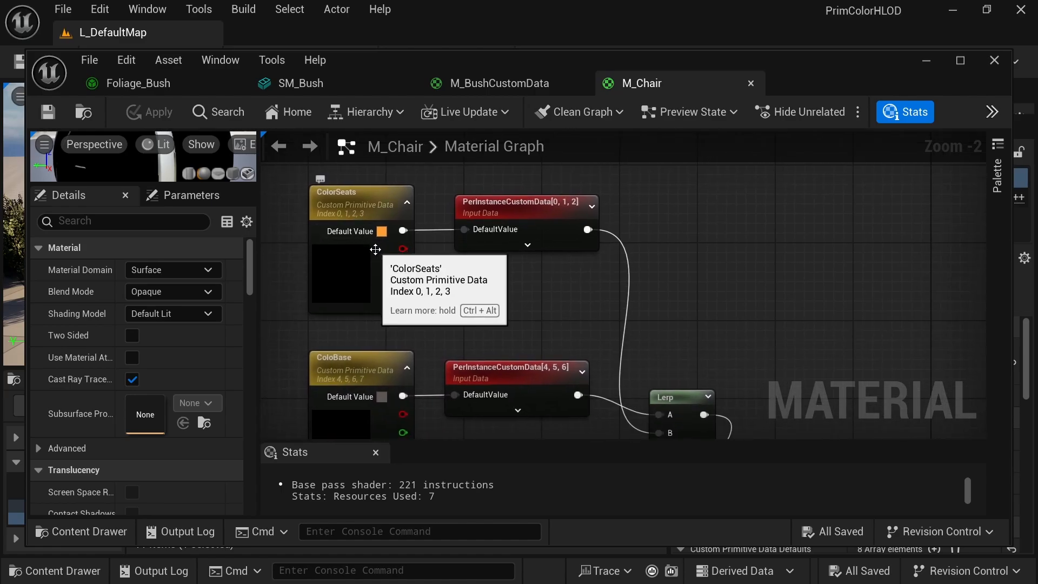
{"action": "mouse_move", "coordinate": [485, 290]}
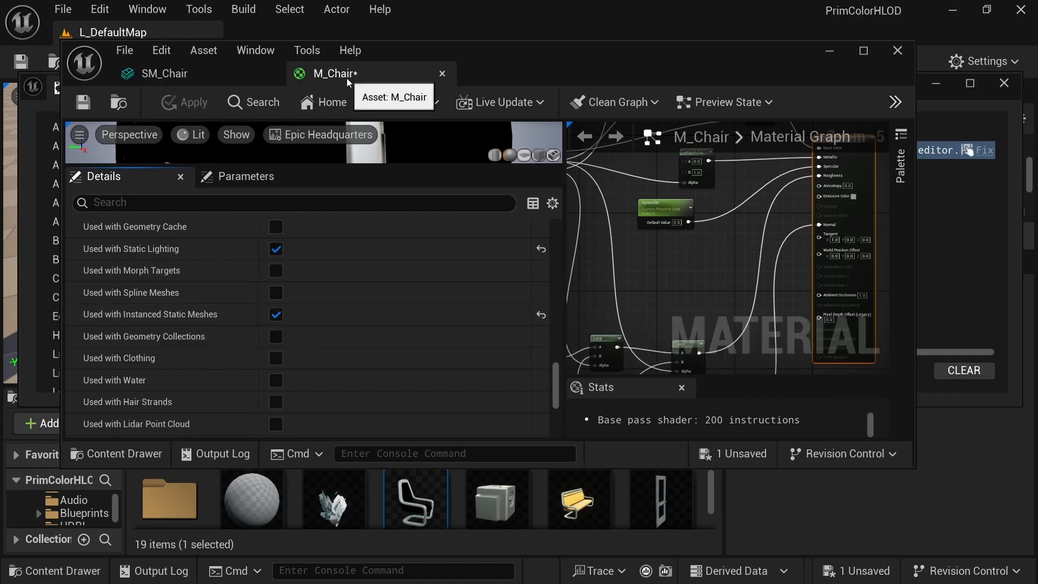
{"action": "left_click", "coordinate": [82, 103]}
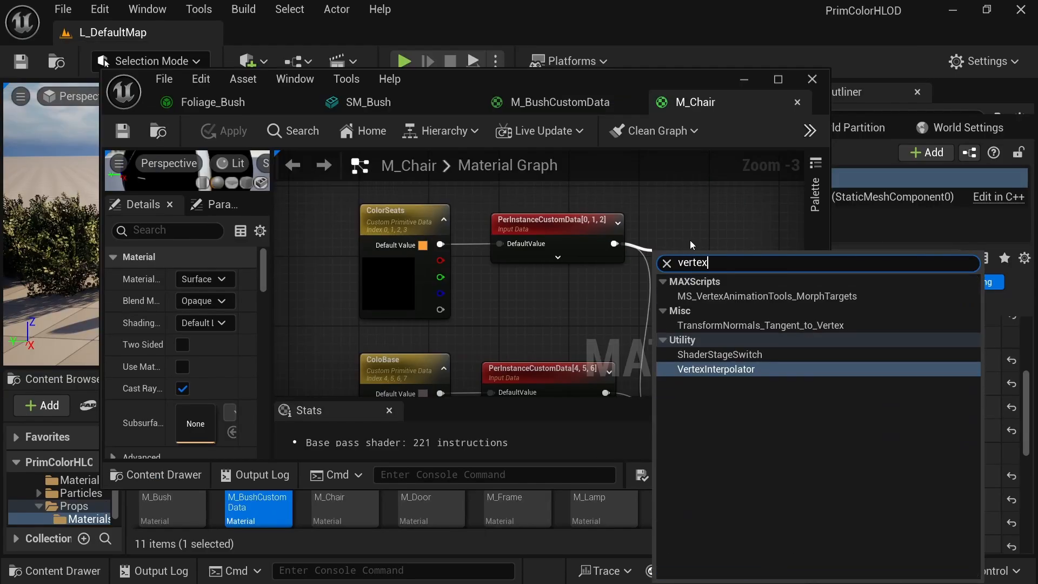
{"action": "mouse_move", "coordinate": [715, 368]}
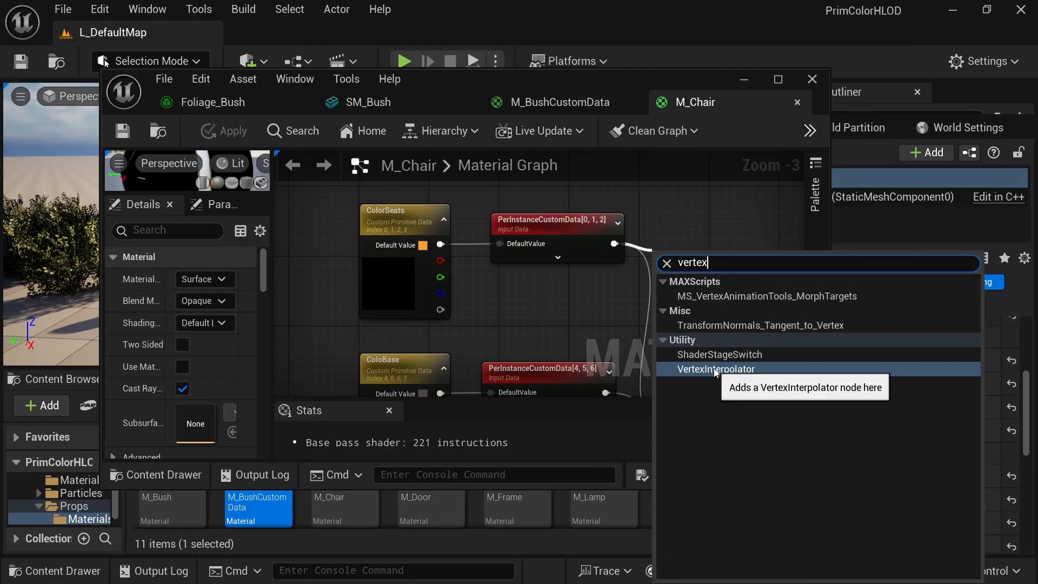
Step: Route the seat colour and index 8 custom data through VertexInterpolators, then apply M_Chair
{"action": "left_click", "coordinate": [714, 369]}
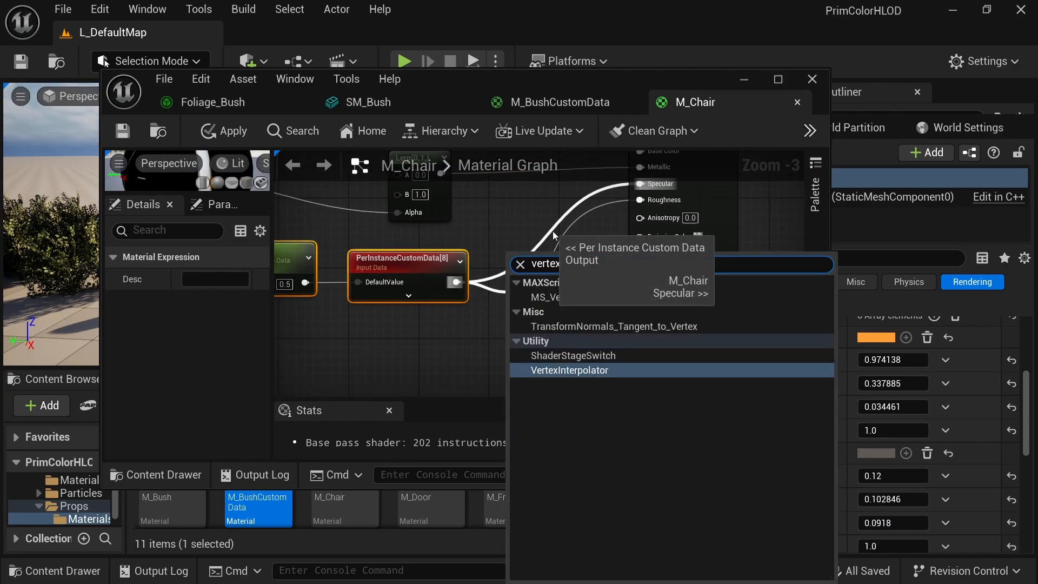
{"action": "left_click", "coordinate": [232, 130]}
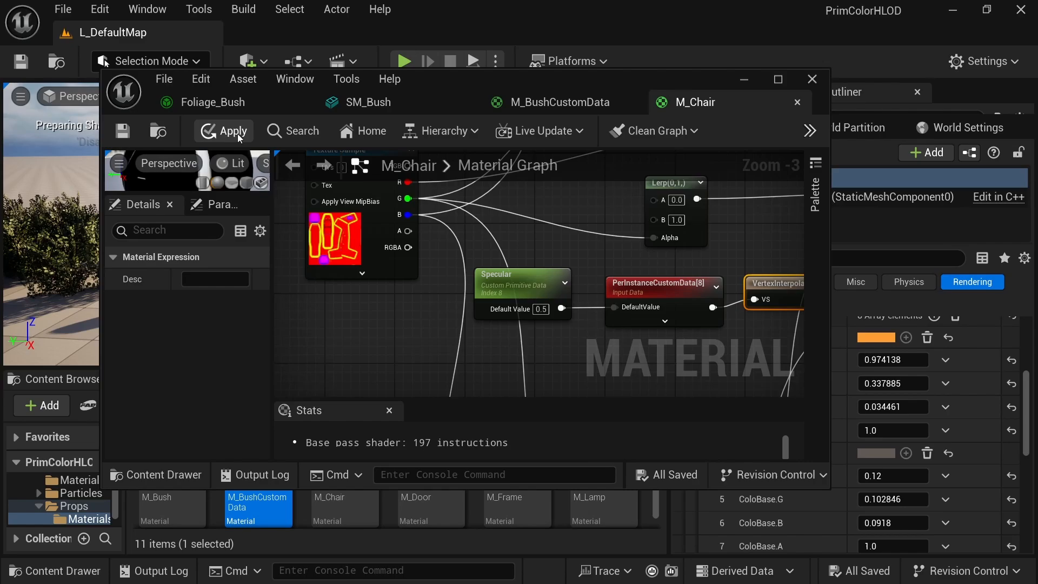
{"action": "left_click", "coordinate": [242, 10]}
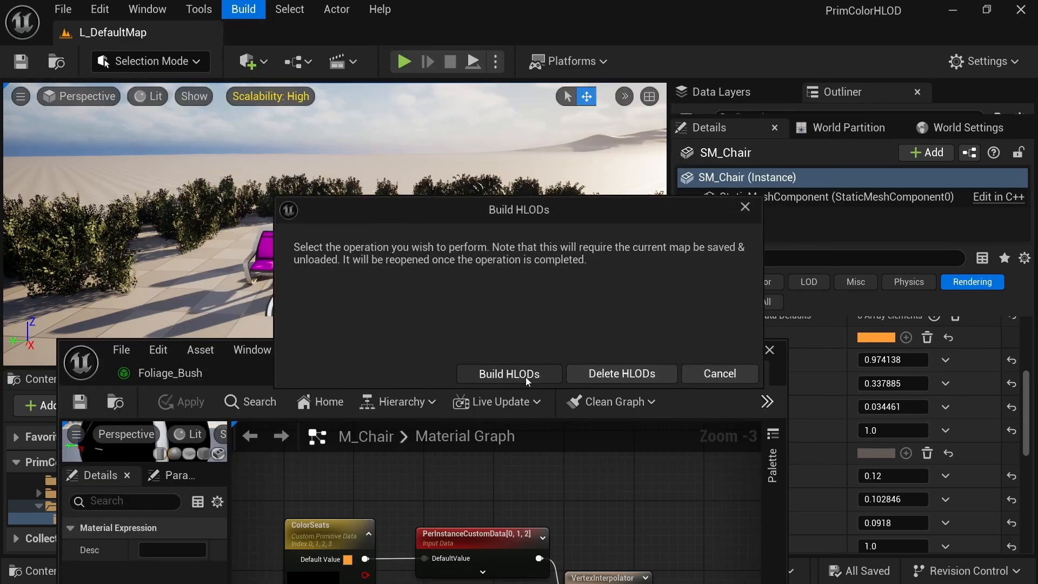
Step: Rebuild HLODs with the updated chair material and enable Show HLODs Over Loaded Regions
{"action": "left_click", "coordinate": [508, 373]}
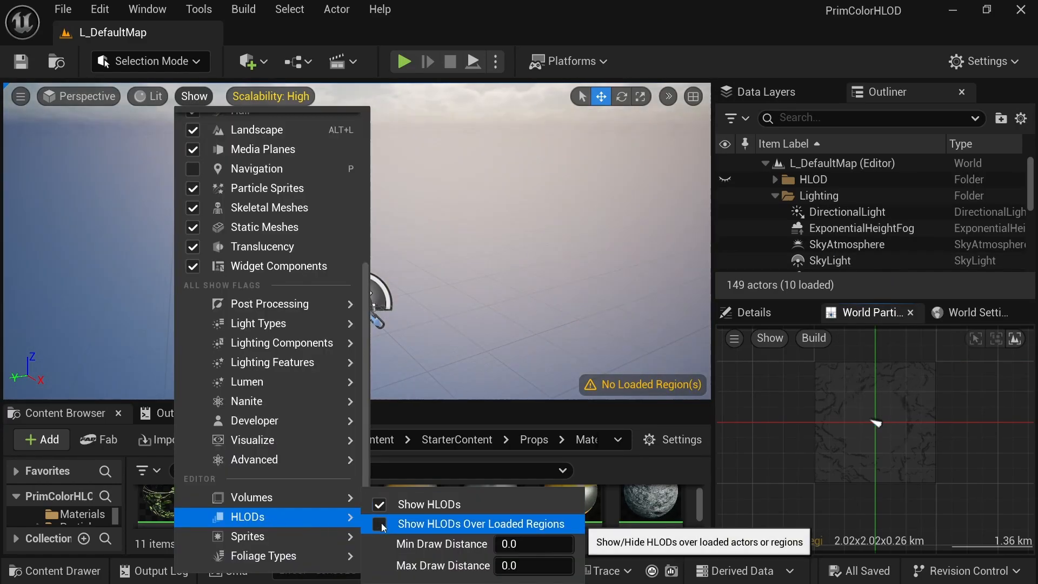
{"action": "left_click", "coordinate": [380, 524]}
{"action": "type", "text": "cus"}
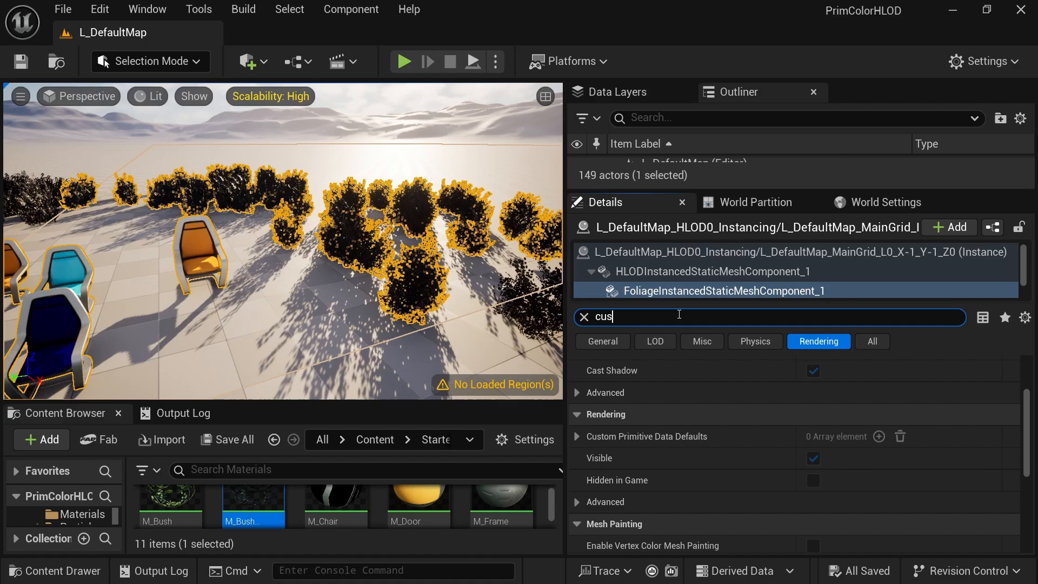
Step: Filter Details by 'custom' to compare HLOD chair custom data, then select the original foliage component
{"action": "type", "text": "tom"}
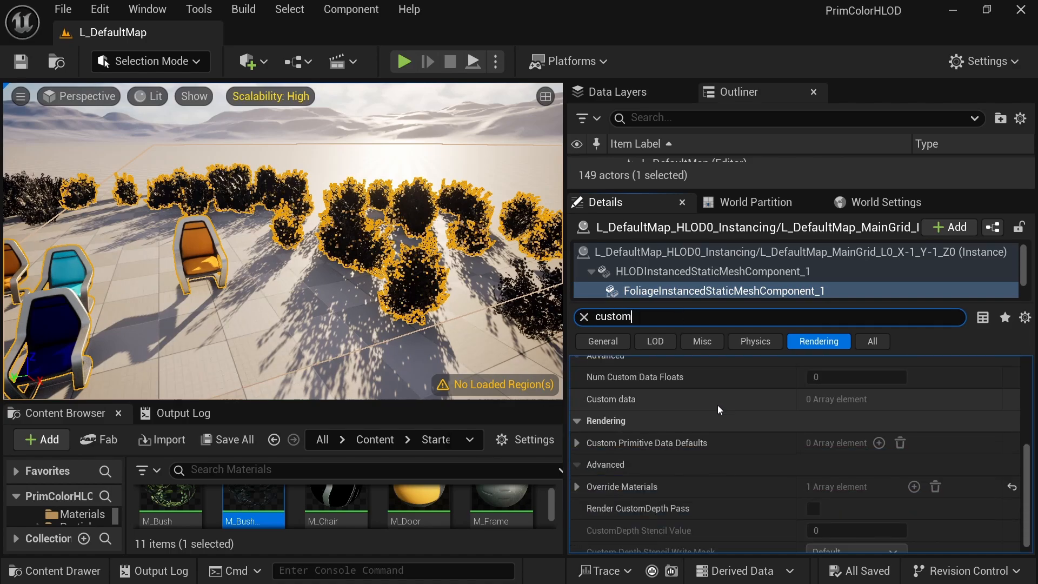
{"action": "mouse_move", "coordinate": [854, 442]}
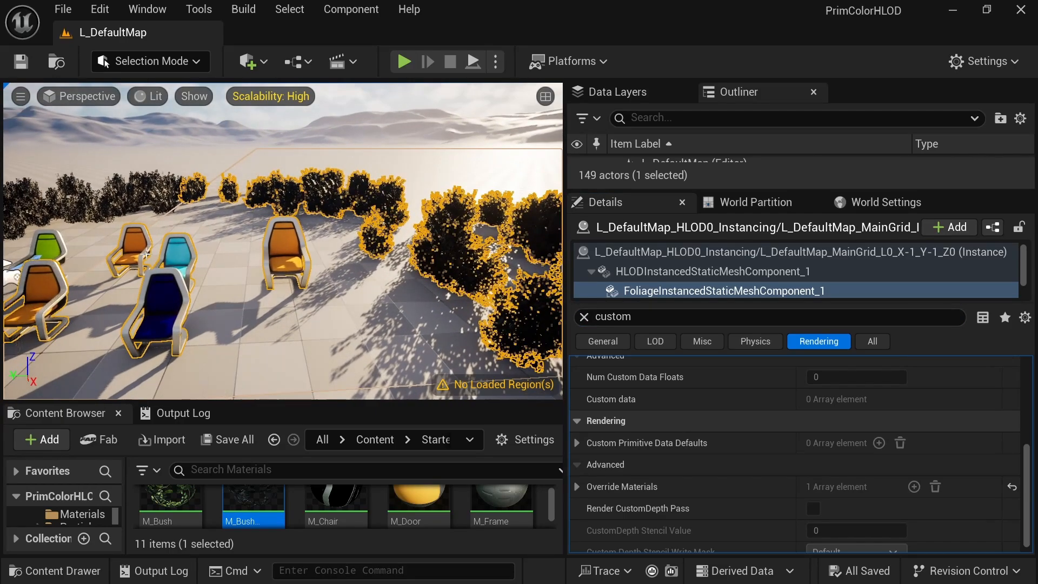
{"action": "left_click", "coordinate": [708, 271]}
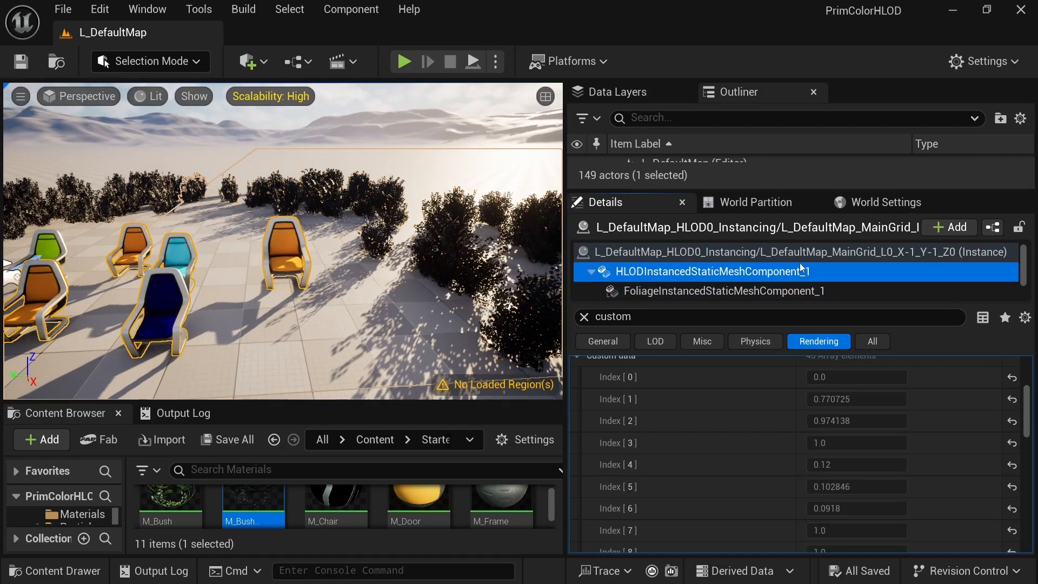
{"action": "mouse_move", "coordinate": [610, 407]}
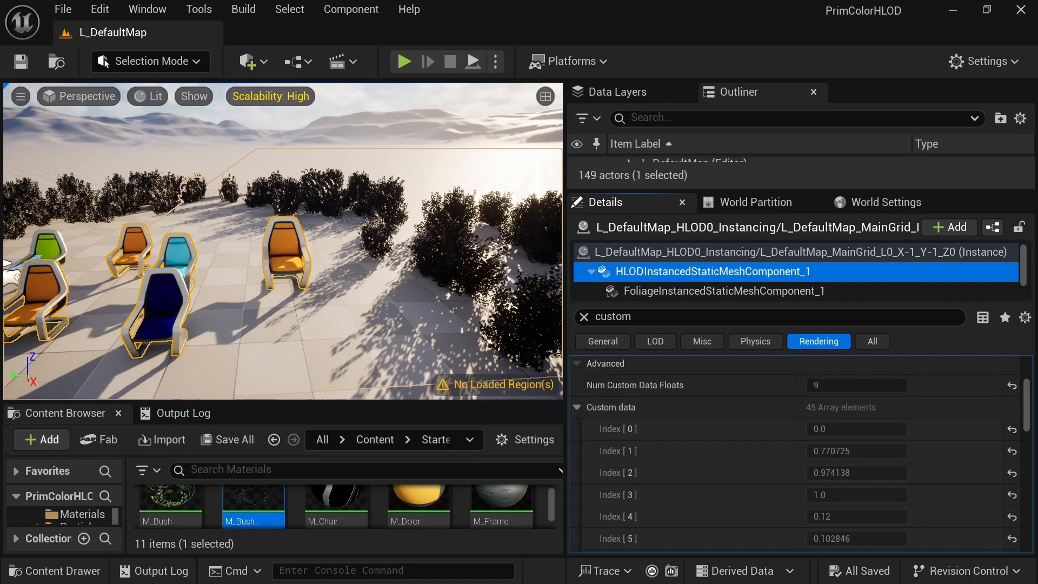
{"action": "left_click", "coordinate": [725, 291]}
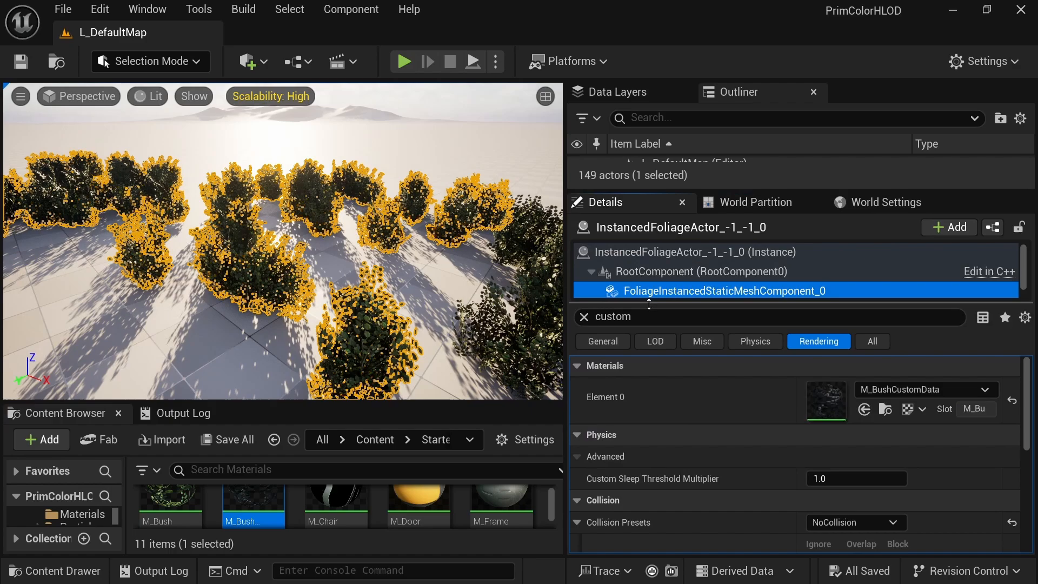
Step: Set the bush foliage component's Num Custom Data Floats to 4
{"action": "scroll", "scroll_direction": "down", "scroll_amount": 3}
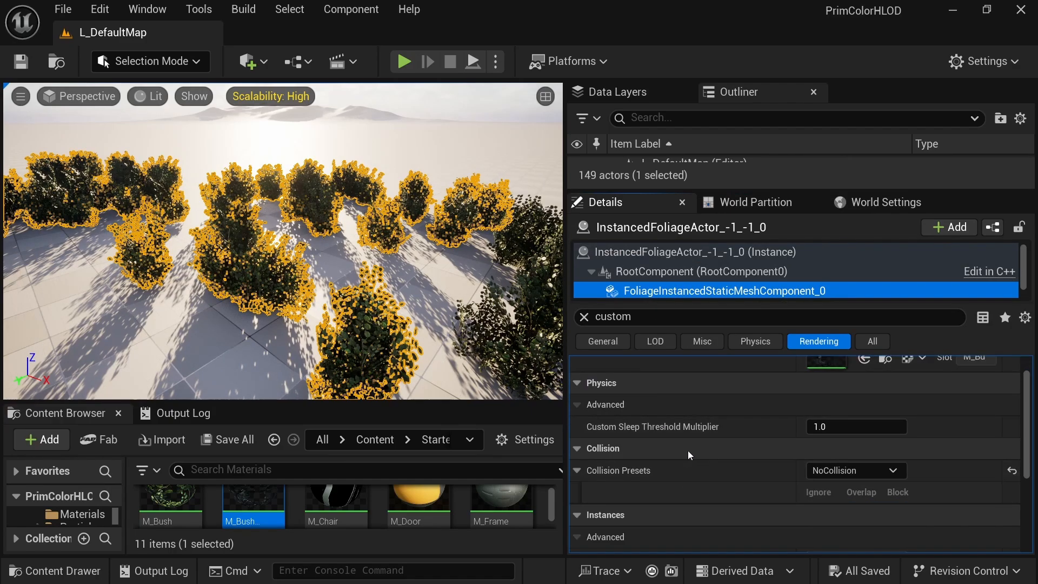
{"action": "scroll", "scroll_direction": "down", "scroll_amount": 3}
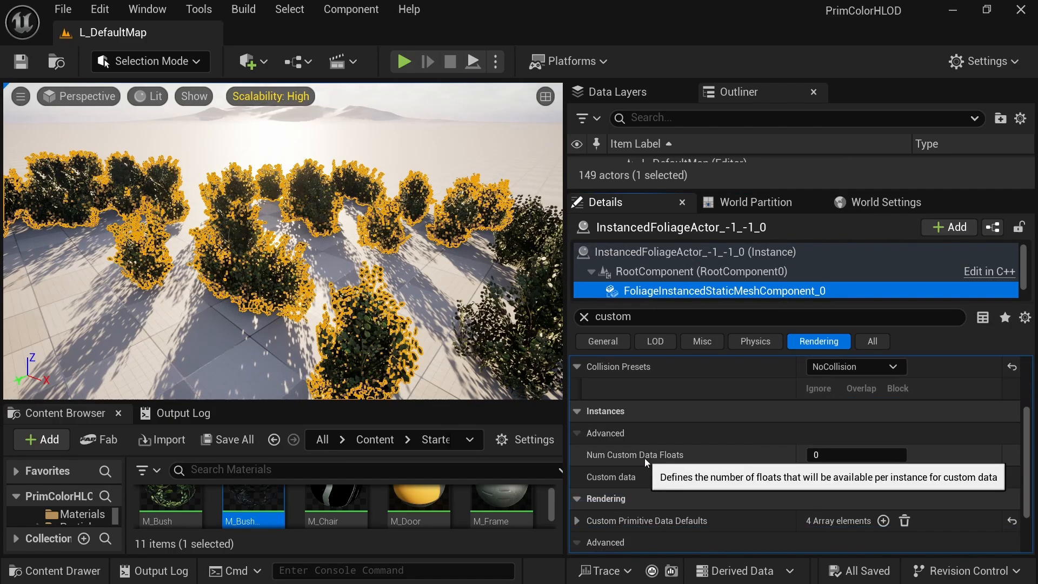
{"action": "left_click", "coordinate": [855, 454]}
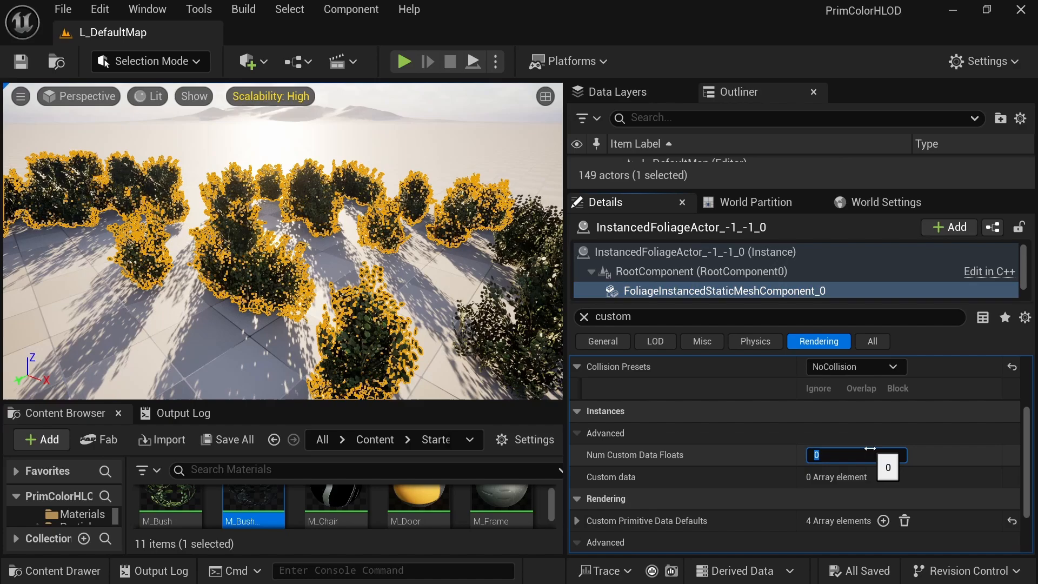
{"action": "type", "text": "4"}
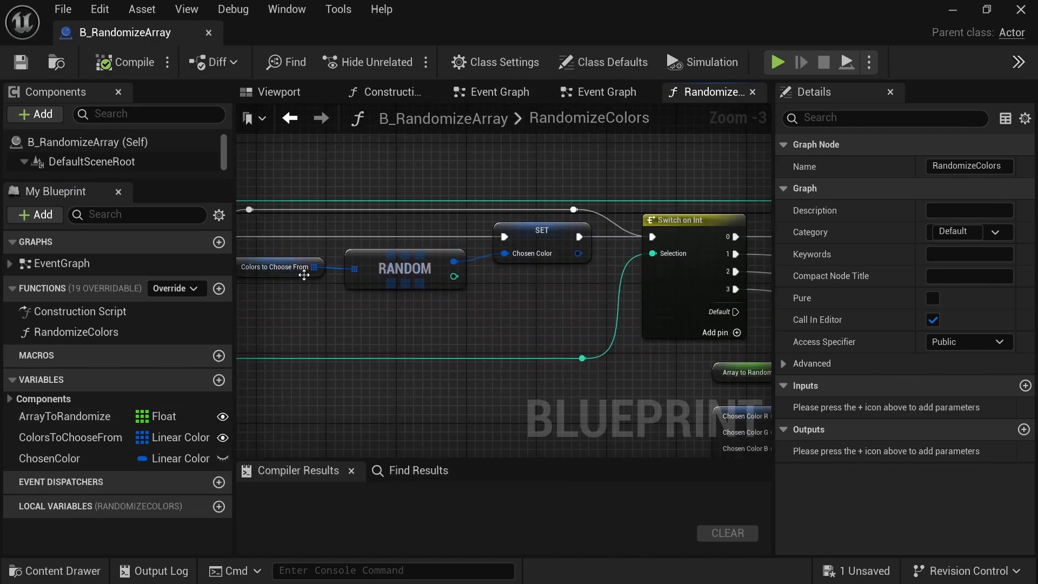
Step: Back in PrimColorHLOD, inspect the foliage component's Custom data array of 304 entries
{"action": "scroll", "scroll_direction": "down", "scroll_amount": 3}
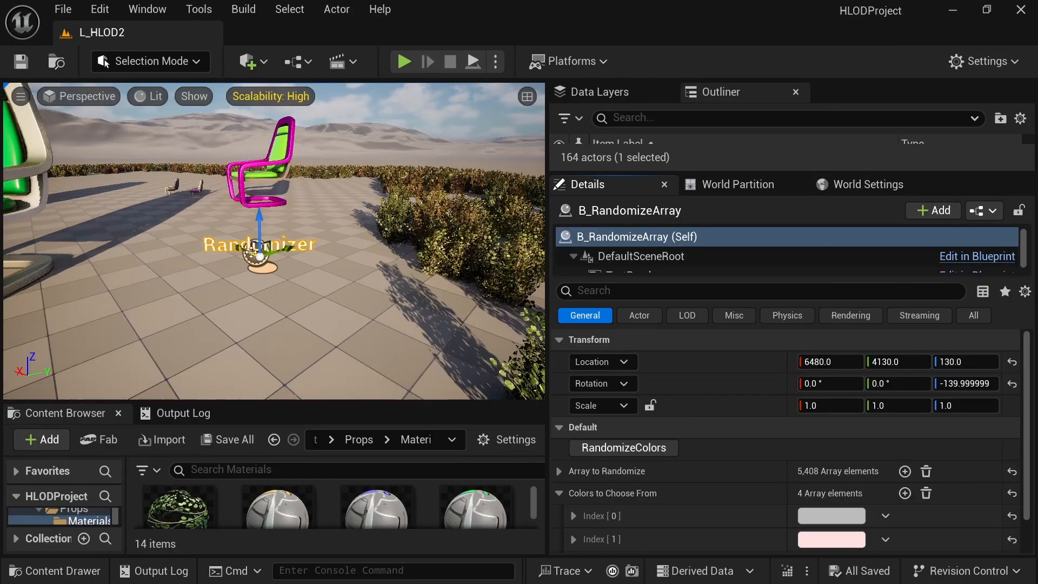
{"action": "right_click", "coordinate": [622, 448]}
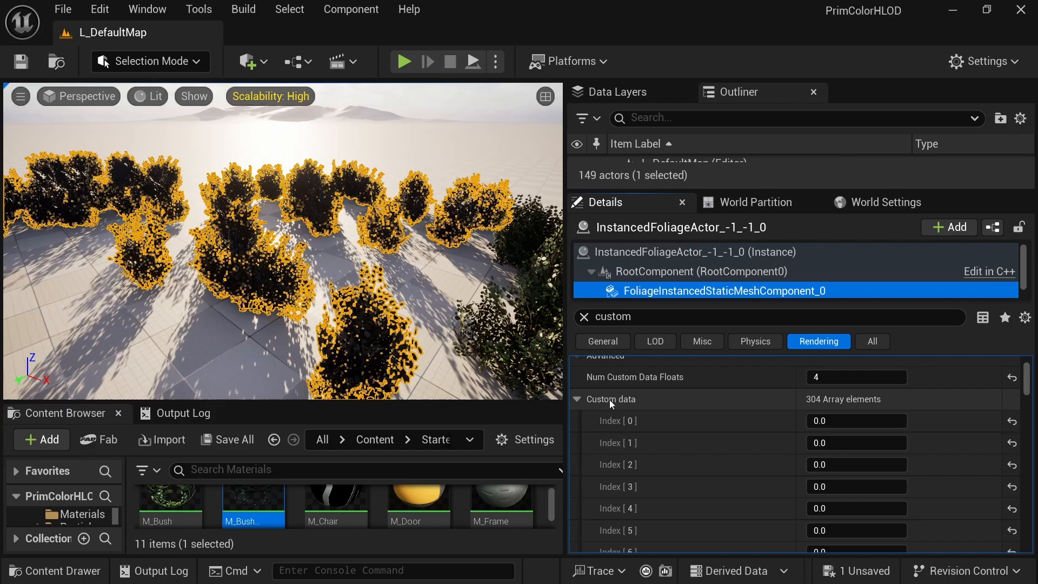
{"action": "mouse_move", "coordinate": [698, 510]}
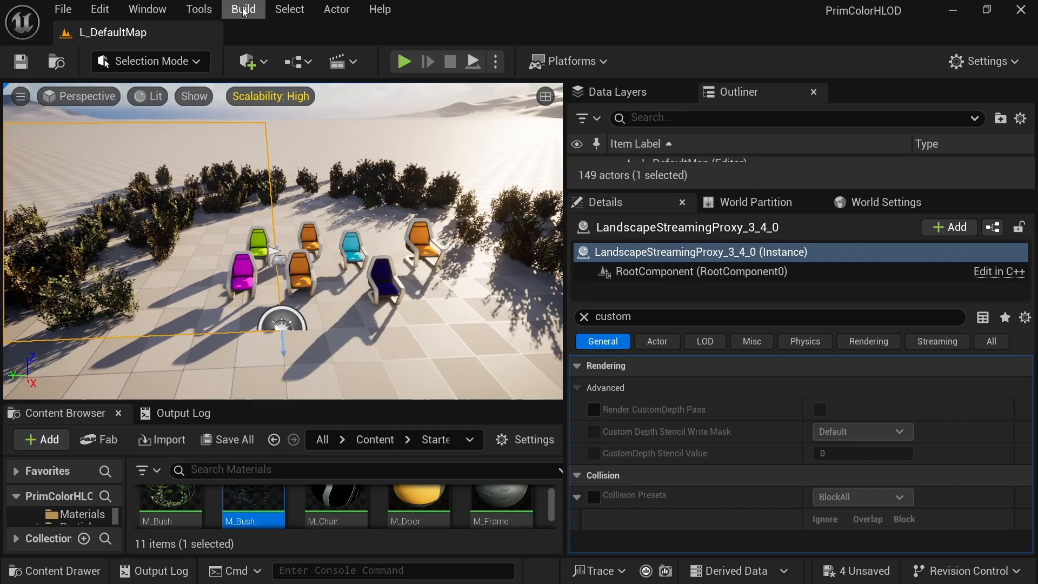
Step: Rebuild the HLODs with the updated bush foliage and bring up World Settings
{"action": "left_click", "coordinate": [243, 9]}
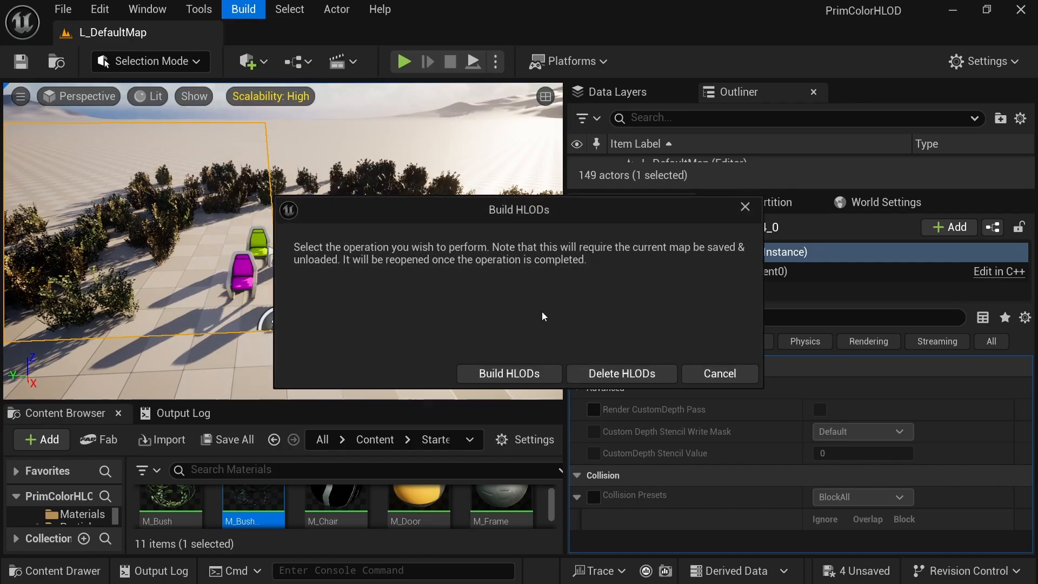
{"action": "left_click", "coordinate": [508, 372]}
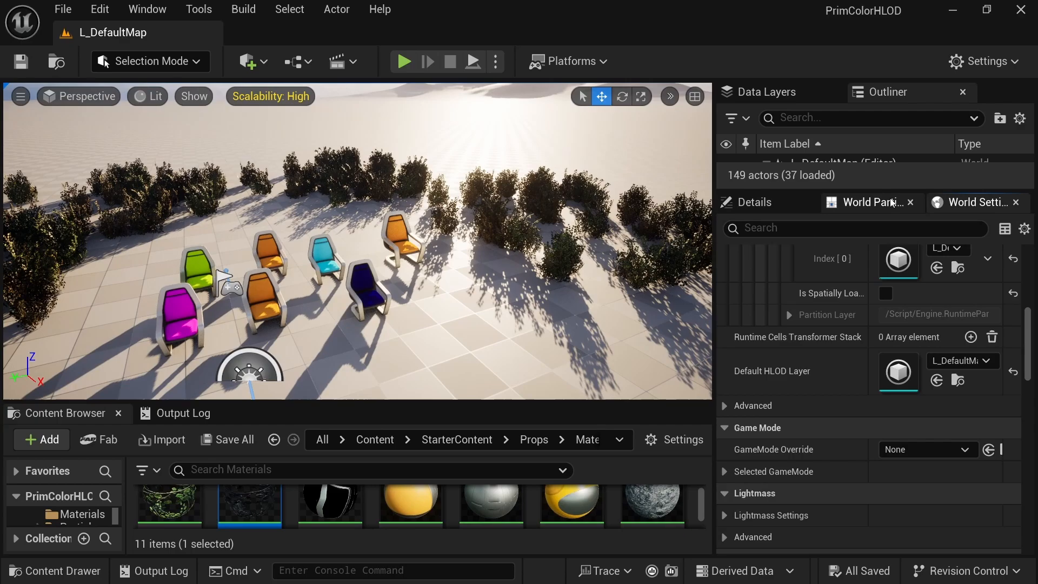
{"action": "left_click", "coordinate": [871, 201]}
{"action": "type", "text": "custom"}
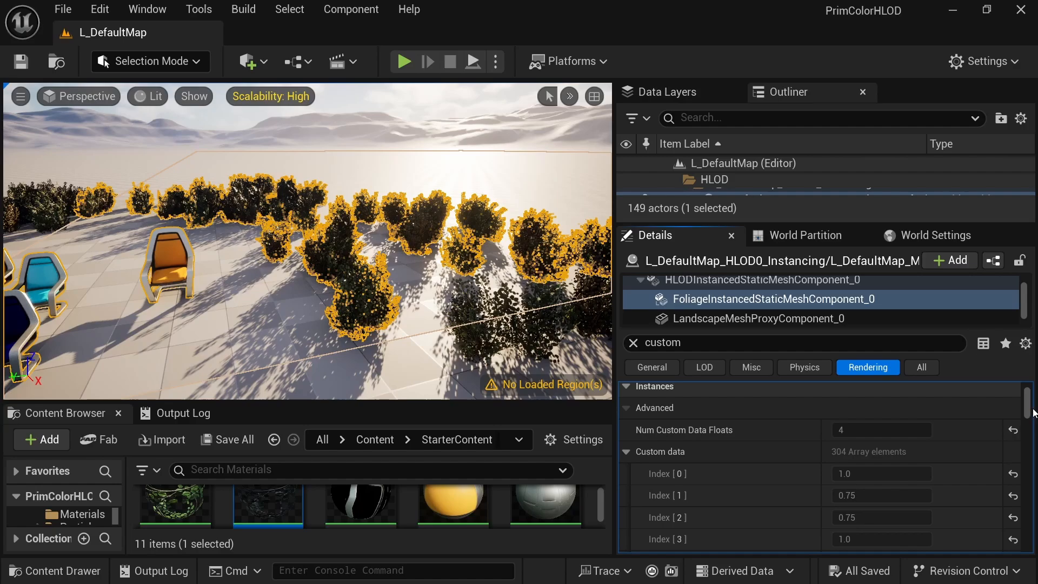
Step: Browse the HLOD foliage's Custom data values, then select the original foliage bushes to compare
{"action": "scroll", "scroll_direction": "down", "scroll_amount": 3}
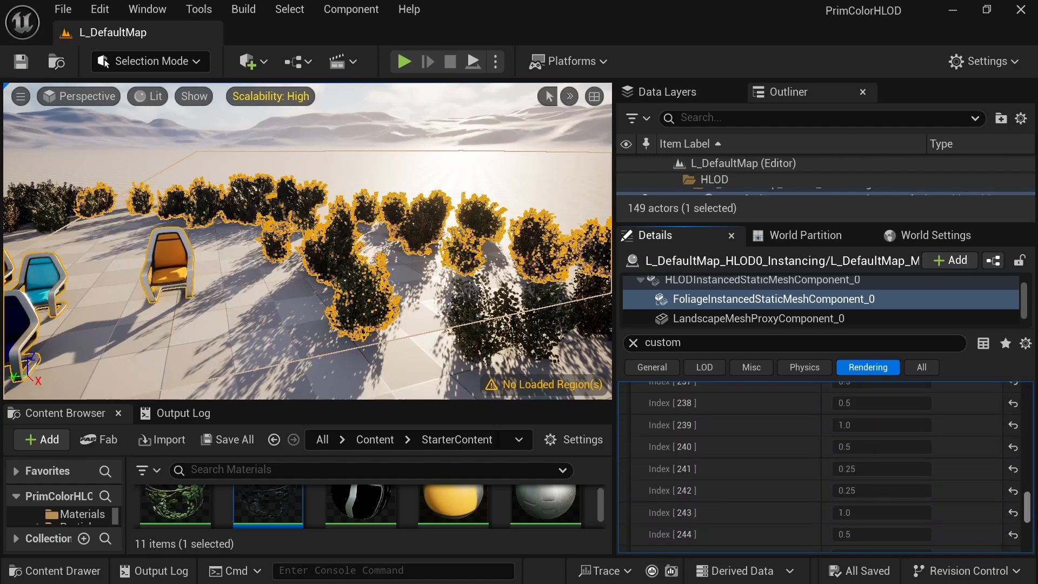
{"action": "scroll", "scroll_direction": "down", "scroll_amount": 3}
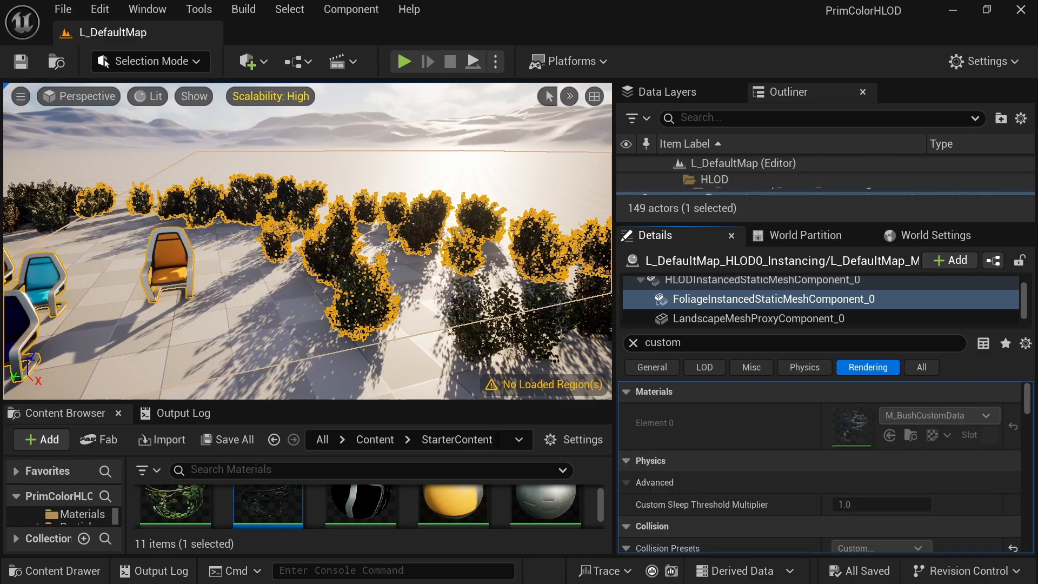
{"action": "left_click", "coordinate": [803, 235]}
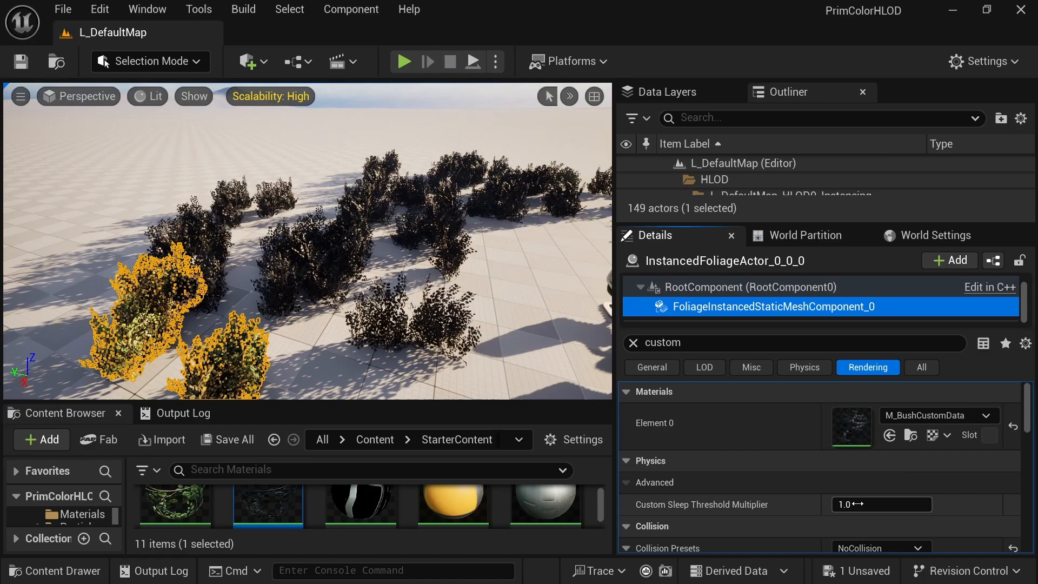
Step: Check Num Custom Data Floats, then select InstancedFoliageActor_-1_-1_0's FoliageInstancedStaticMeshComponent_0
{"action": "scroll", "scroll_direction": "down", "scroll_amount": 3}
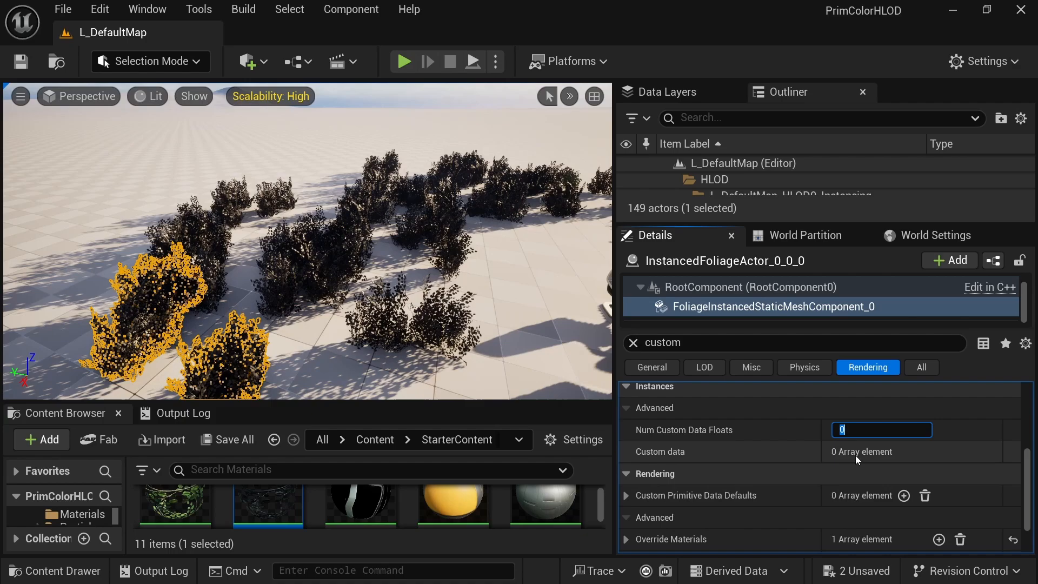
{"action": "scroll", "scroll_direction": "down", "scroll_amount": 3}
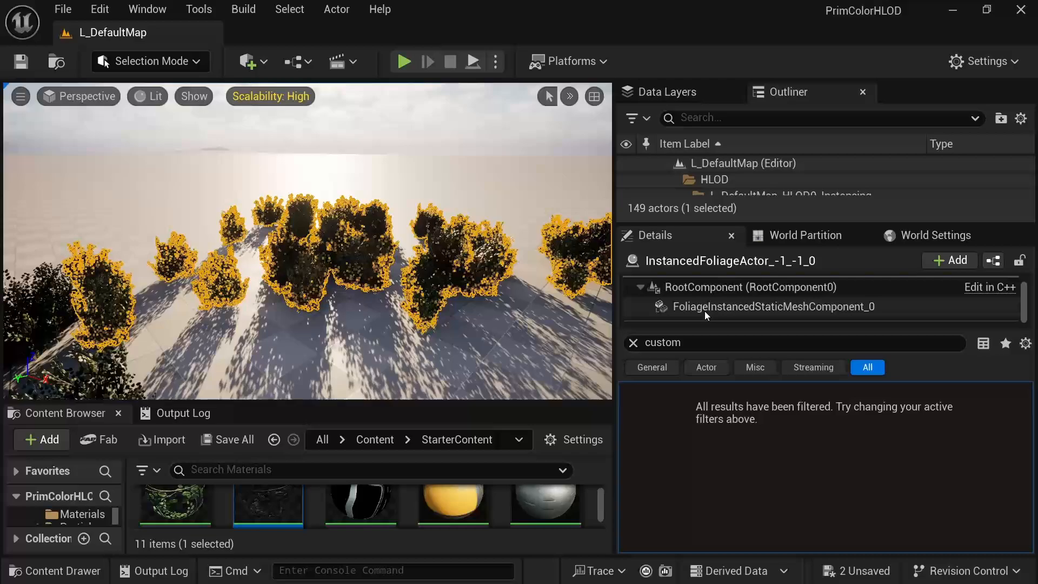
{"action": "left_click", "coordinate": [793, 307]}
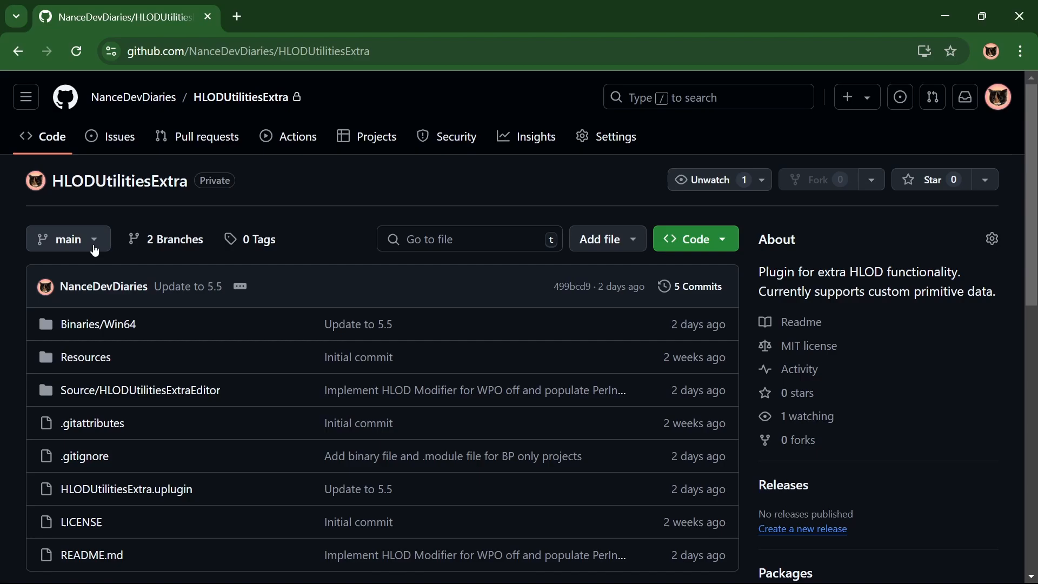
Step: Download the HLODUtilitiesExtra repository's UE5.4 branch as a ZIP archive
{"action": "left_click", "coordinate": [66, 238]}
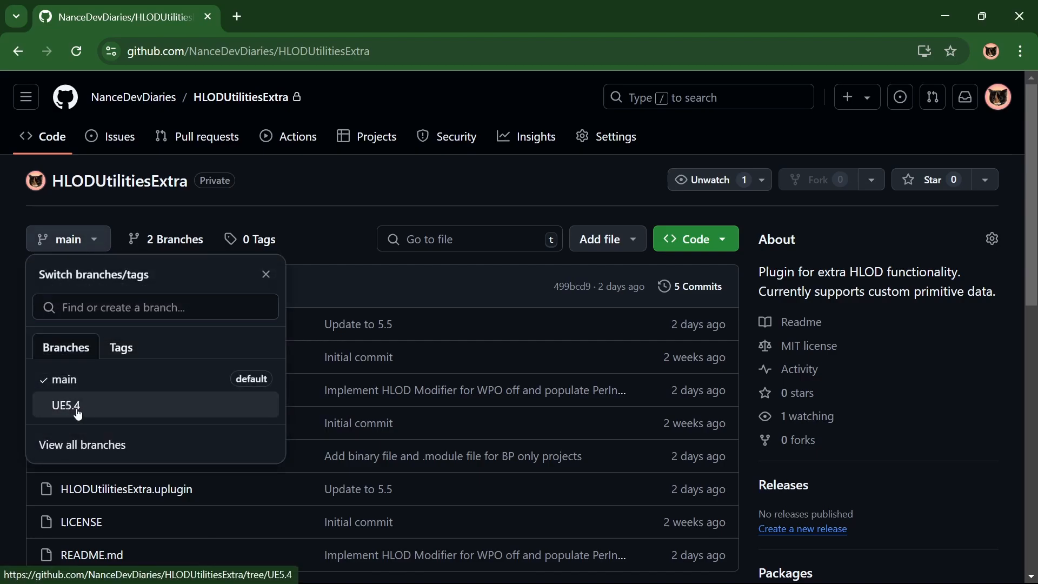
{"action": "left_click", "coordinate": [65, 405]}
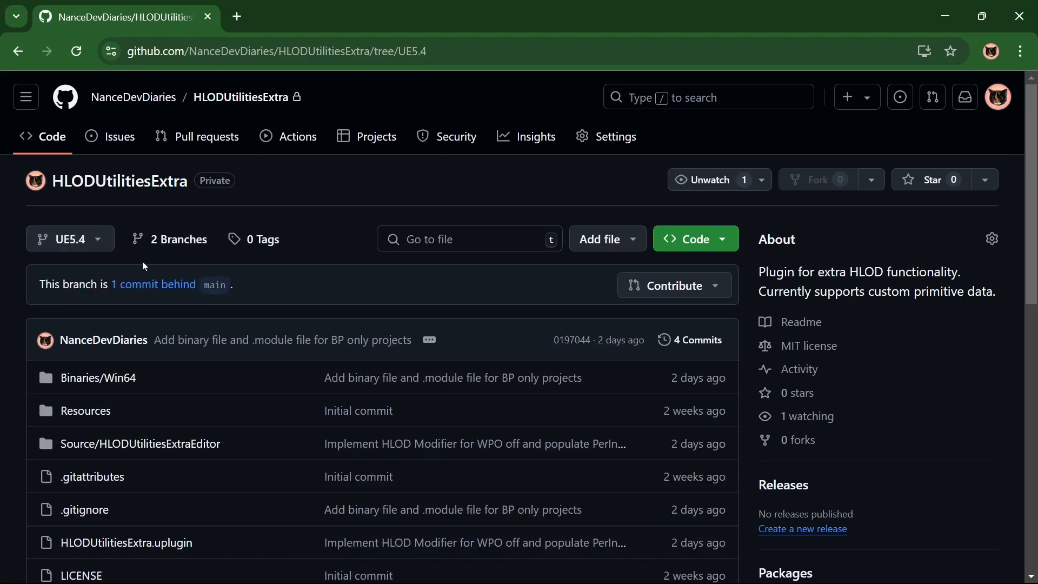
{"action": "left_click", "coordinate": [695, 238]}
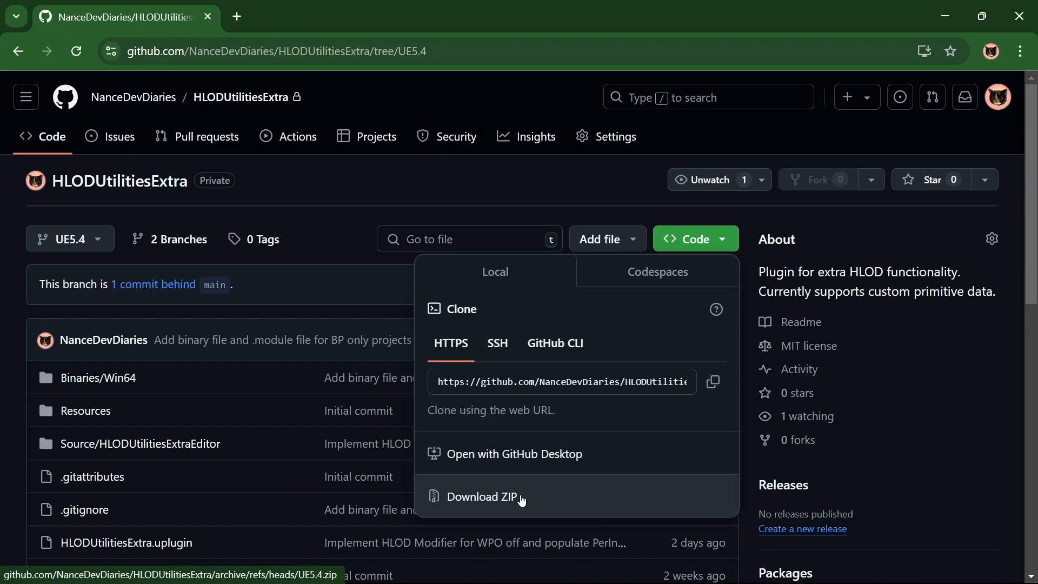
{"action": "left_click", "coordinate": [484, 496]}
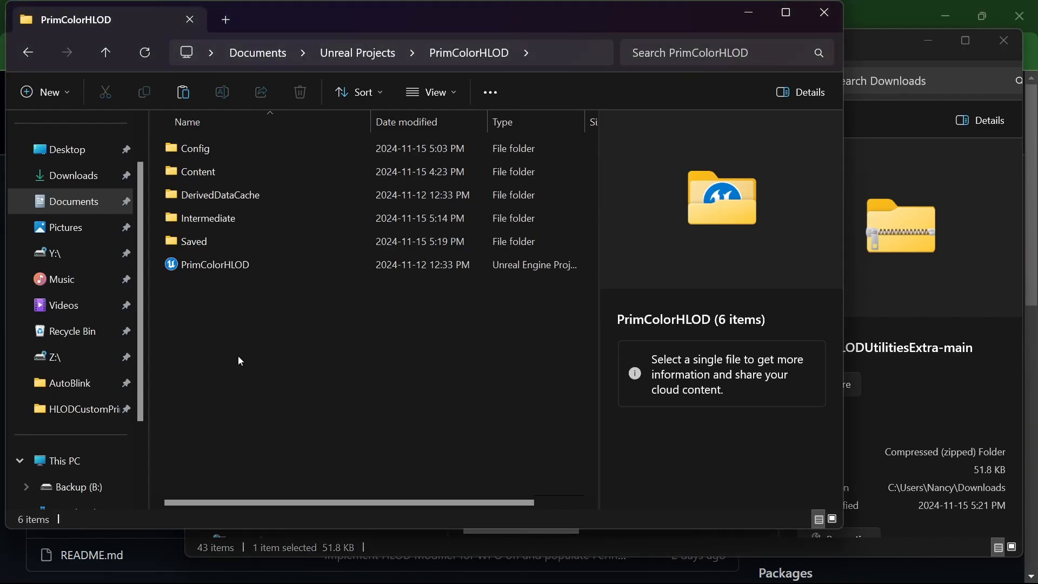
Step: Create a Plugins folder inside the PrimColorHLOD project and open it
{"action": "right_click", "coordinate": [239, 360]}
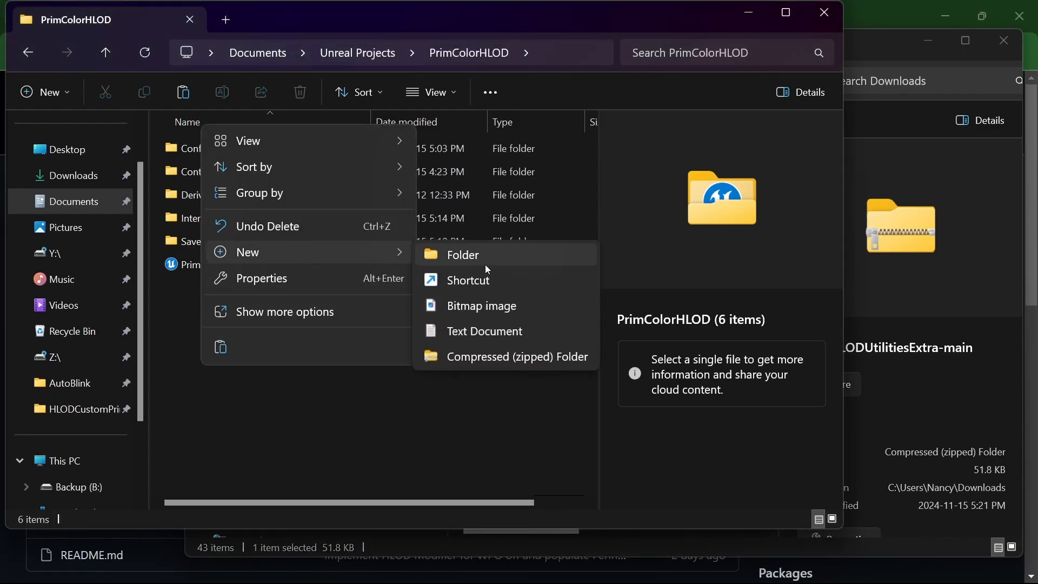
{"action": "left_click", "coordinate": [461, 254]}
{"action": "type", "text": "Plugins"}
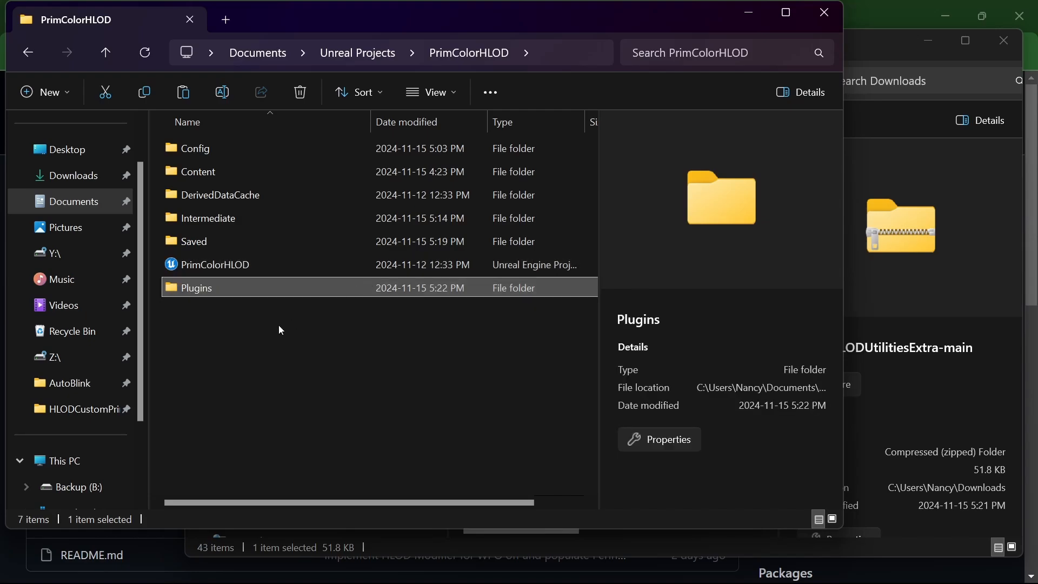
{"action": "double_click", "coordinate": [196, 287]}
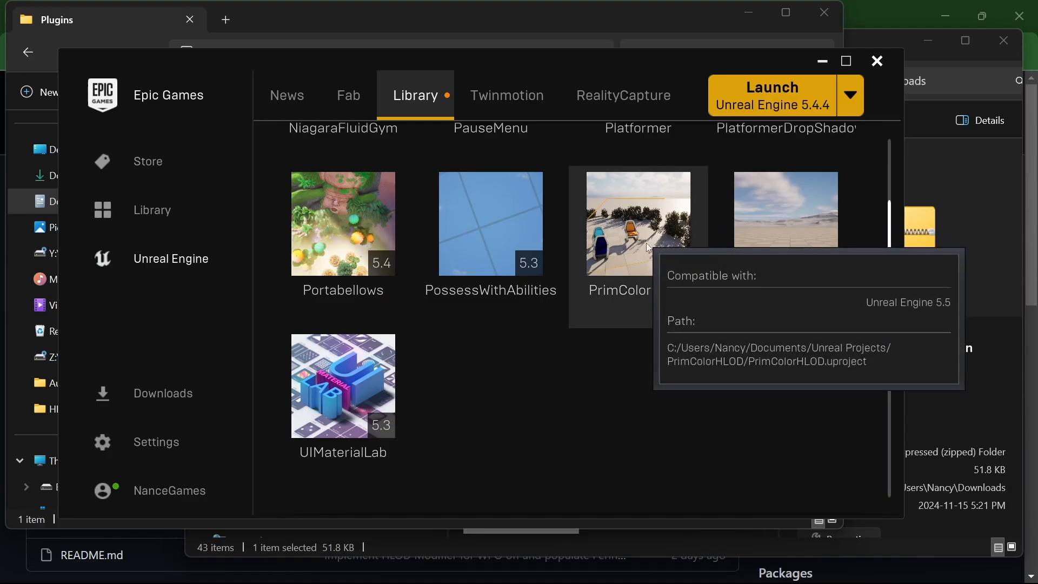
Step: Launch the PrimColorHLOD project from the Epic Games Launcher library
{"action": "left_click", "coordinate": [637, 223]}
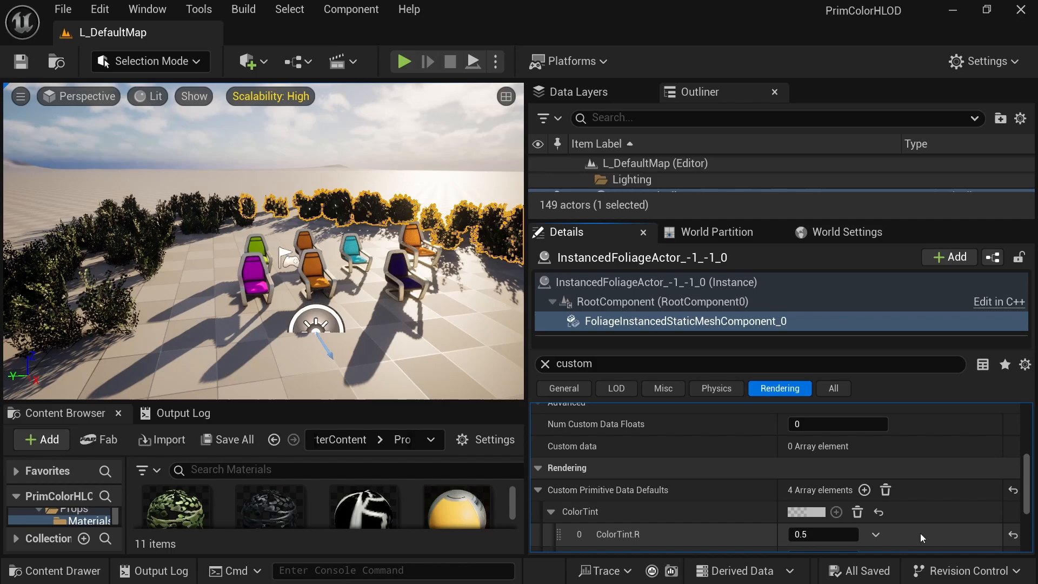
{"action": "mouse_move", "coordinate": [867, 443]}
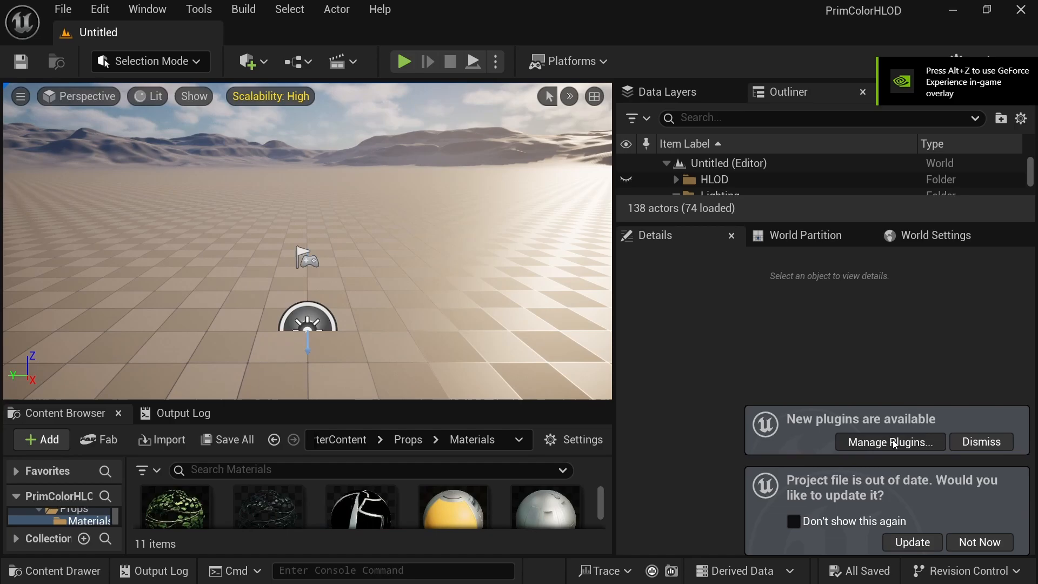
Step: Verify HLODUtilitiesExtra is enabled under Installed > Other in the Plugins window
{"action": "left_click", "coordinate": [890, 441]}
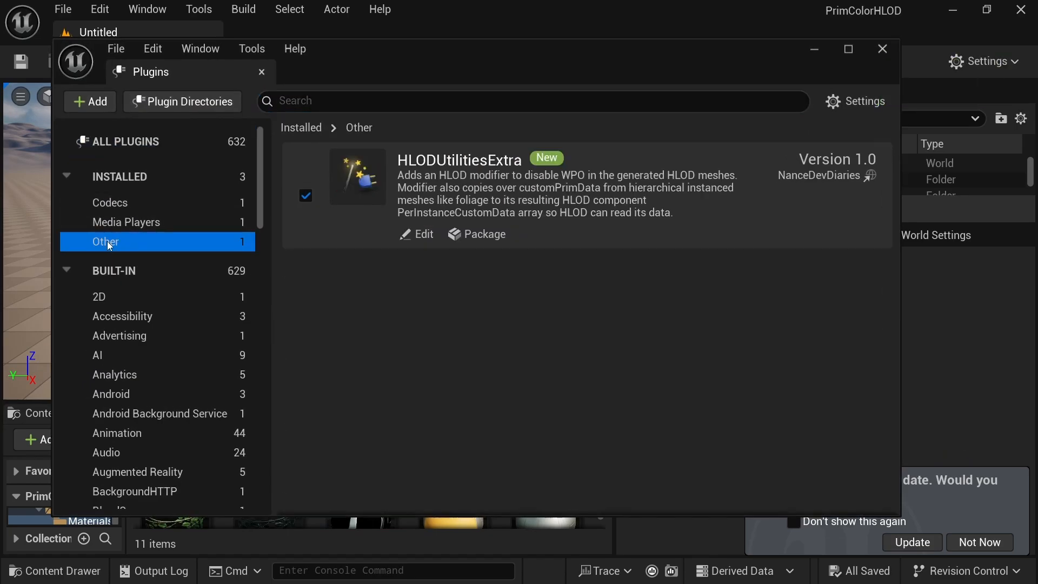
{"action": "mouse_move", "coordinate": [307, 218]}
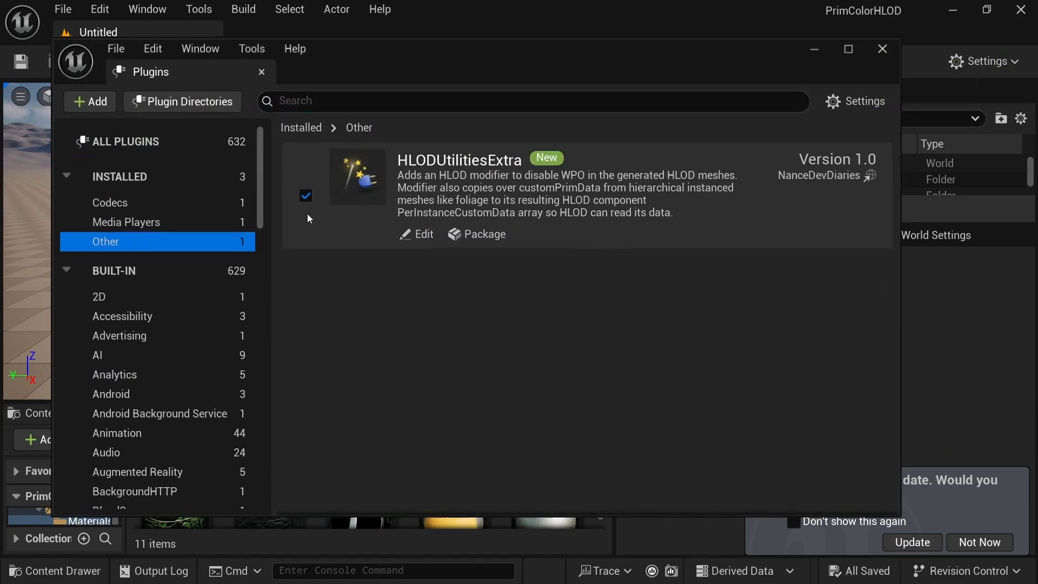
{"action": "left_click", "coordinate": [980, 542]}
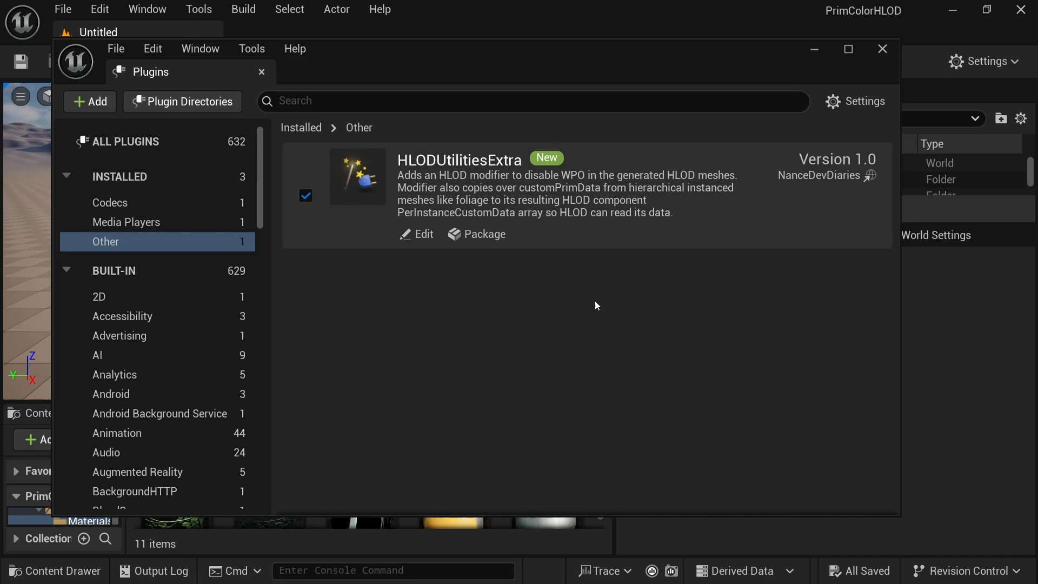
{"action": "mouse_move", "coordinate": [904, 74]}
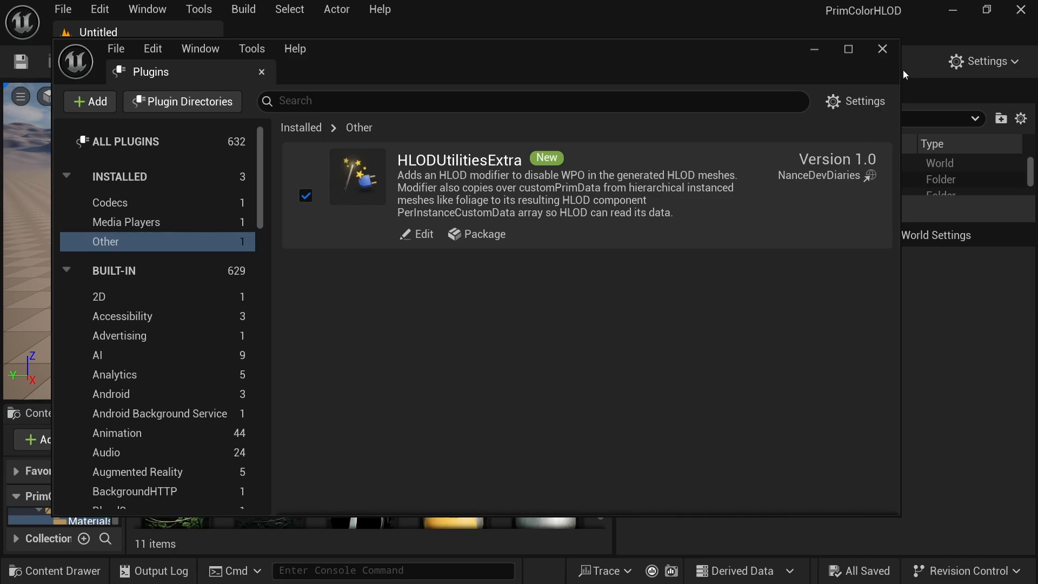
{"action": "mouse_move", "coordinate": [885, 57]}
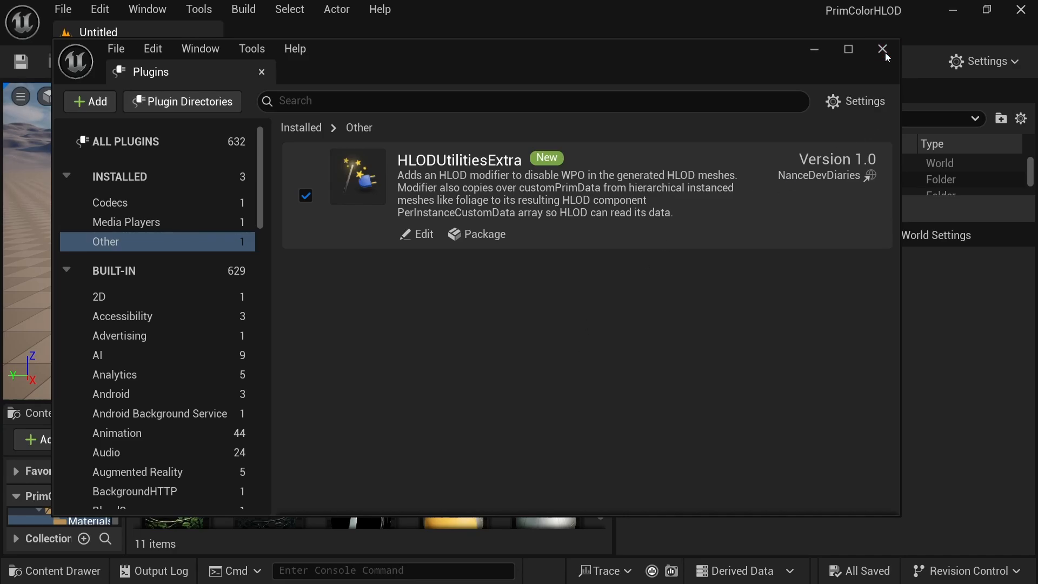
{"action": "left_click", "coordinate": [881, 49]}
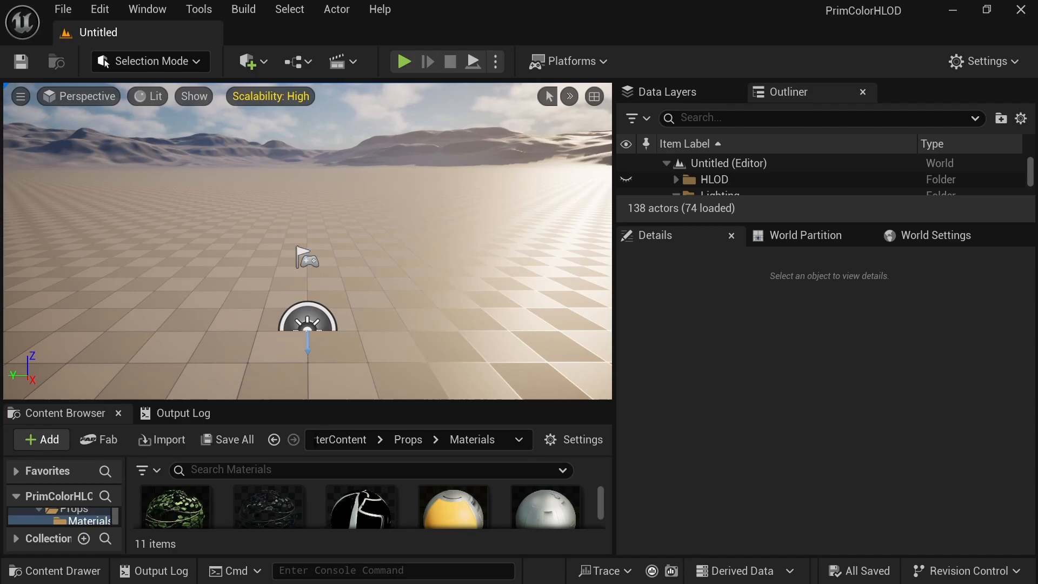
{"action": "left_click", "coordinate": [62, 9]}
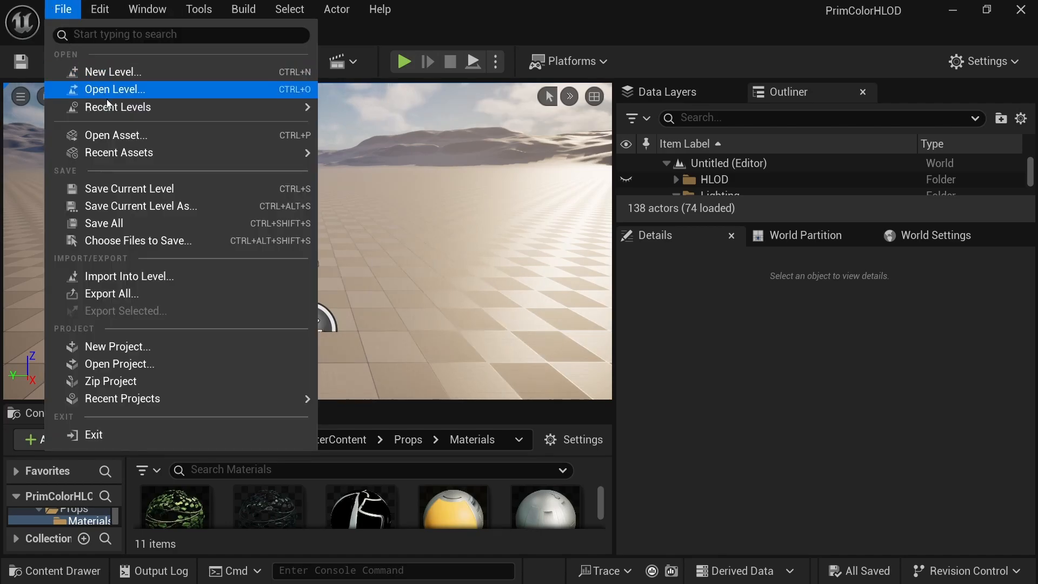
Step: Open the L_DefaultMap level via File > Open Level
{"action": "left_click", "coordinate": [115, 89]}
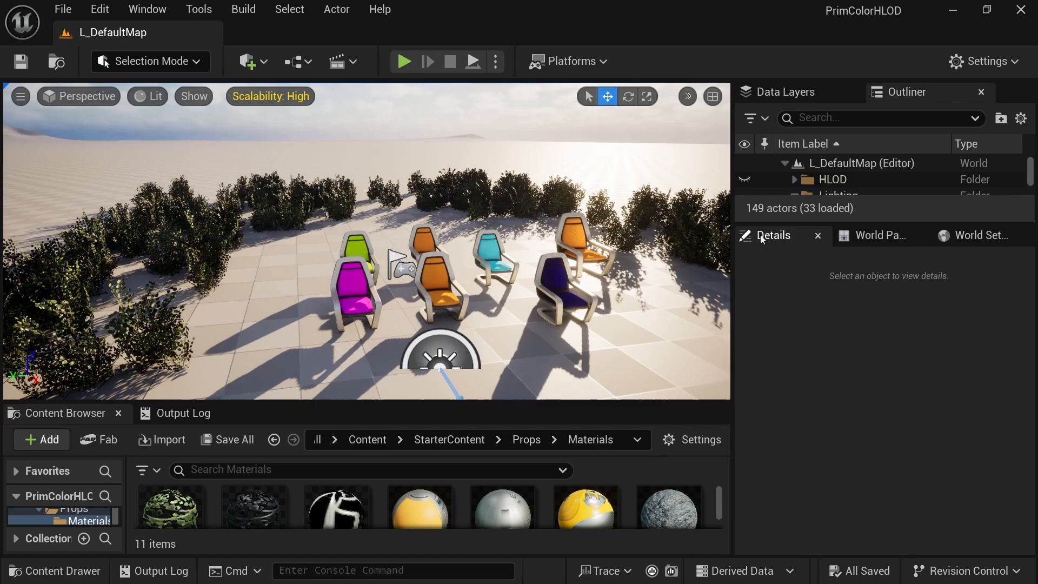
{"action": "left_click", "coordinate": [799, 195]}
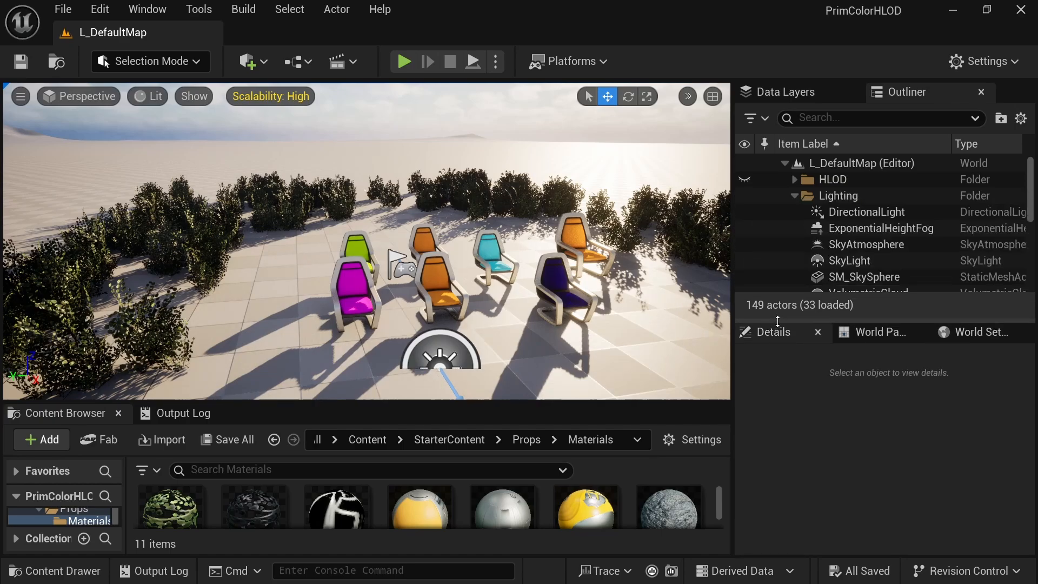
Step: Set the HLOD0_Instancing layer's modifier class to WorldPartitionHLODModifierNoWPO and save it
{"action": "left_click", "coordinate": [986, 331]}
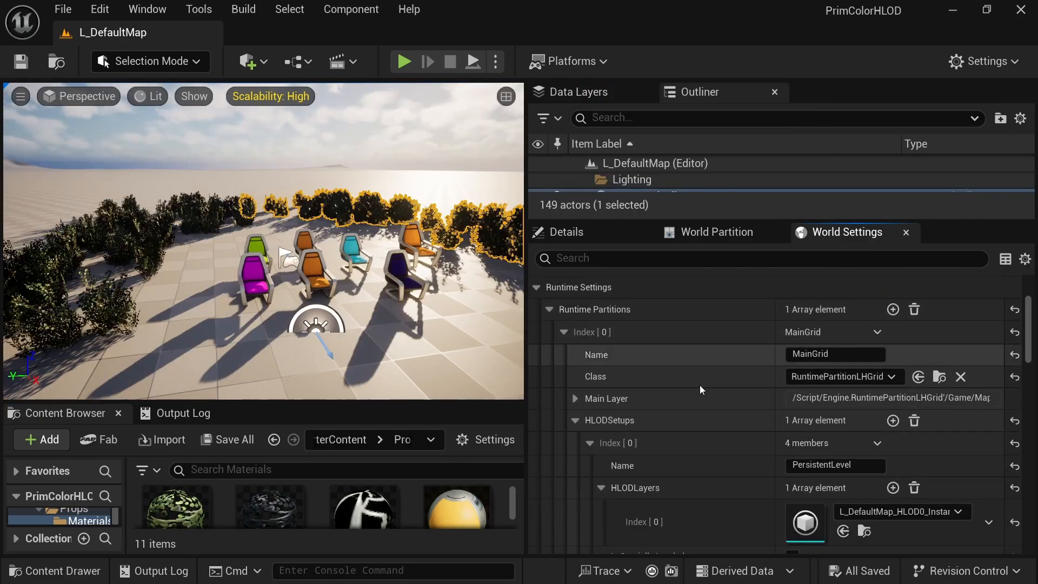
{"action": "scroll", "scroll_direction": "down", "scroll_amount": 3}
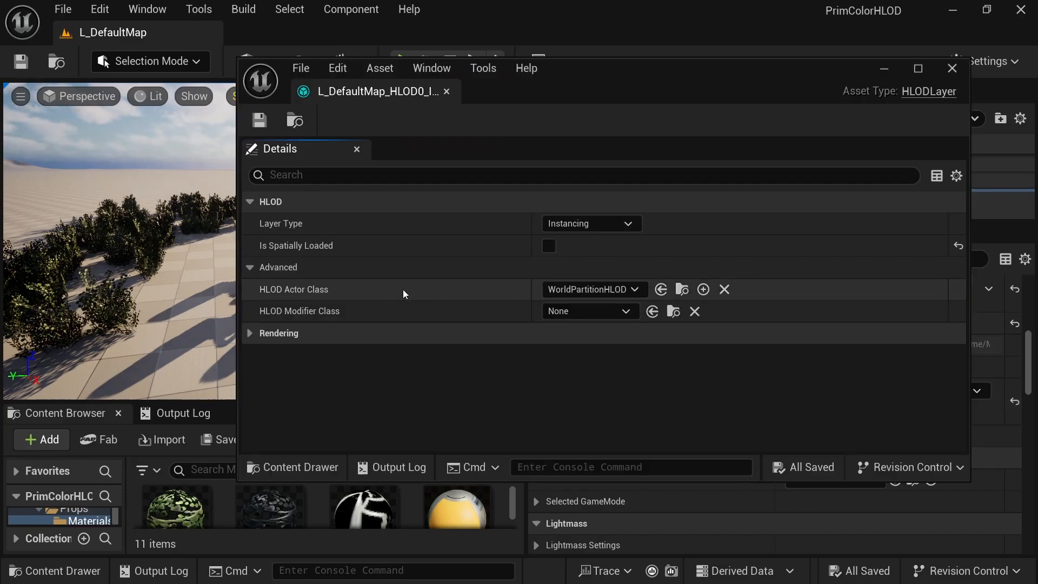
{"action": "left_click", "coordinate": [587, 311]}
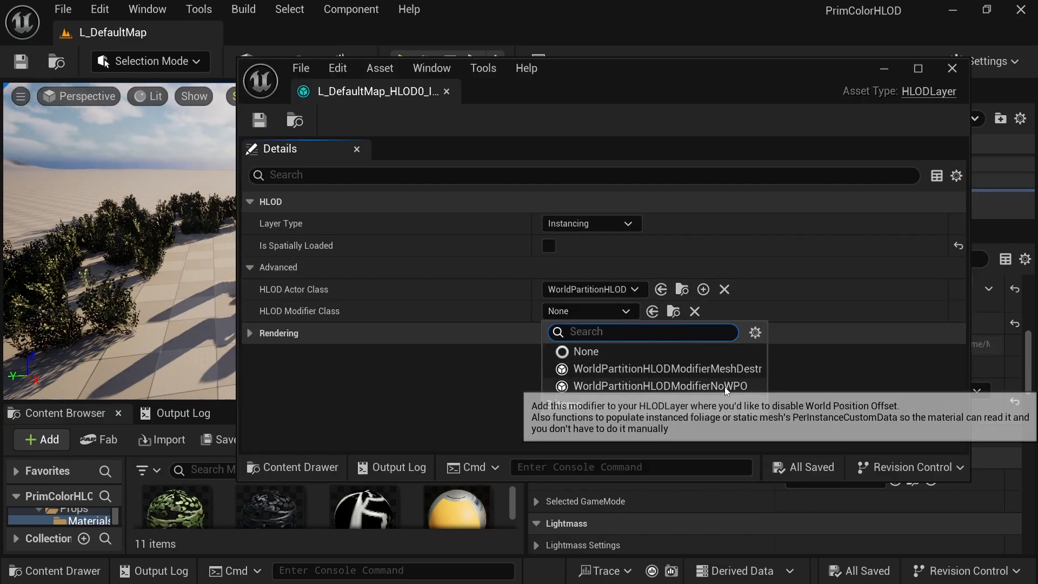
{"action": "left_click", "coordinate": [655, 385]}
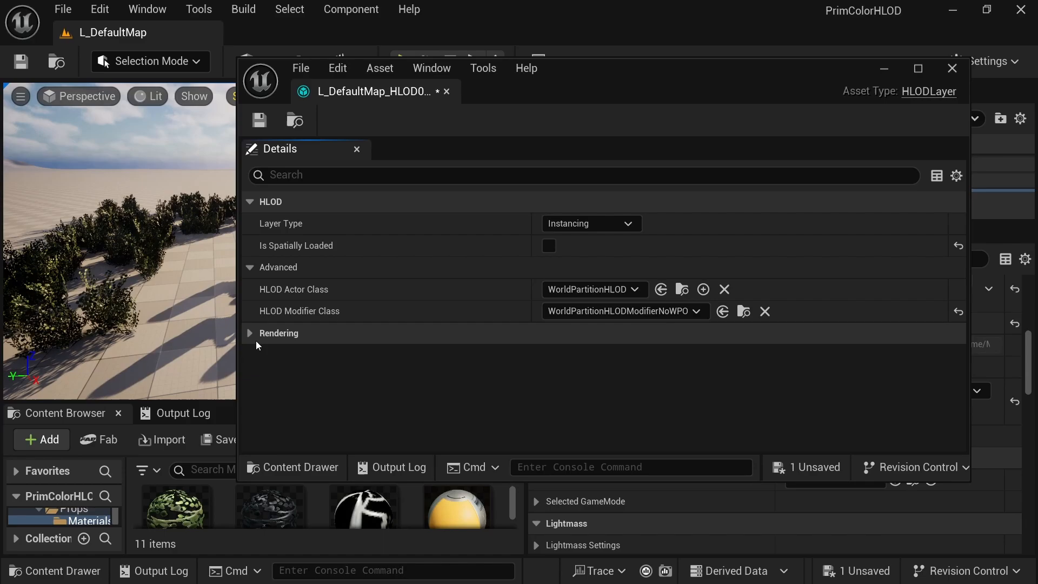
{"action": "left_click", "coordinate": [243, 9]}
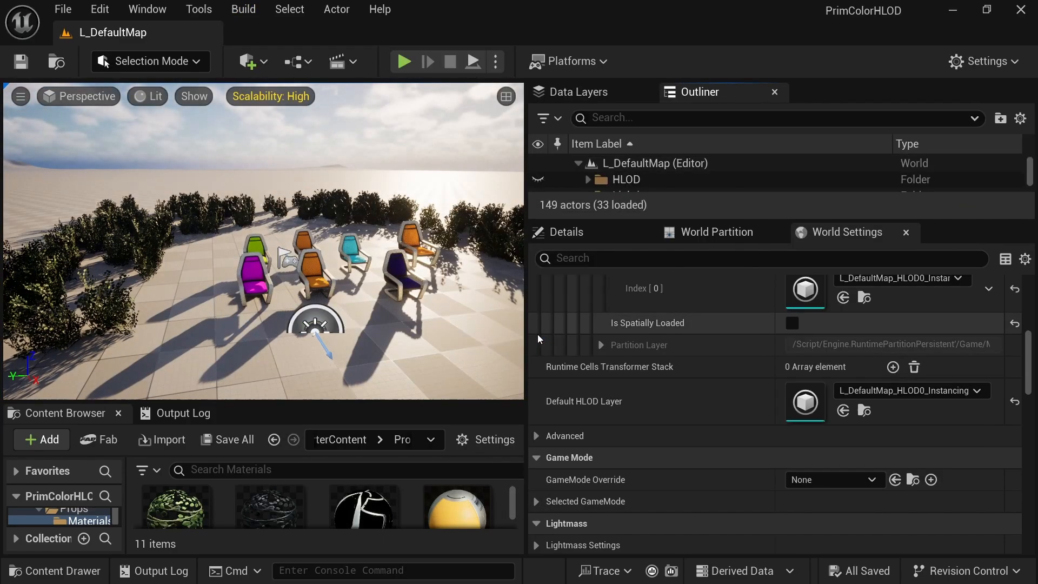
{"action": "left_click", "coordinate": [715, 232]}
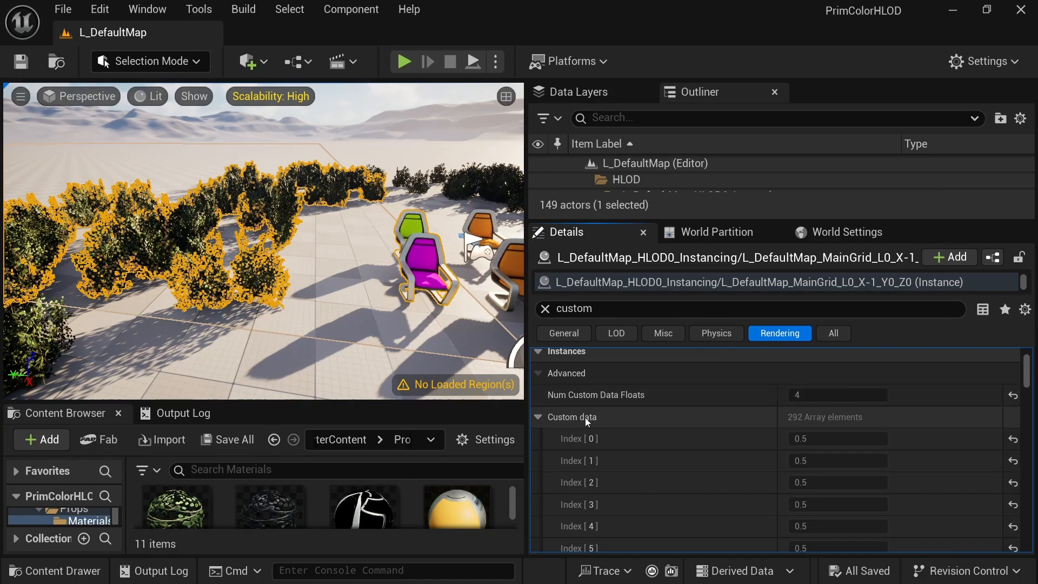
Step: Filter the foliage component's Details by 'custom' to reveal Num Custom Data Floats
{"action": "scroll", "scroll_direction": "down", "scroll_amount": 3}
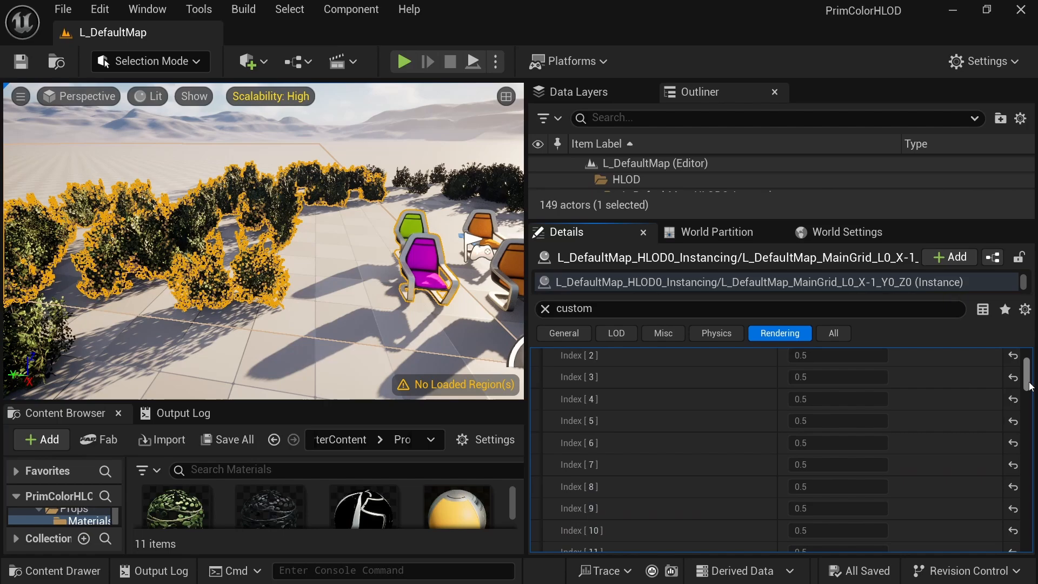
{"action": "left_click", "coordinate": [683, 215]}
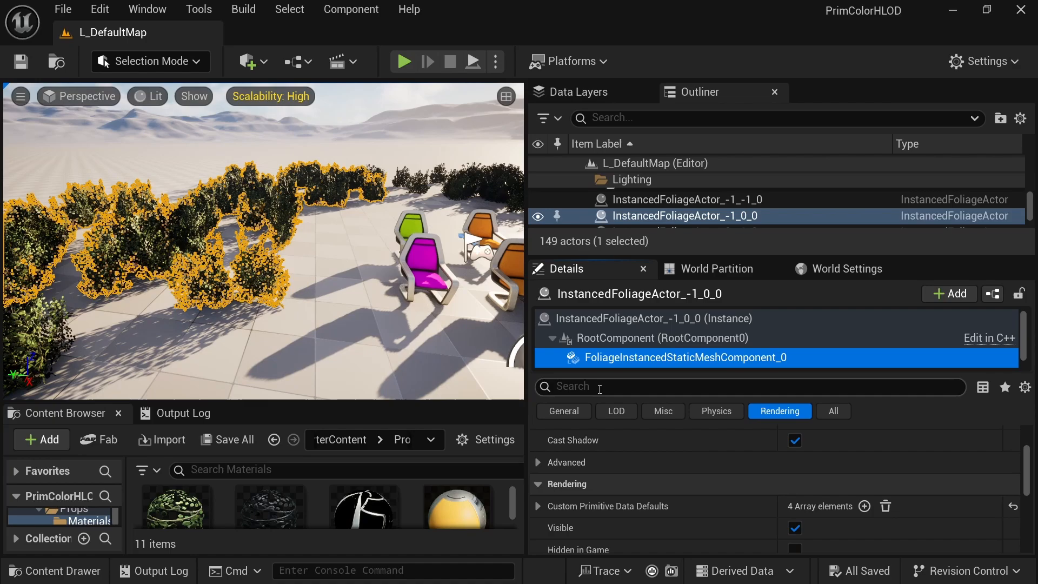
{"action": "type", "text": "custom"}
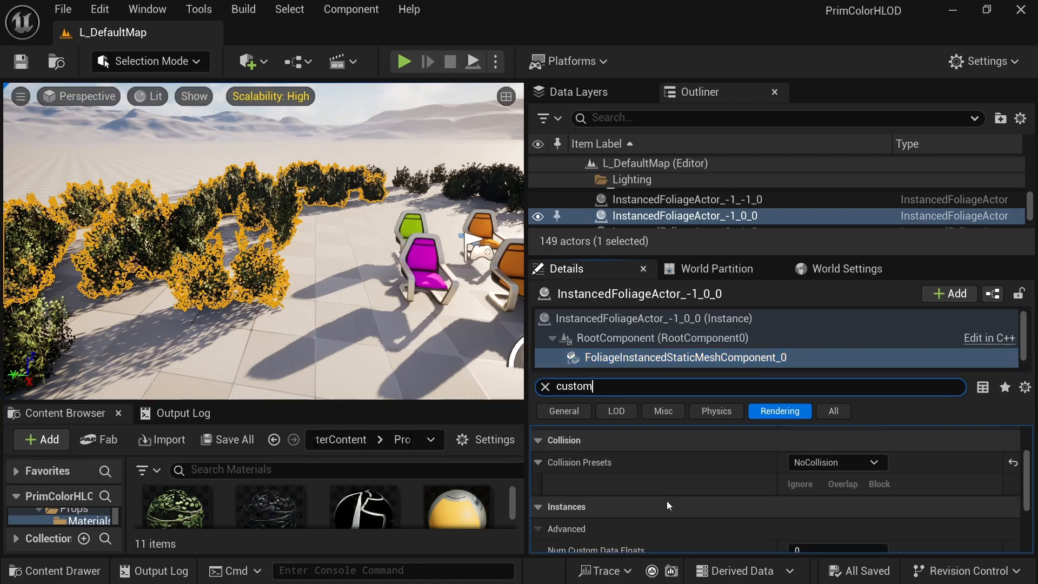
{"action": "scroll", "scroll_direction": "down", "scroll_amount": 3}
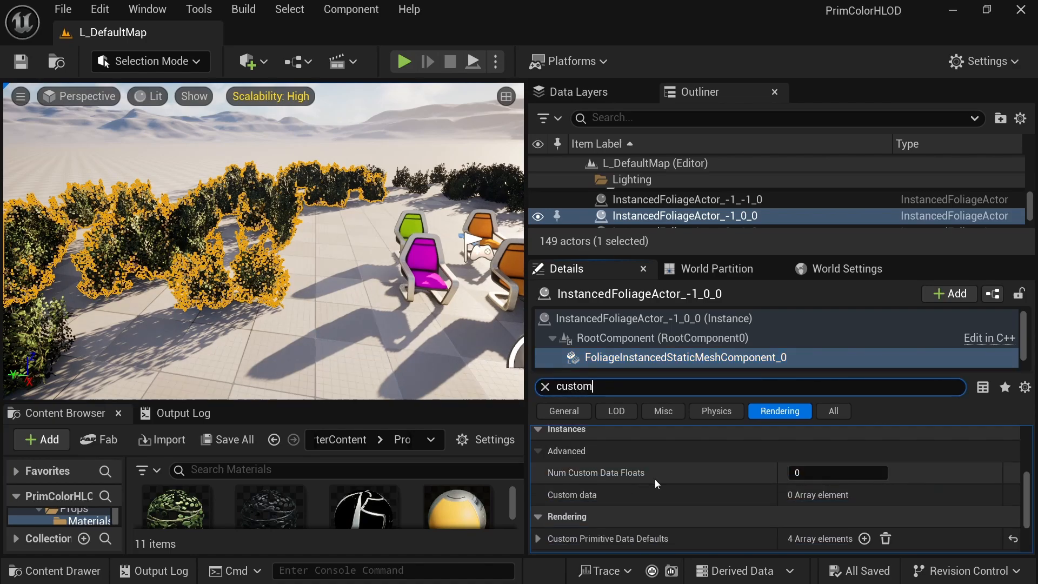
{"action": "mouse_move", "coordinate": [820, 494]}
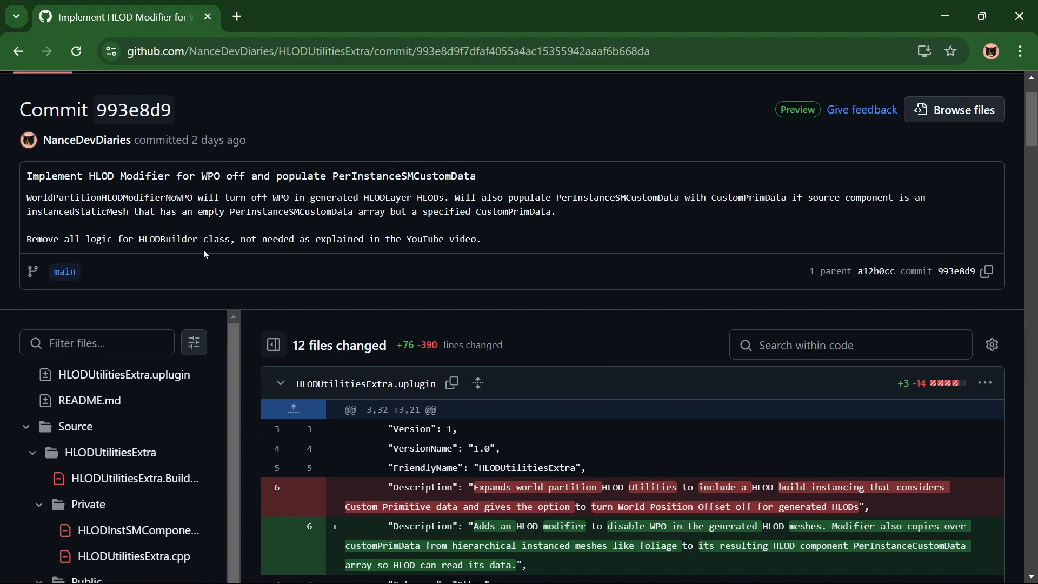
{"action": "mouse_move", "coordinate": [415, 254]}
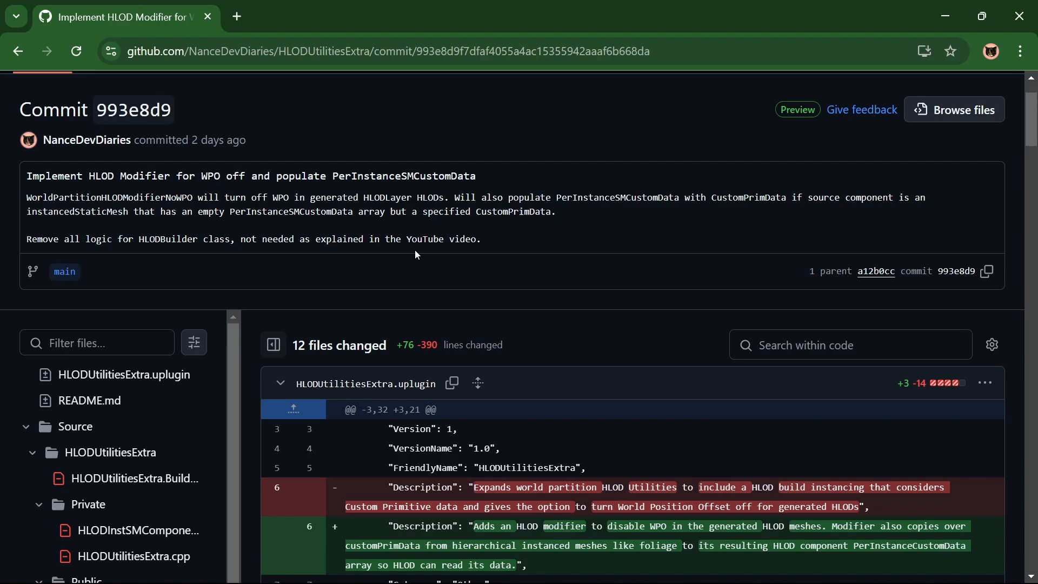
{"action": "mouse_move", "coordinate": [298, 358]}
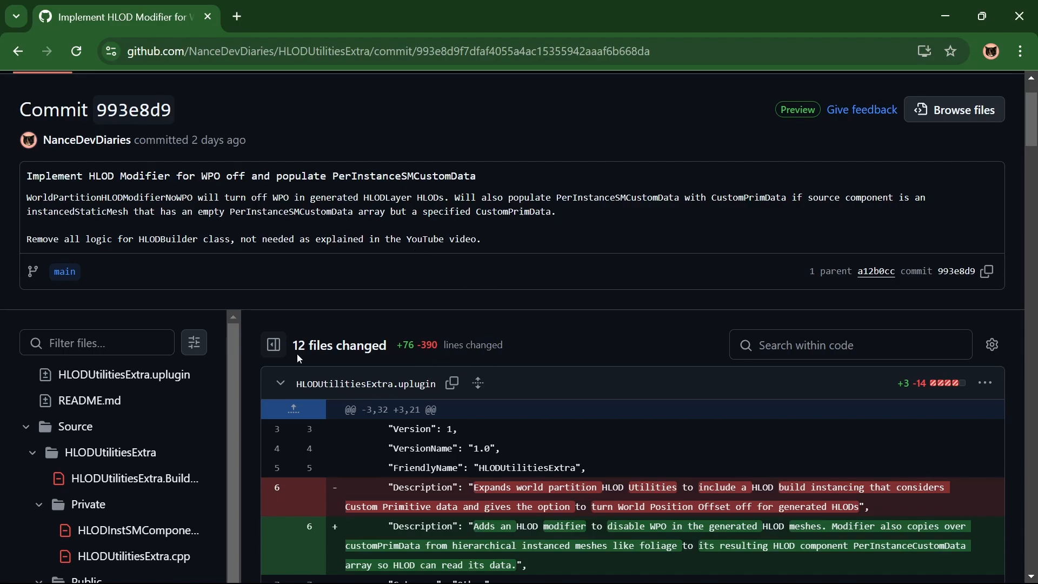
Step: Scroll through commit 993e8d9's HLODUtilitiesExtra.uplugin diff
{"action": "scroll", "scroll_direction": "down", "scroll_amount": 3}
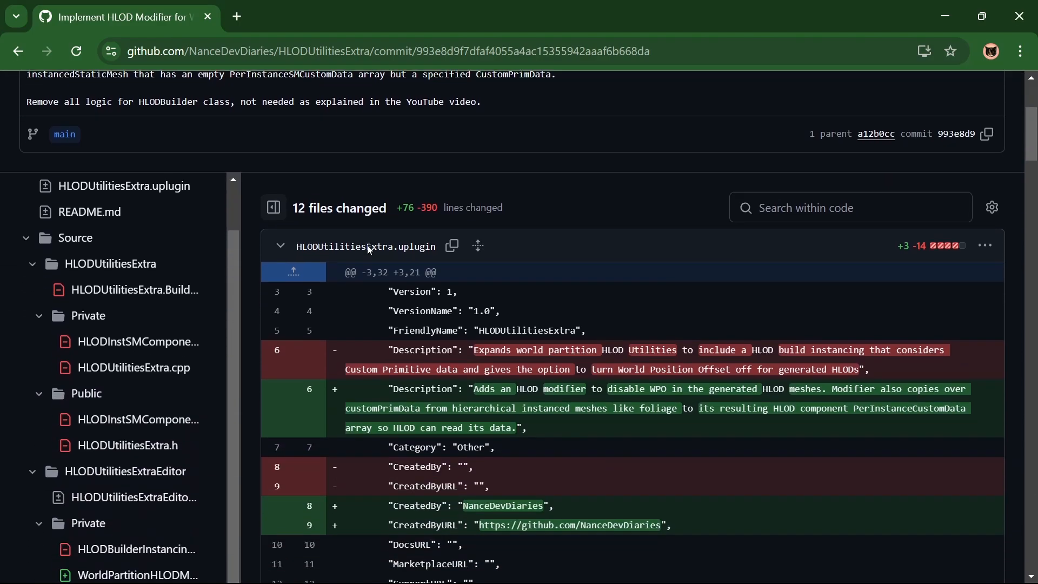
{"action": "scroll", "scroll_direction": "down", "scroll_amount": 3}
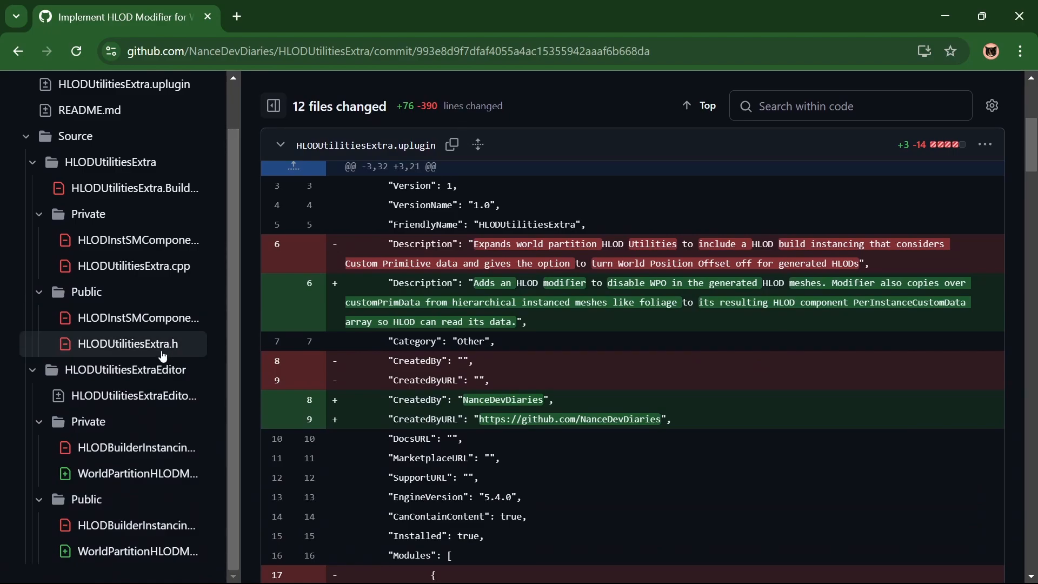
{"action": "mouse_move", "coordinate": [554, 112]}
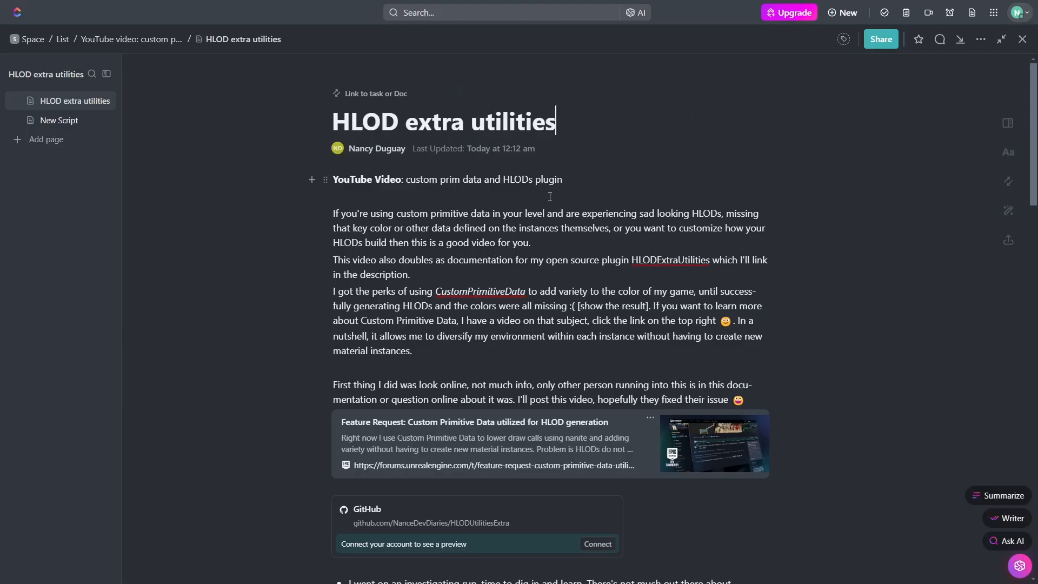
Step: Read the ClickUp doc down to future wants, then keep Instancing as layer type
{"action": "scroll", "scroll_direction": "down", "scroll_amount": 3}
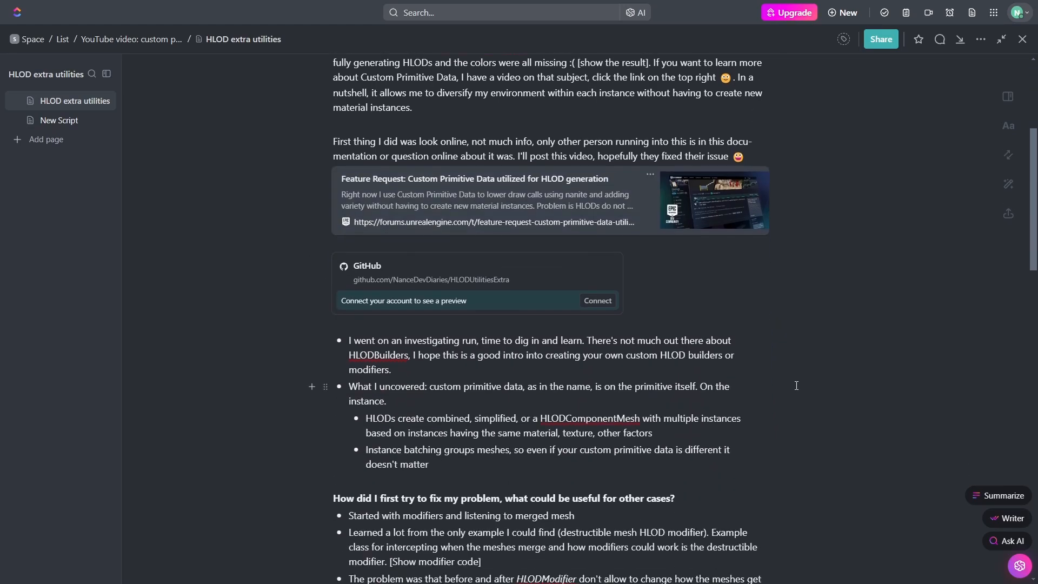
{"action": "scroll", "scroll_direction": "down", "scroll_amount": 3}
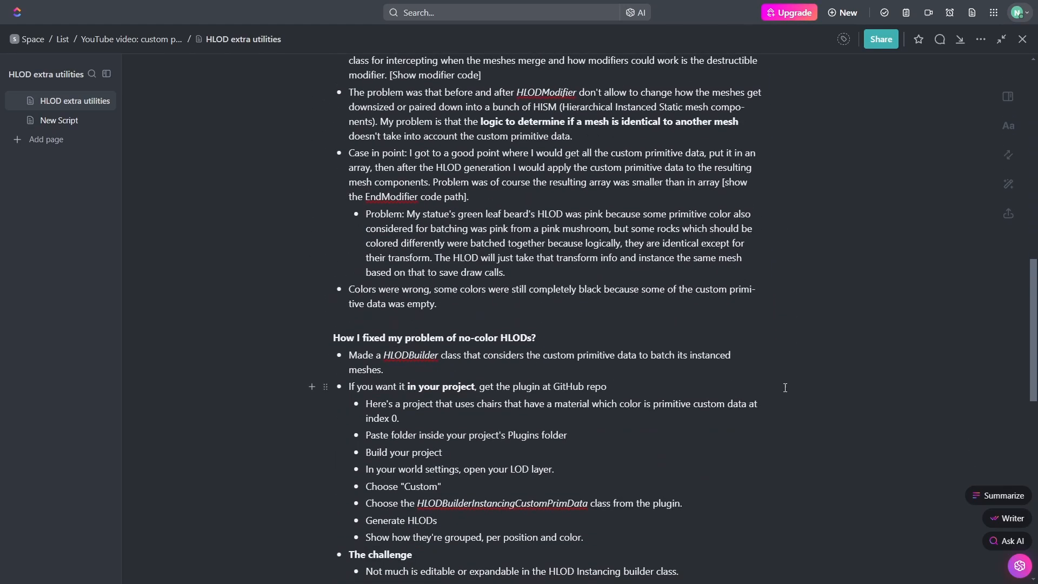
{"action": "scroll", "scroll_direction": "down", "scroll_amount": 3}
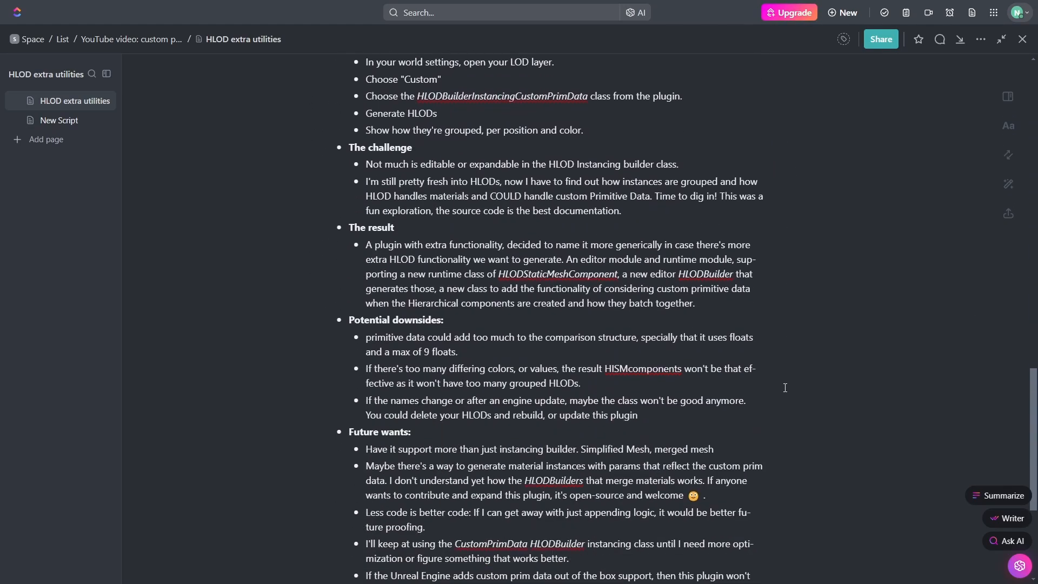
{"action": "scroll", "scroll_direction": "down", "scroll_amount": 3}
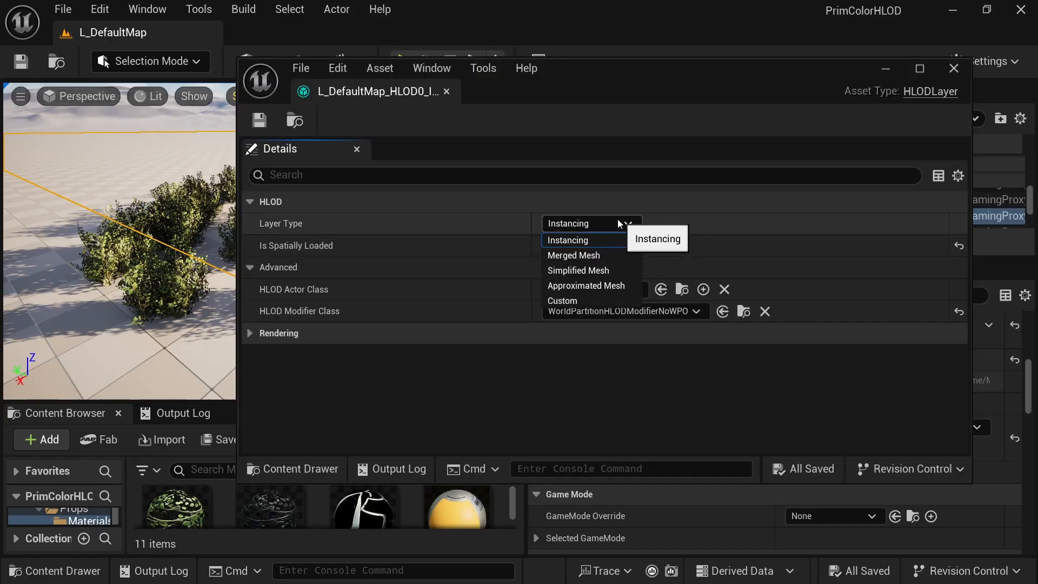
{"action": "left_click", "coordinate": [562, 300]}
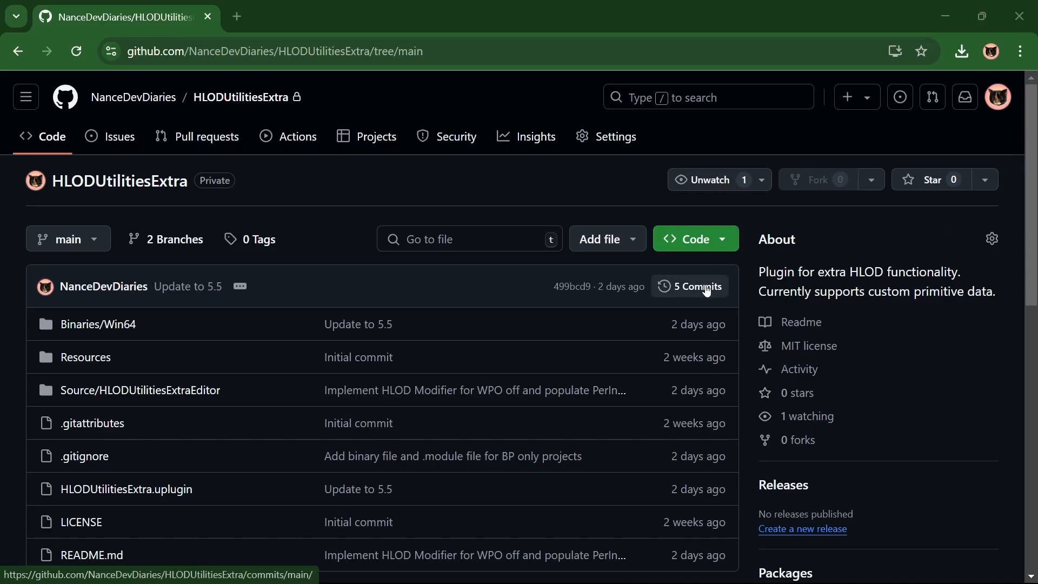
Step: Browse the HLODUtilitiesExtra repository as of commit a12b0cc from the commit history
{"action": "left_click", "coordinate": [690, 286]}
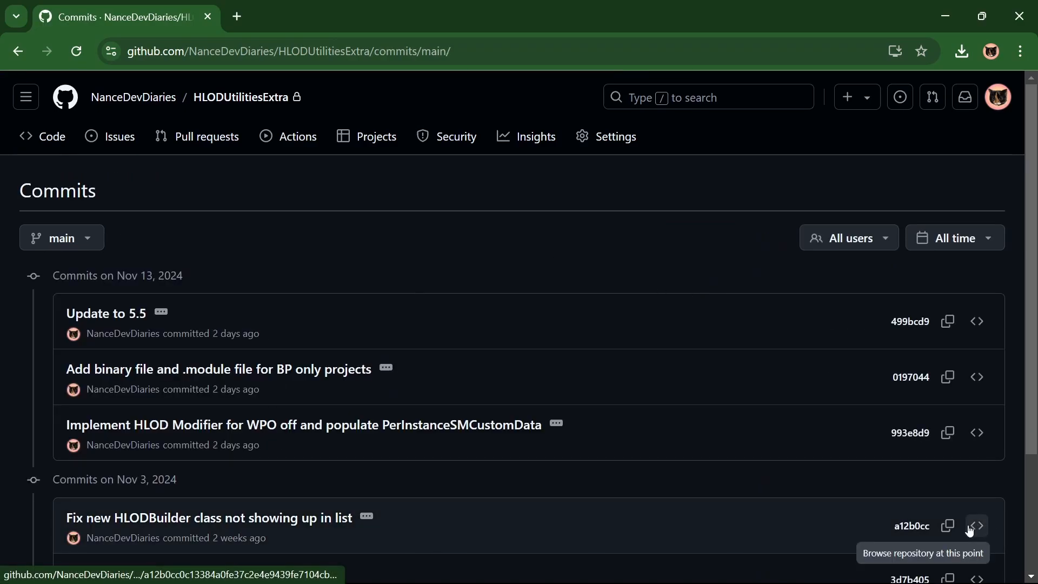
{"action": "left_click", "coordinate": [975, 525]}
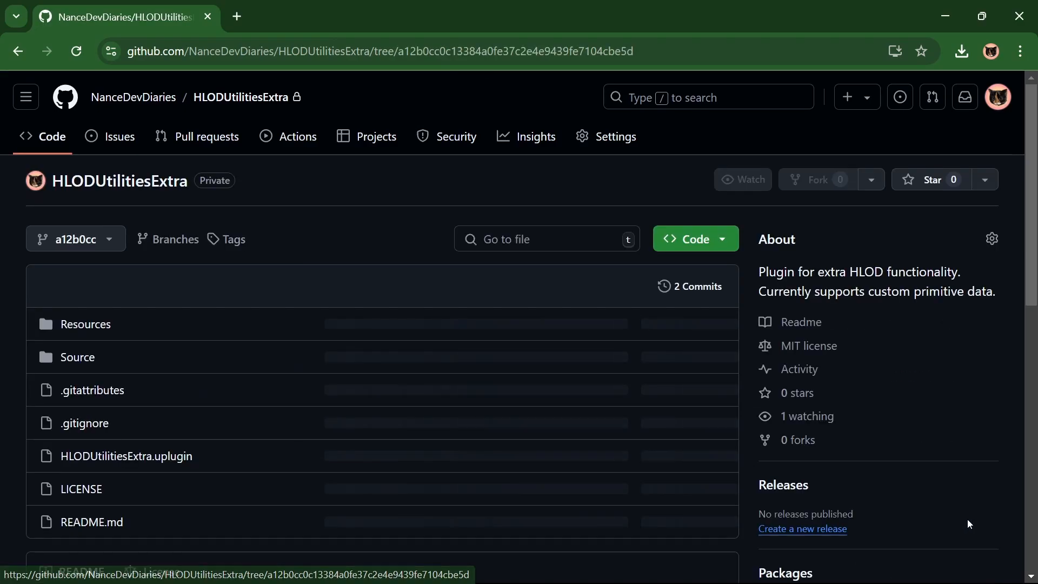
{"action": "scroll", "scroll_direction": "down", "scroll_amount": 3}
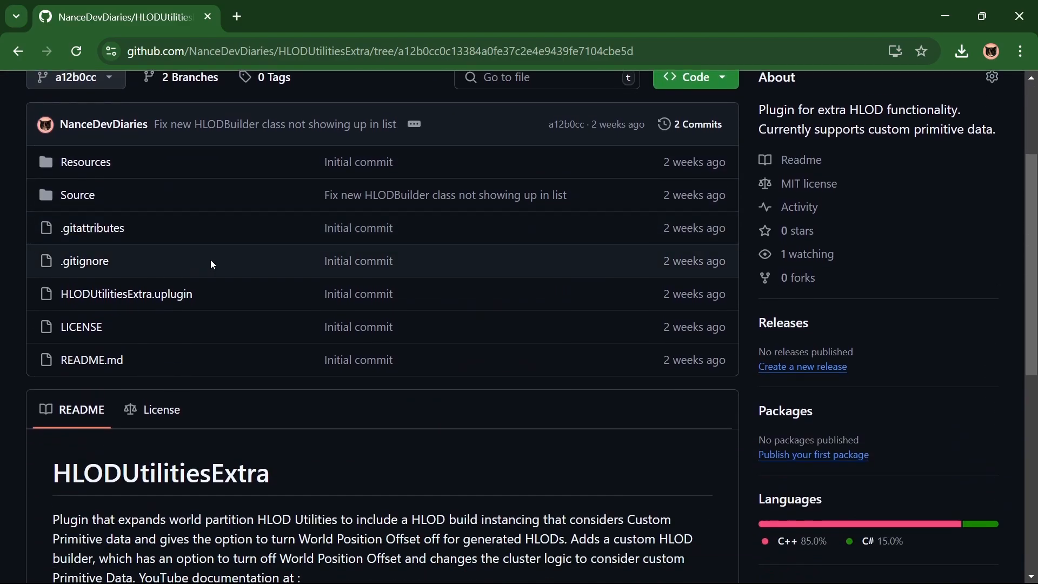
{"action": "scroll", "scroll_direction": "down", "scroll_amount": 3}
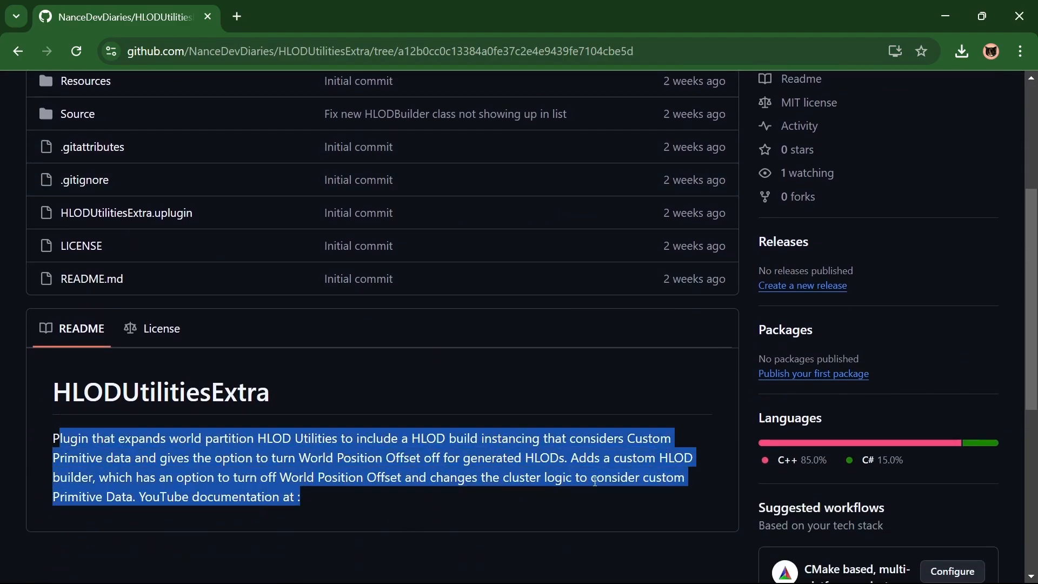
{"action": "scroll", "scroll_direction": "down", "scroll_amount": 3}
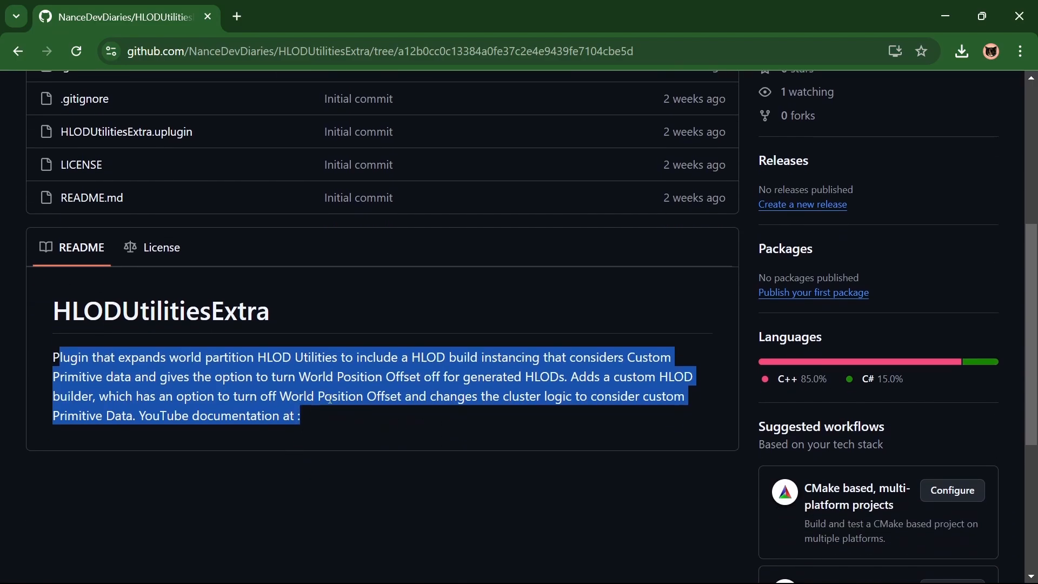
{"action": "left_click", "coordinate": [582, 394]}
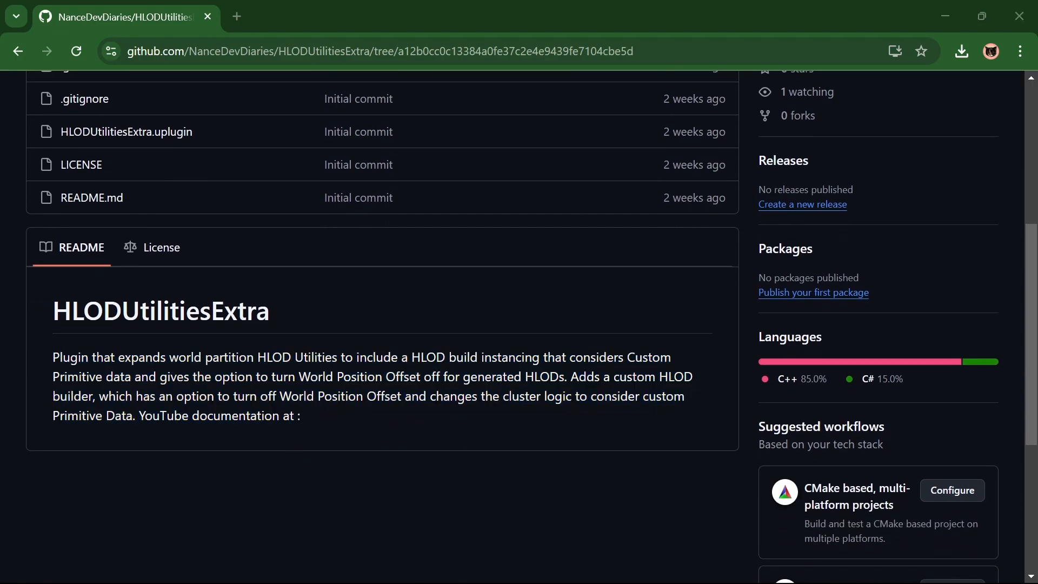
Step: Review HLODInstSMComponentCustomPrim.h and HLODBuilderInstancingCustomPrim.cpp in the Source folder
{"action": "left_click", "coordinate": [68, 313]}
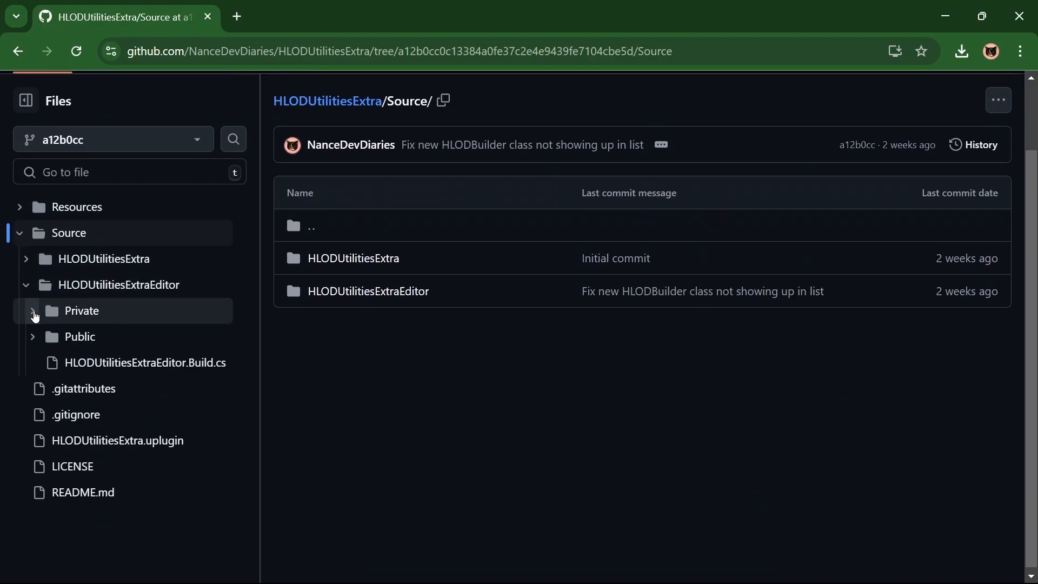
{"action": "left_click", "coordinate": [26, 259]}
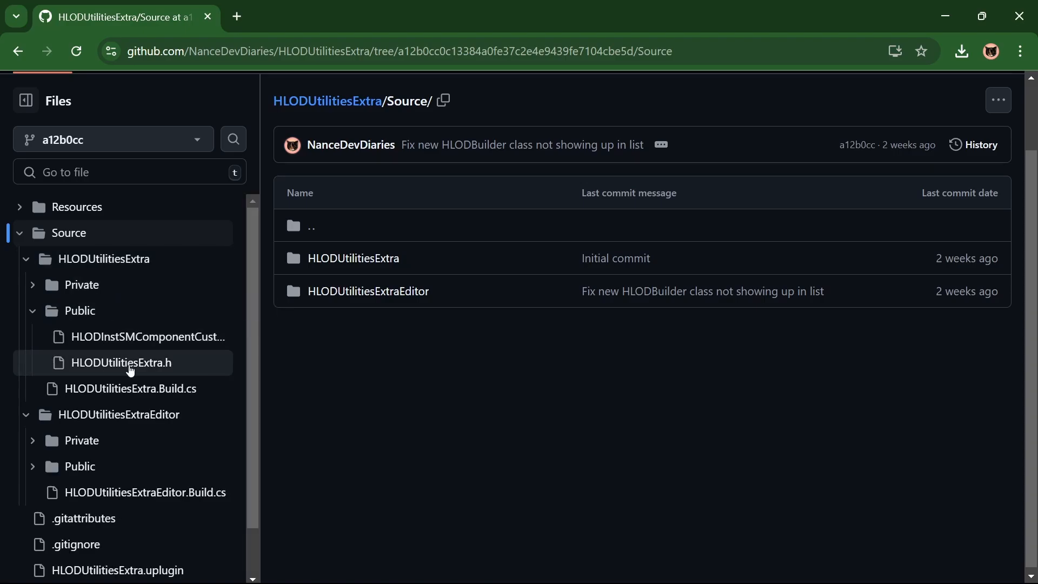
{"action": "left_click", "coordinate": [147, 337]}
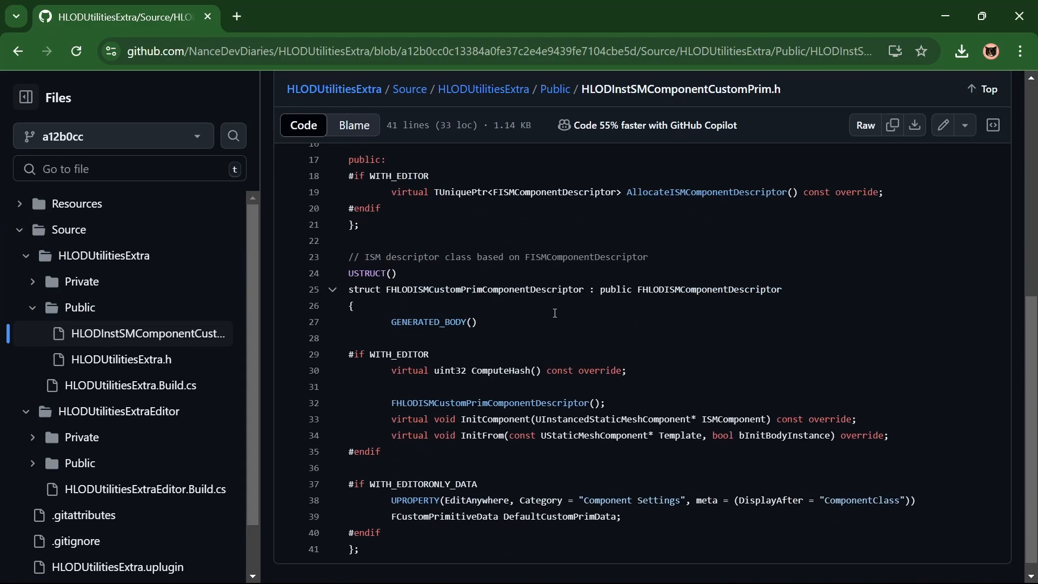
{"action": "scroll", "scroll_direction": "up", "scroll_amount": 3}
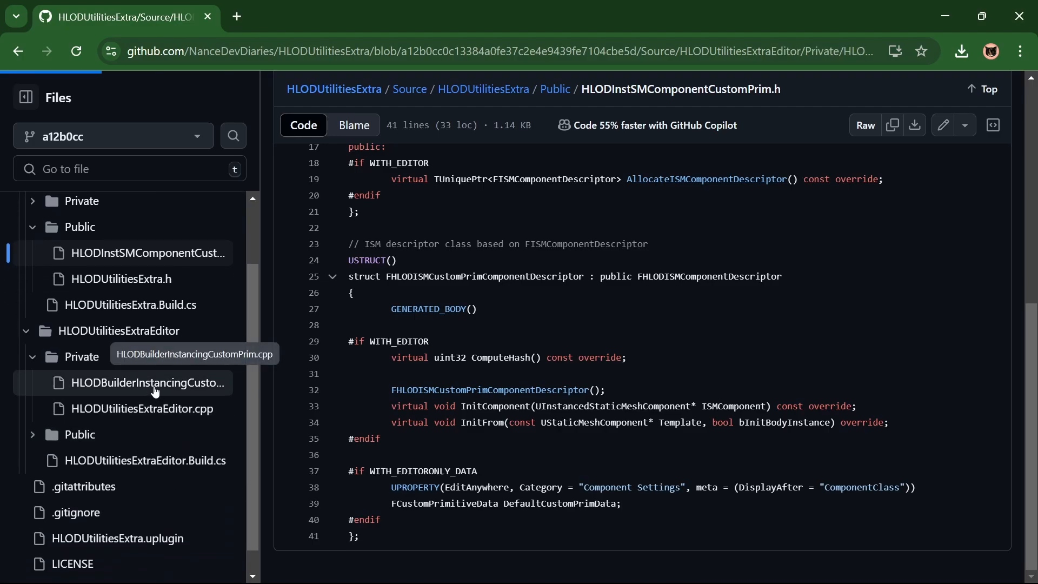
{"action": "left_click", "coordinate": [147, 383]}
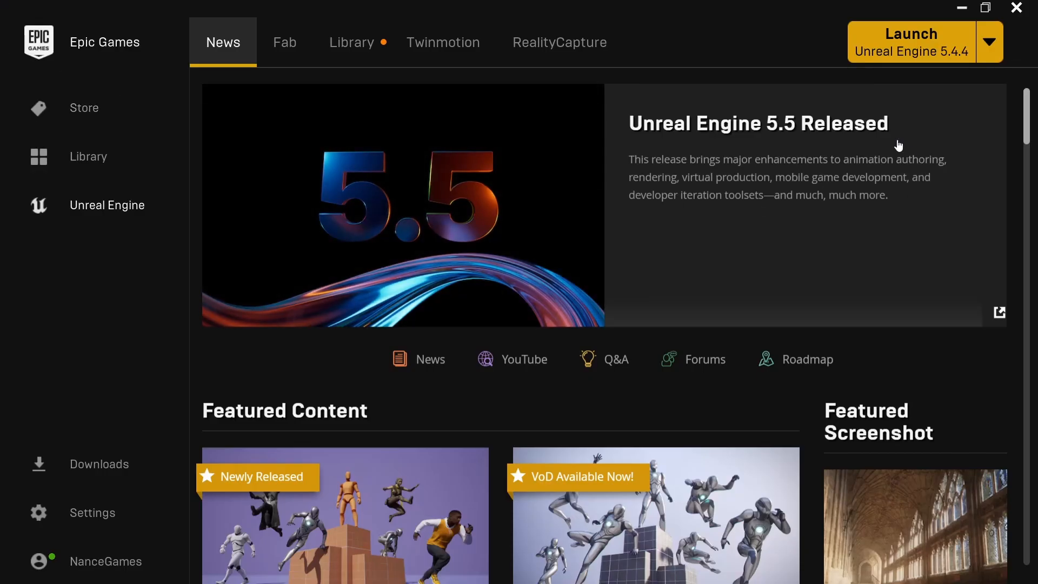
{"action": "mouse_move", "coordinate": [465, 245]}
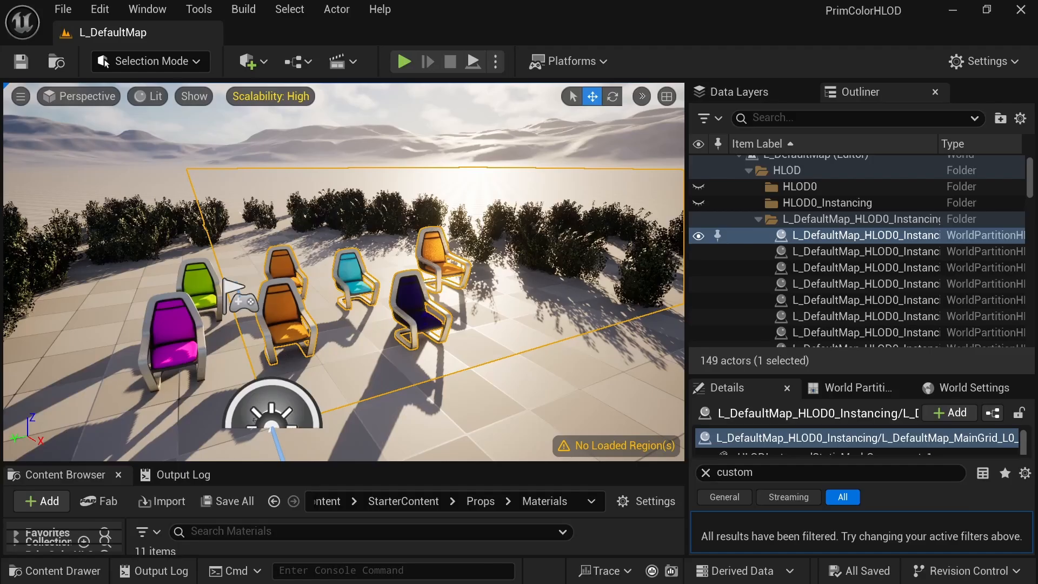
Step: Inspect HLODInstancedStaticMeshComponent_1's custom data on the generated HLOD actor: 9 floats, 45 entries
{"action": "left_click", "coordinate": [860, 235]}
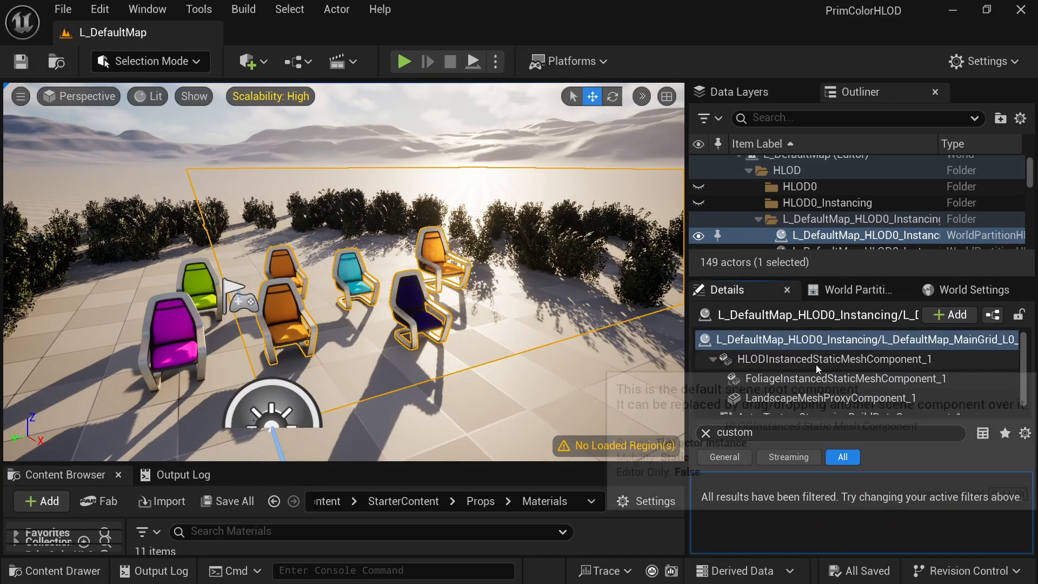
{"action": "left_click", "coordinate": [832, 359]}
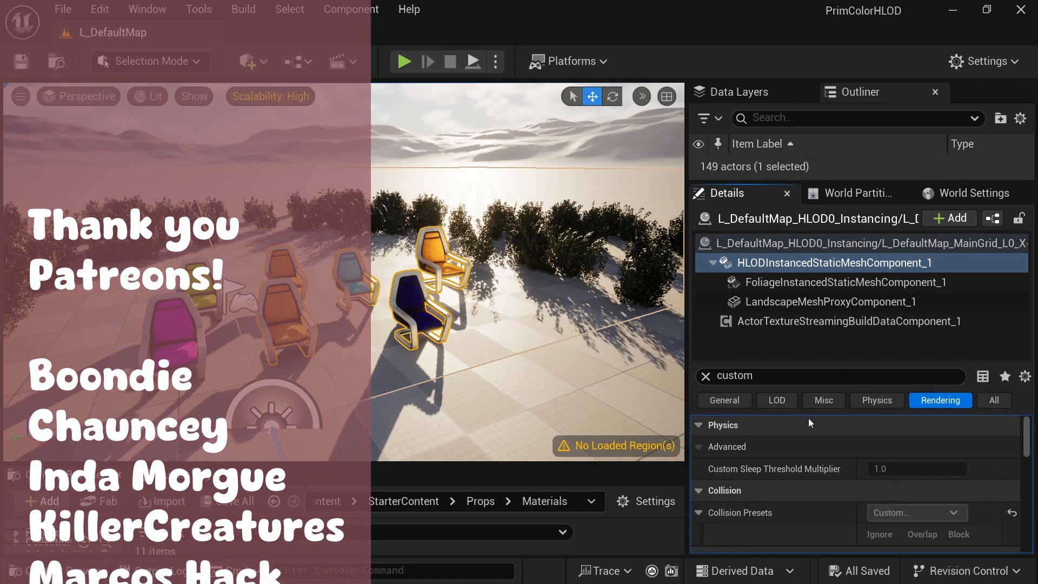
{"action": "scroll", "scroll_direction": "down", "scroll_amount": 3}
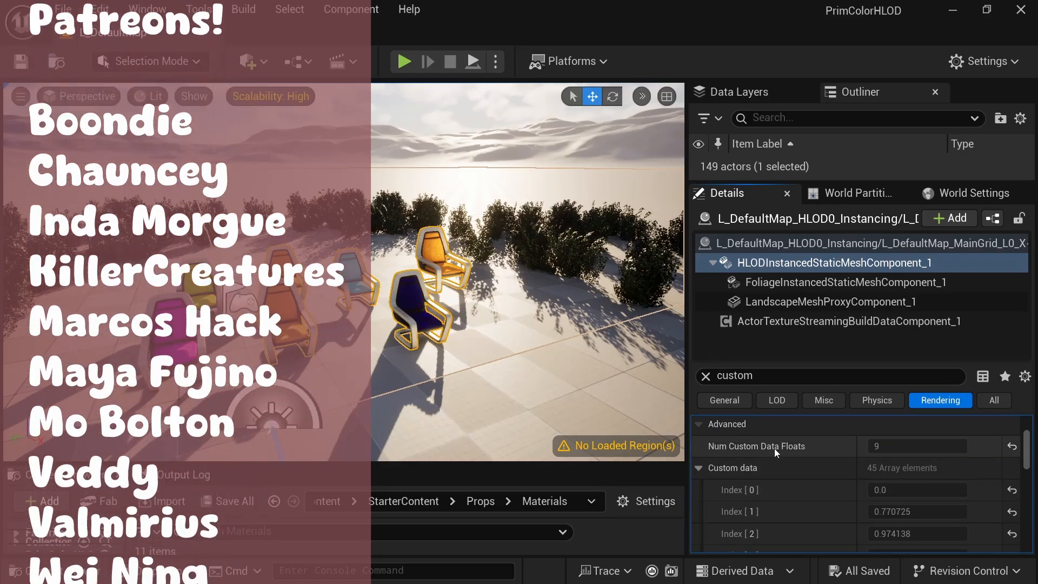